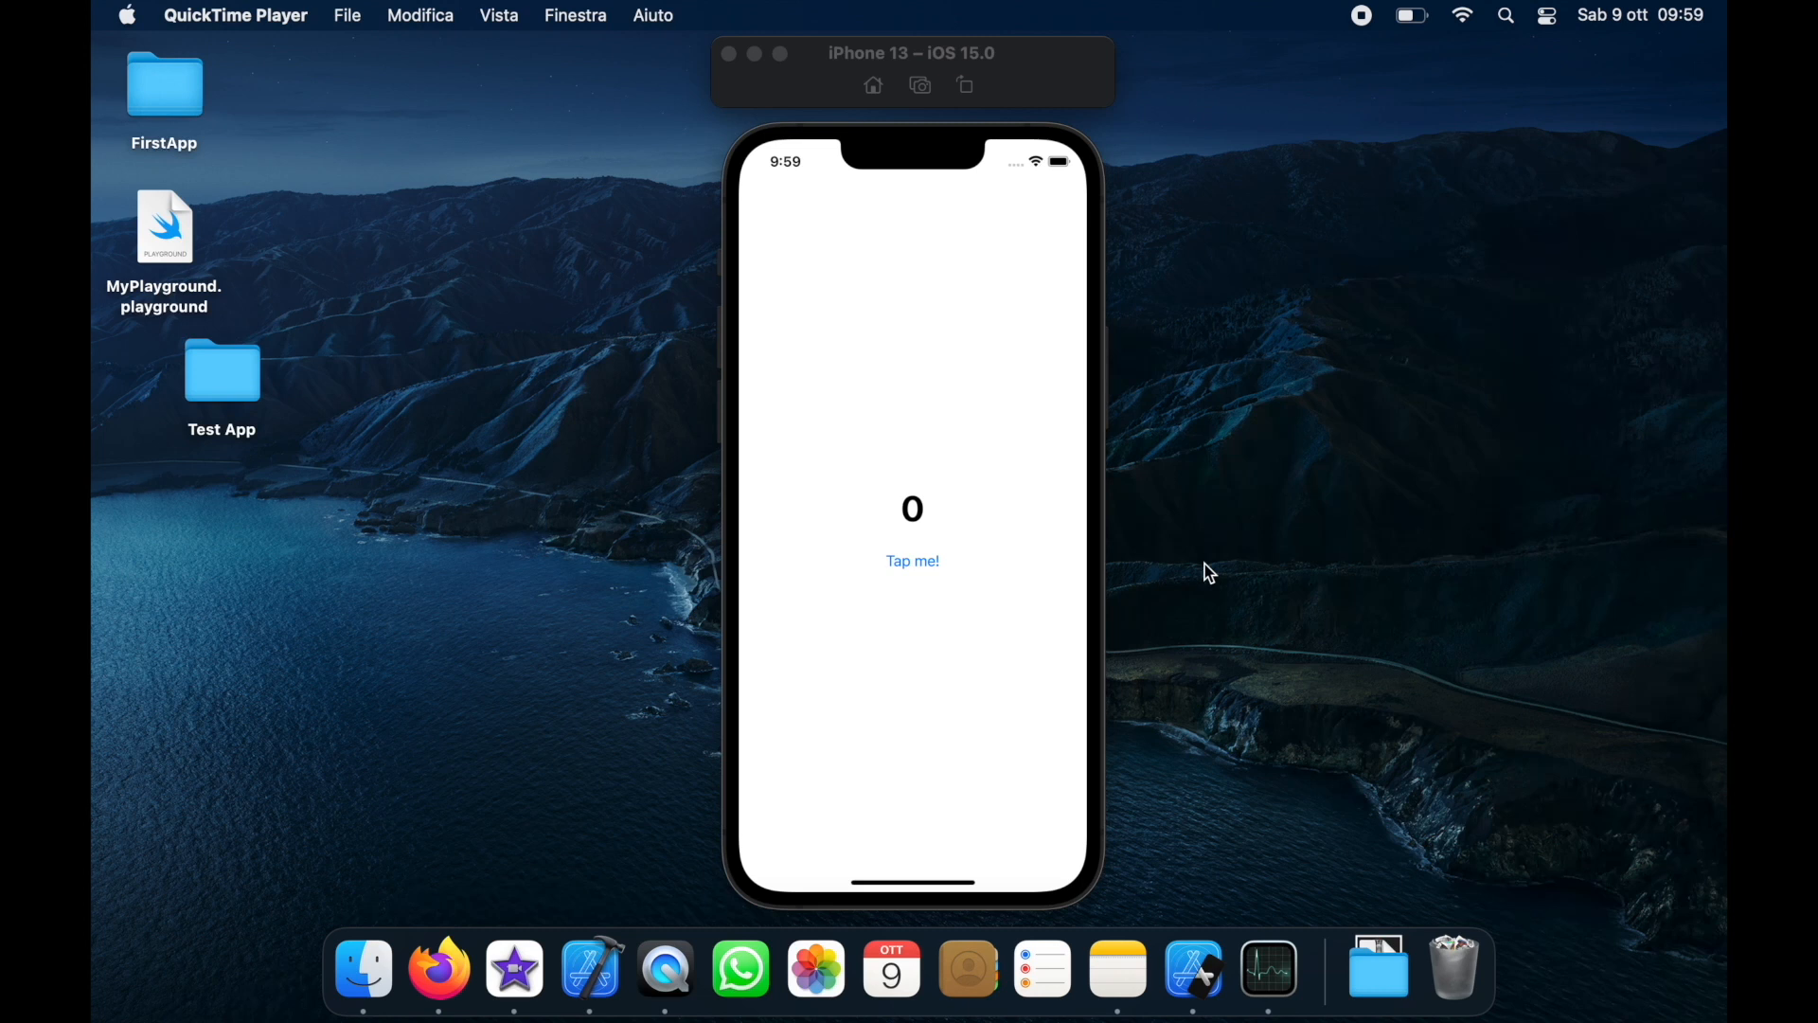
mouse_move(1075, 504)
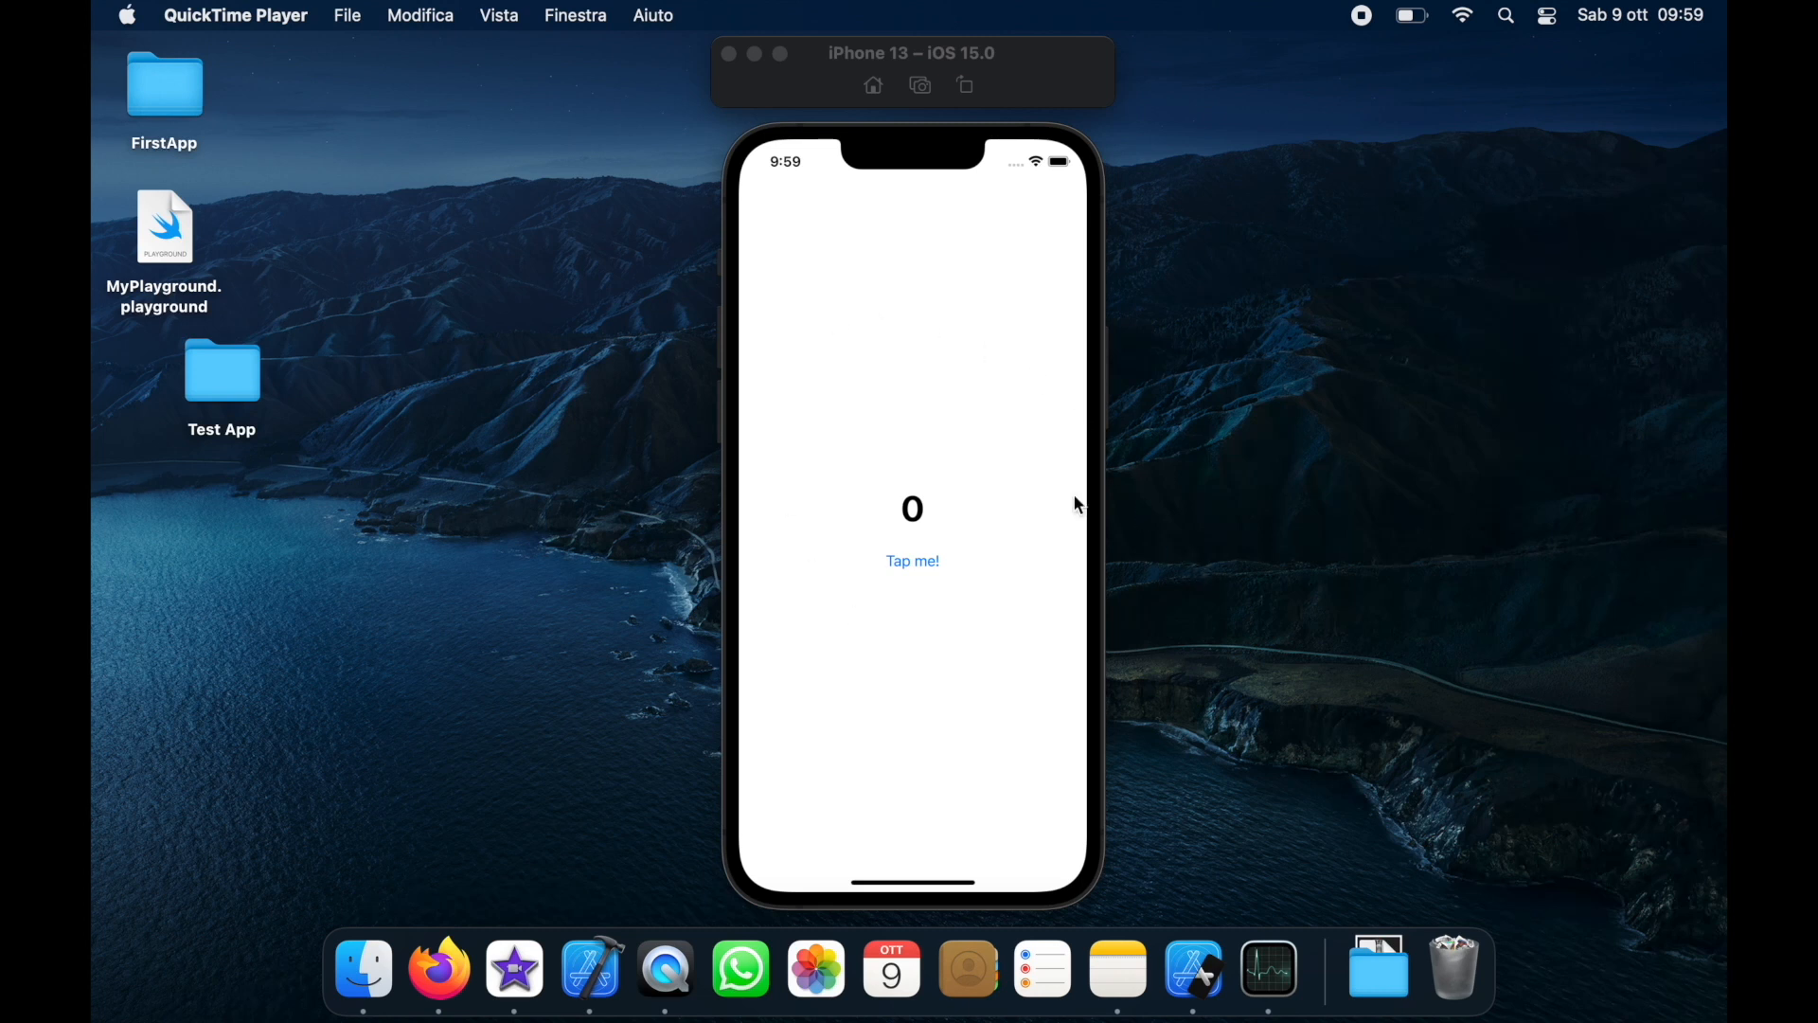
mouse_move(959, 405)
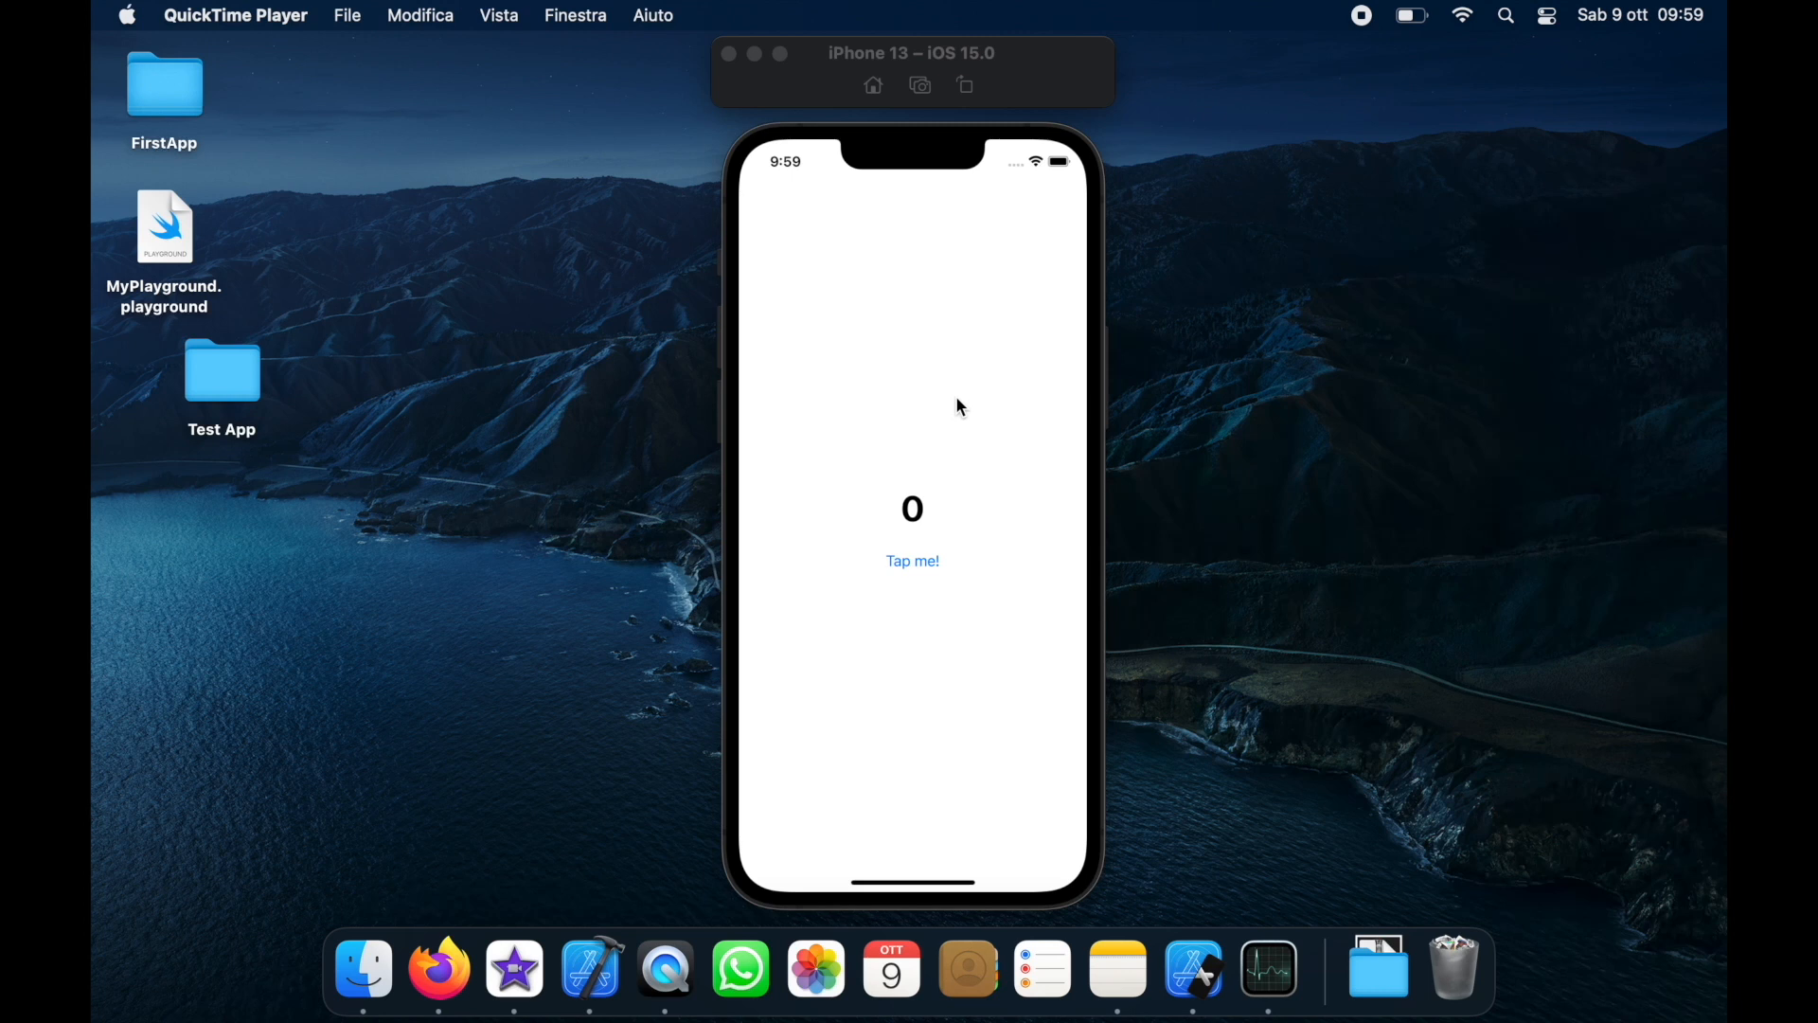
mouse_move(916, 568)
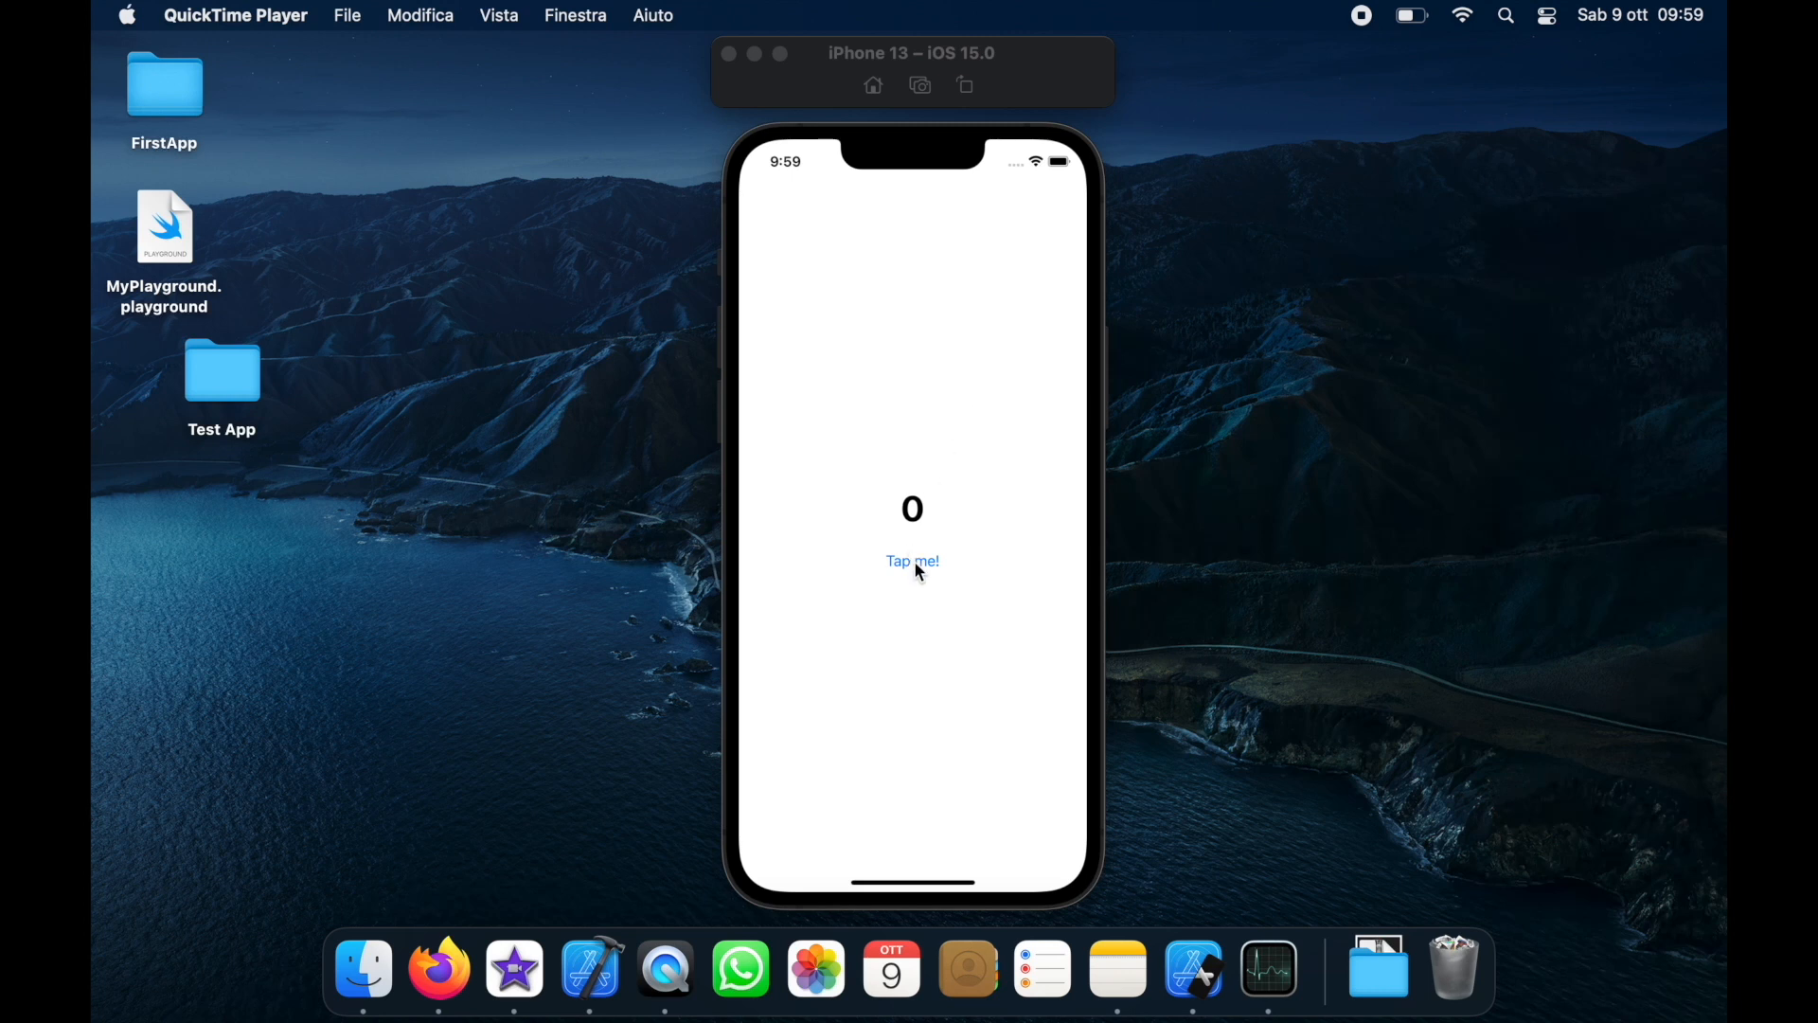
- Tap the 'Tap me!' button repeatedly in the iPhone 13 Simulator, raising the count toward 24
left_click(911, 561)
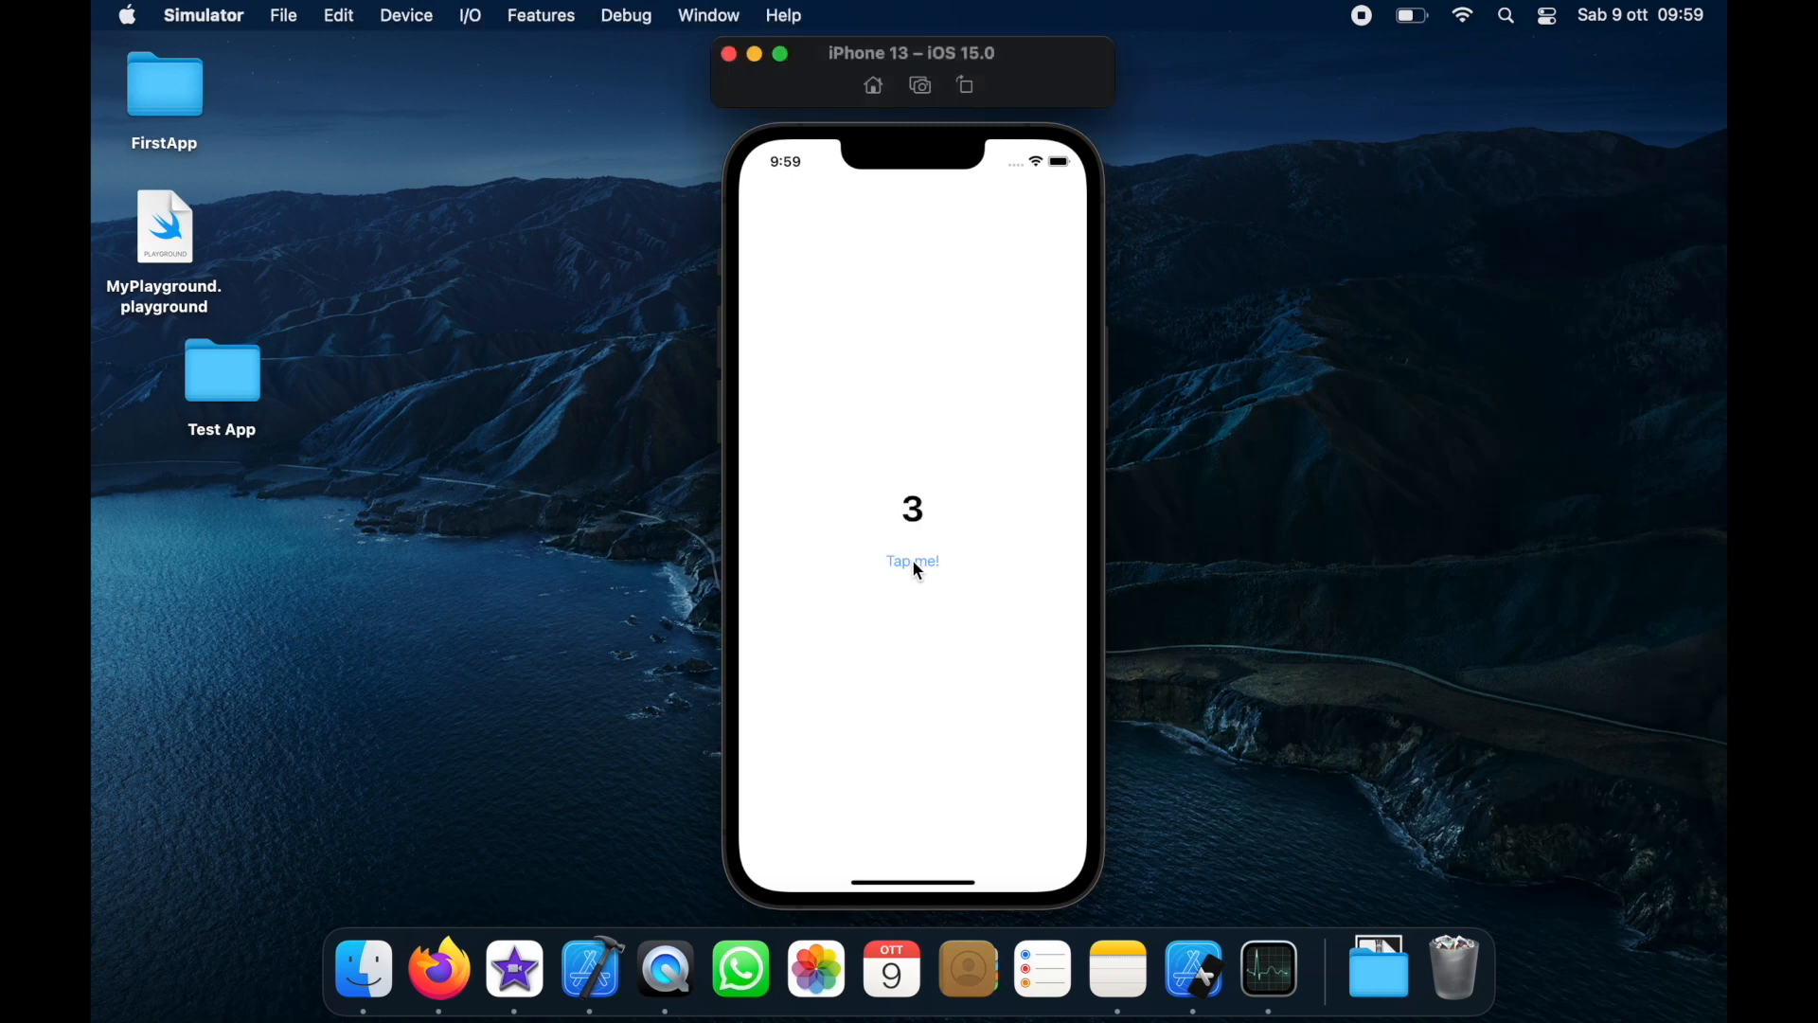
left_click(912, 560)
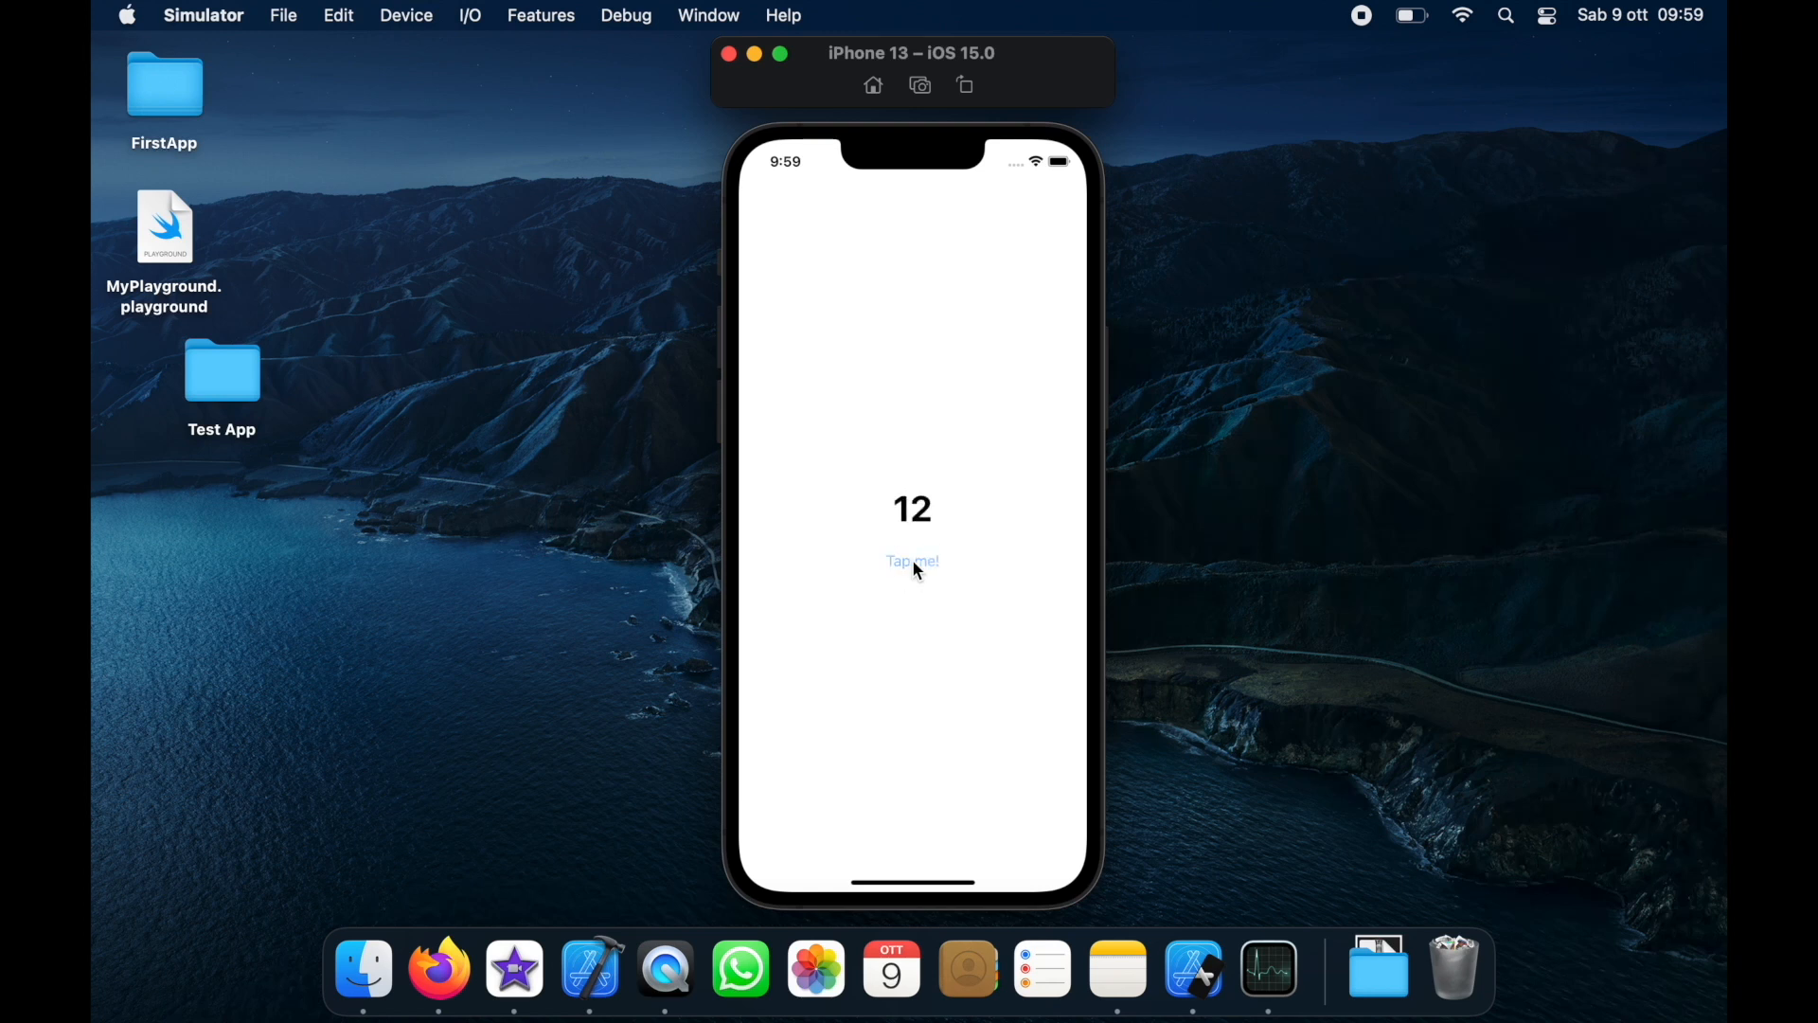
left_click(913, 561)
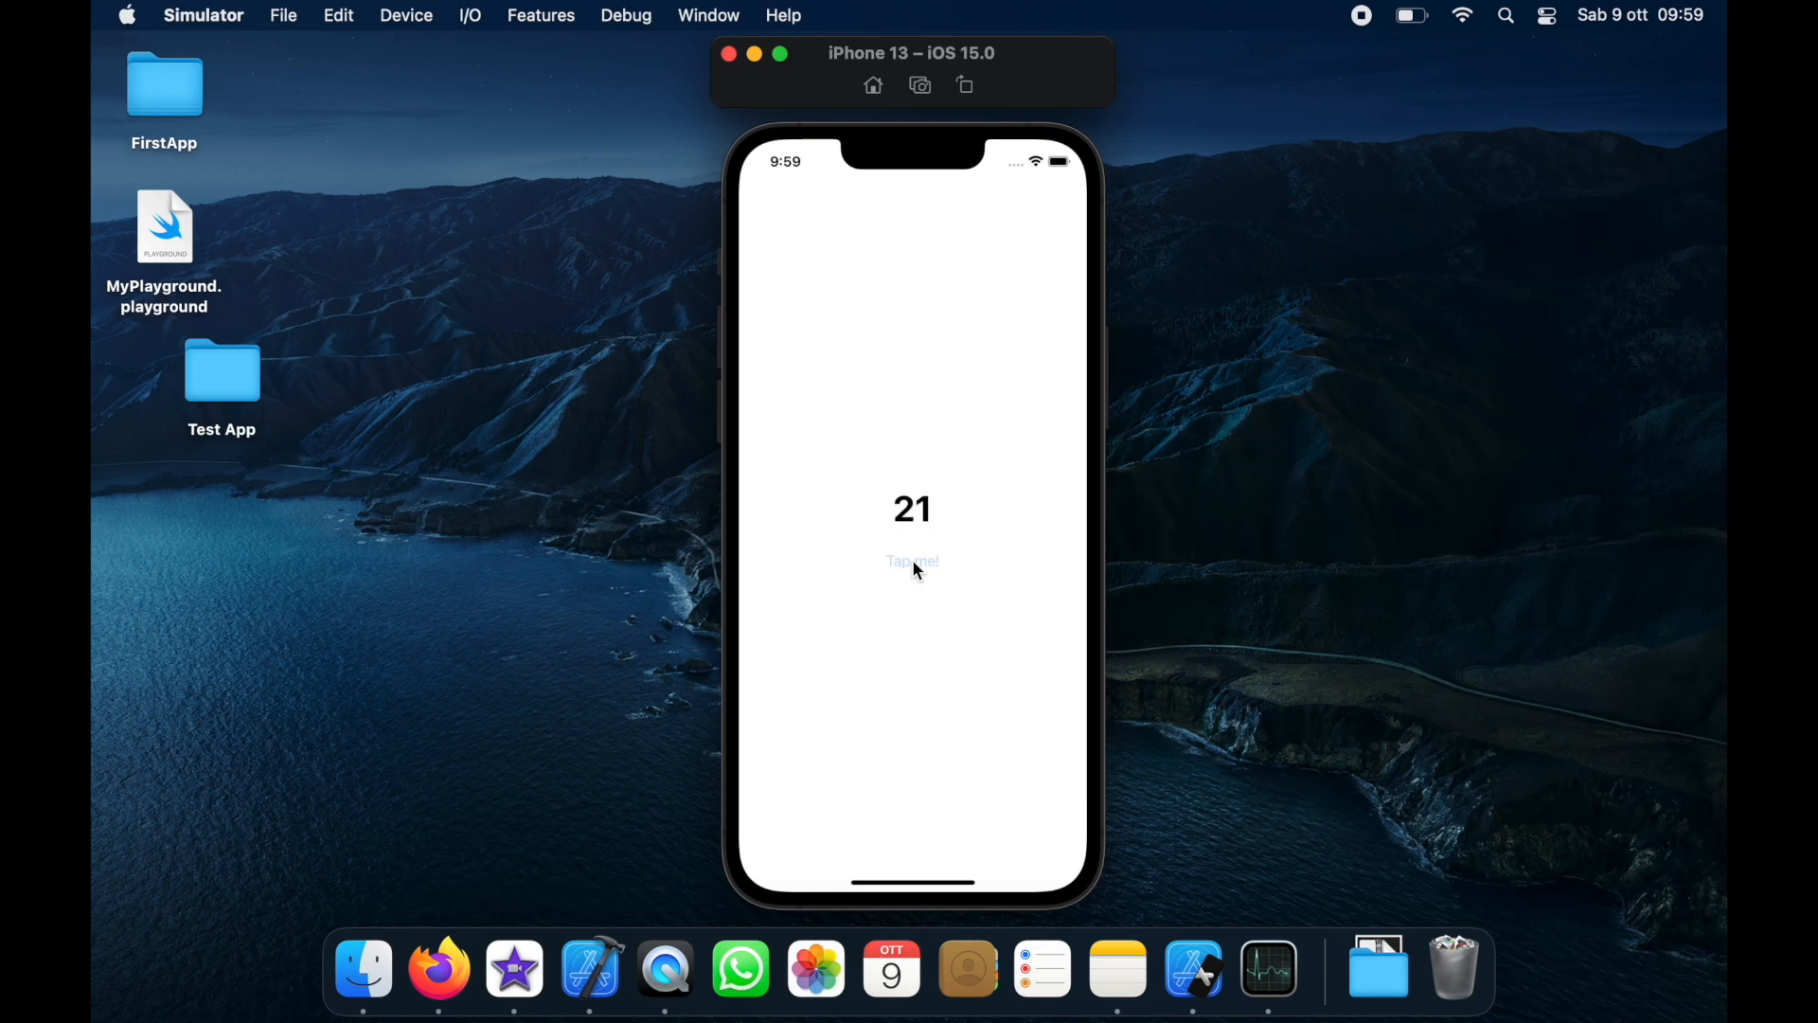
left_click(912, 560)
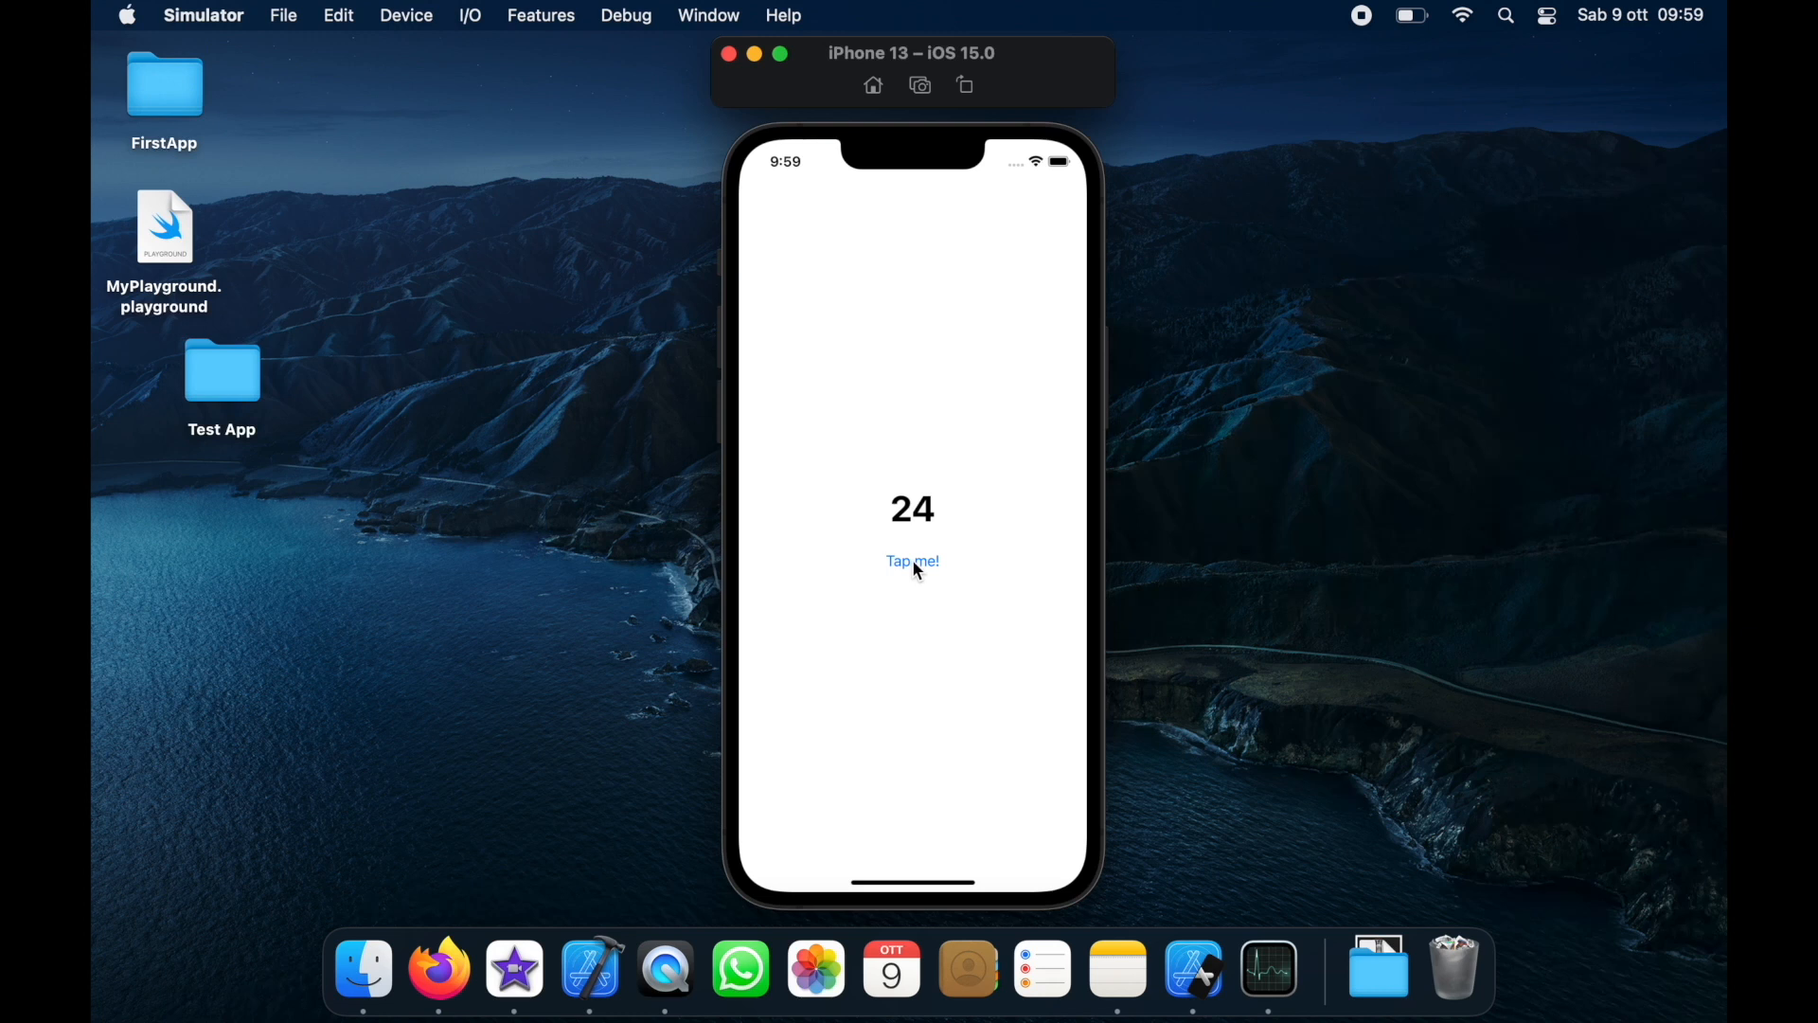
mouse_move(935, 373)
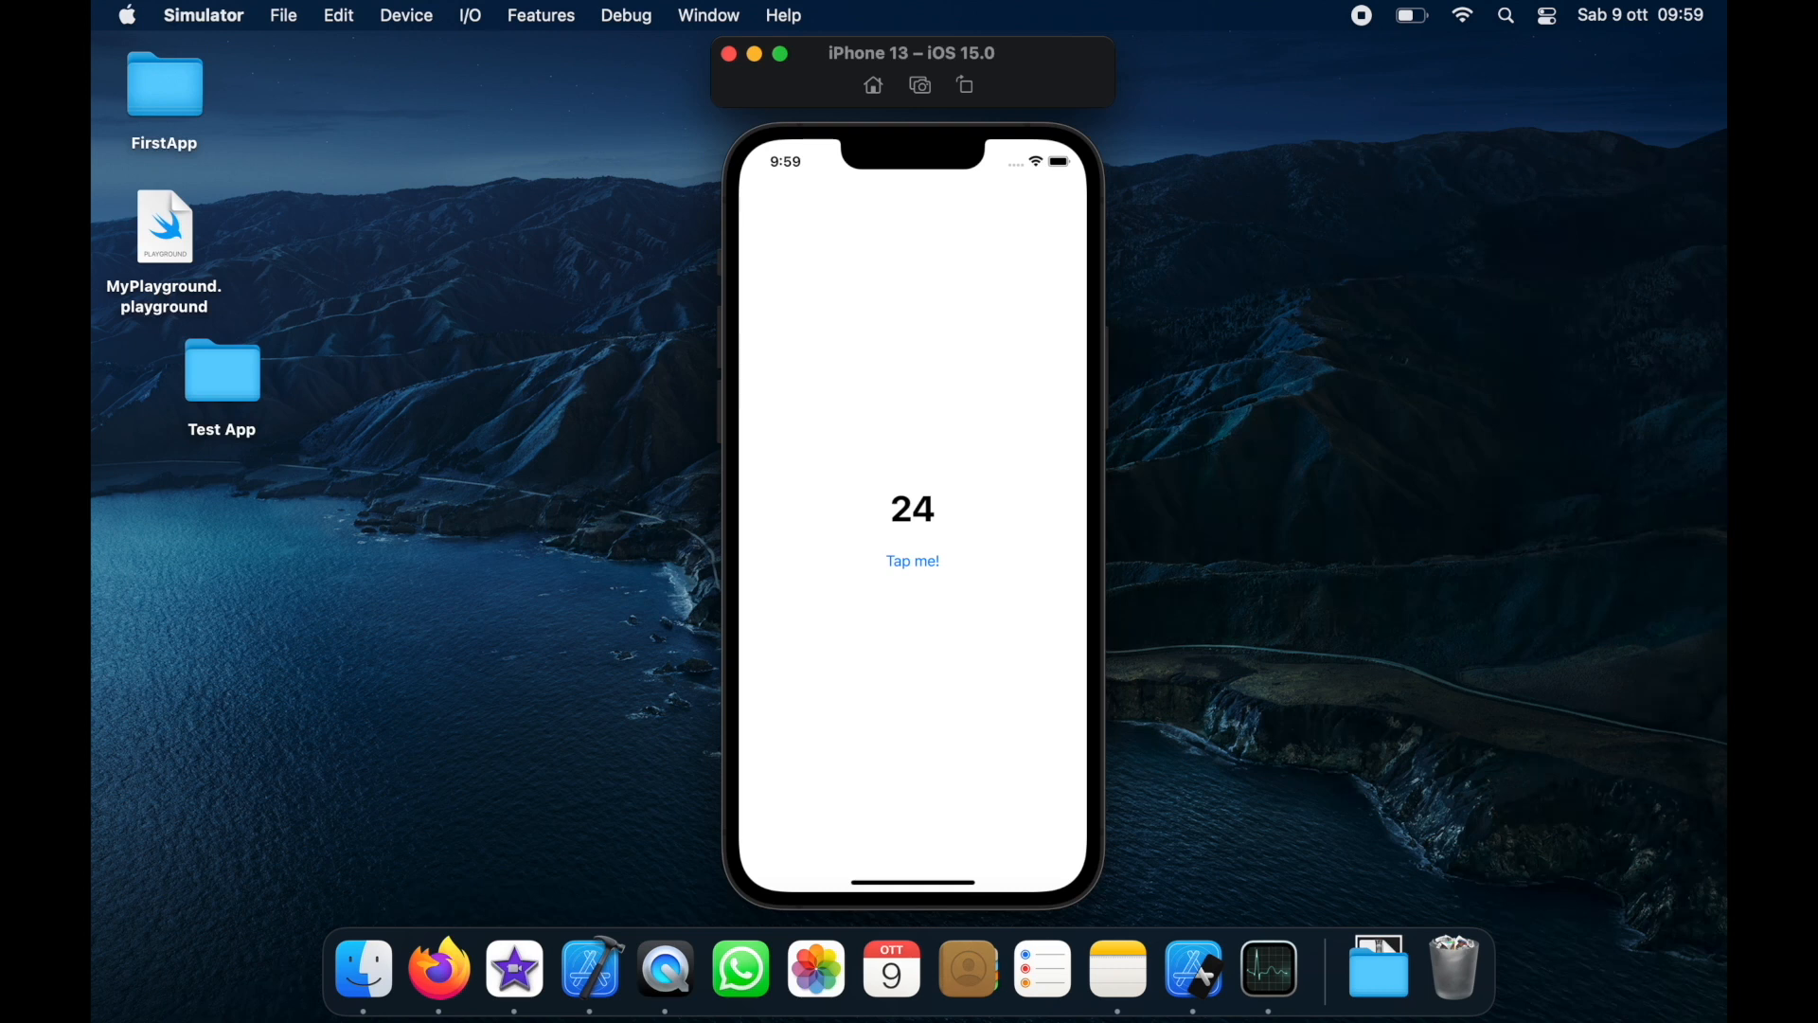
mouse_move(1273, 680)
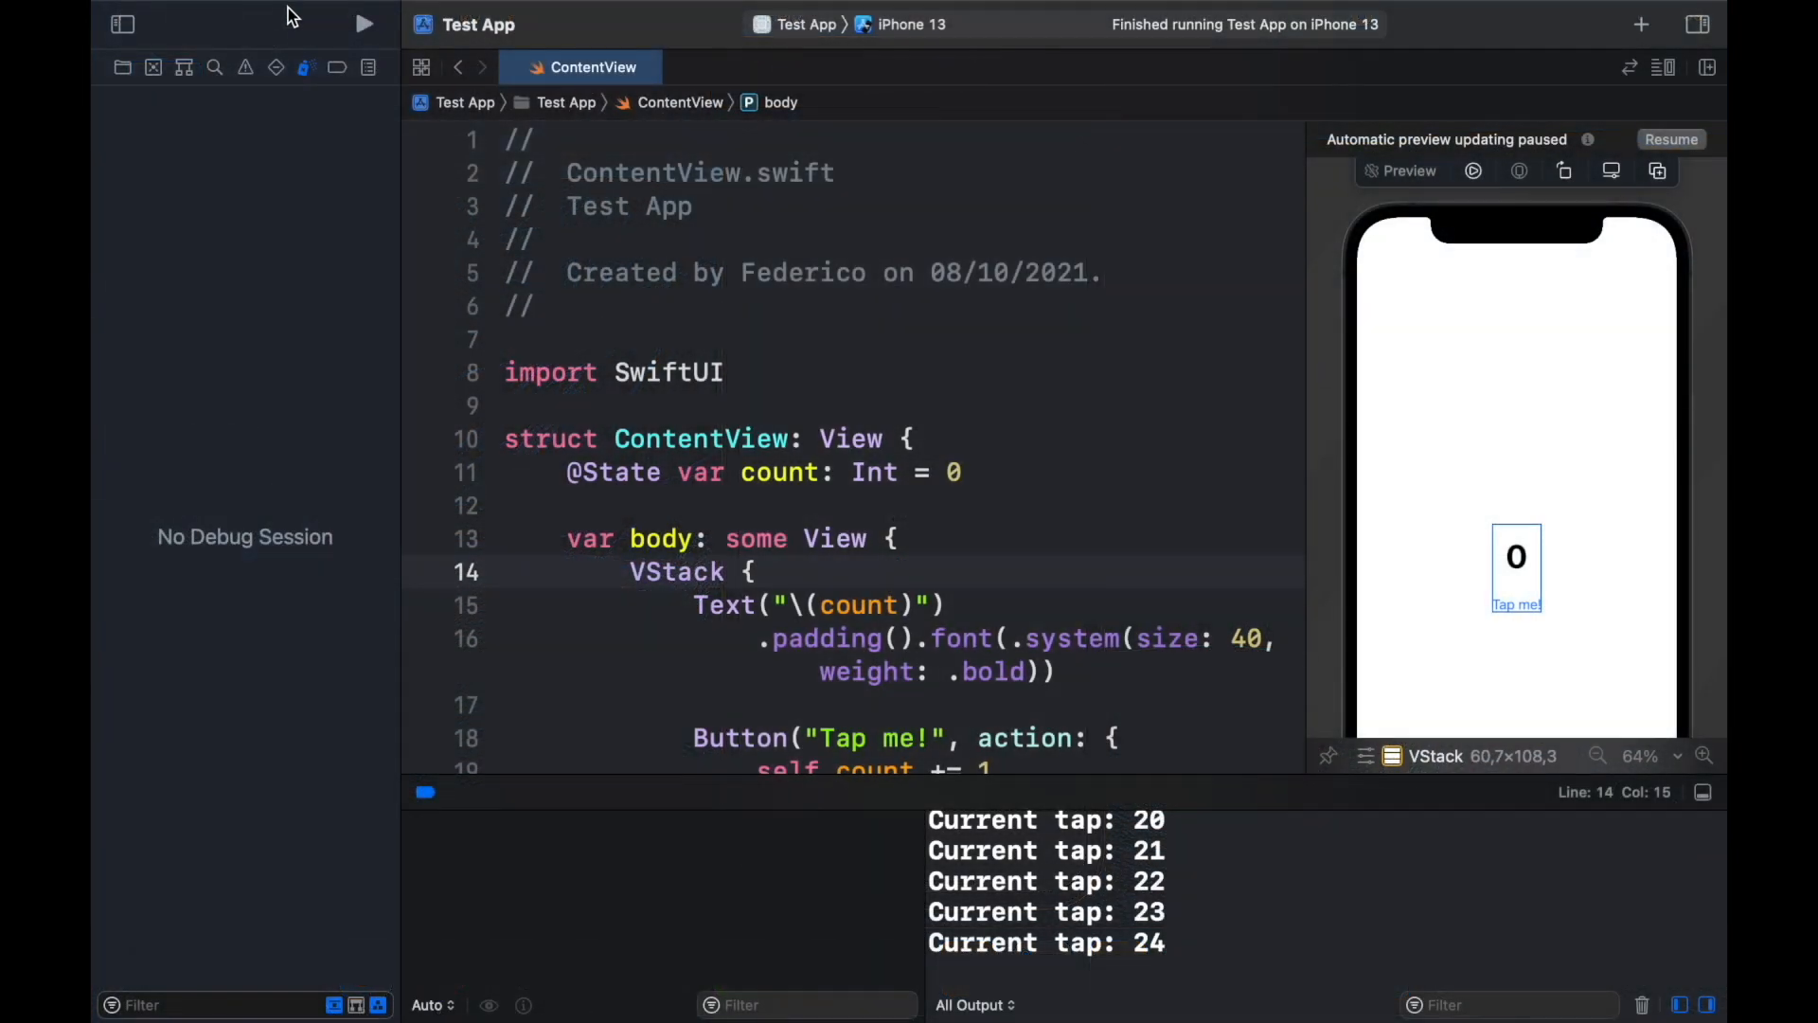
- Start a new Xcode project and choose the iOS App template
left_click(254, 15)
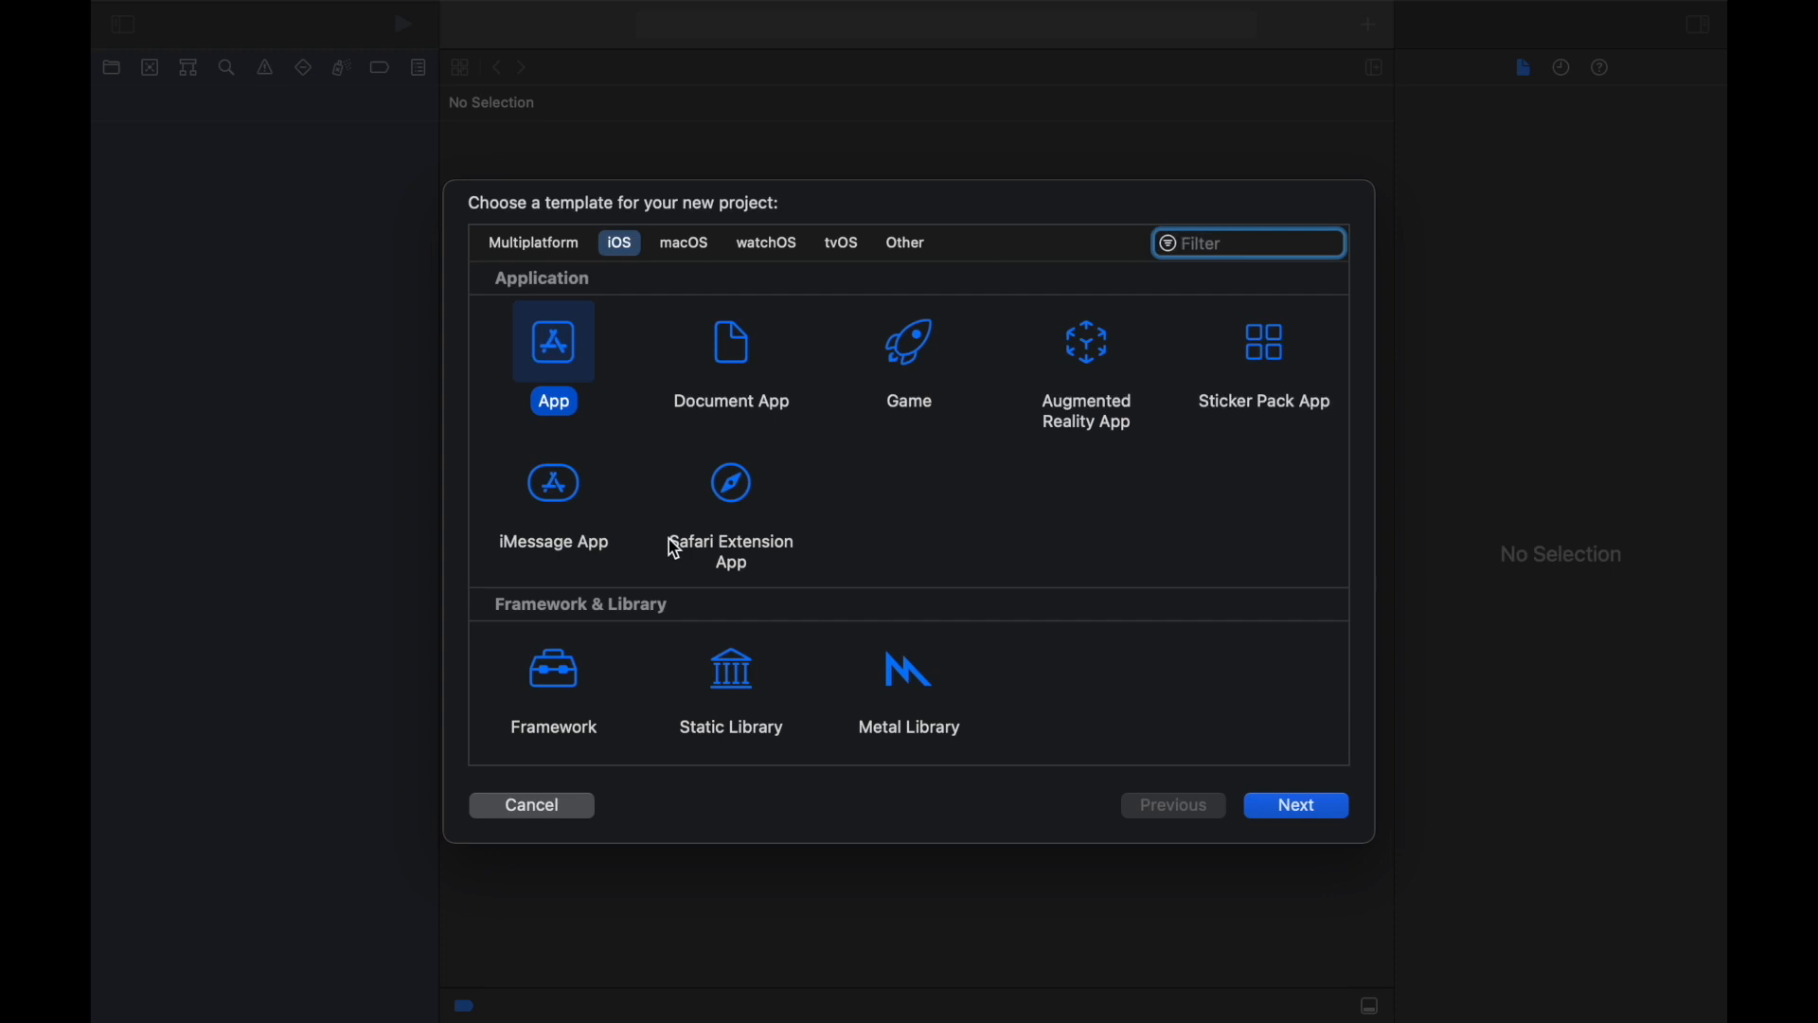
mouse_move(685, 606)
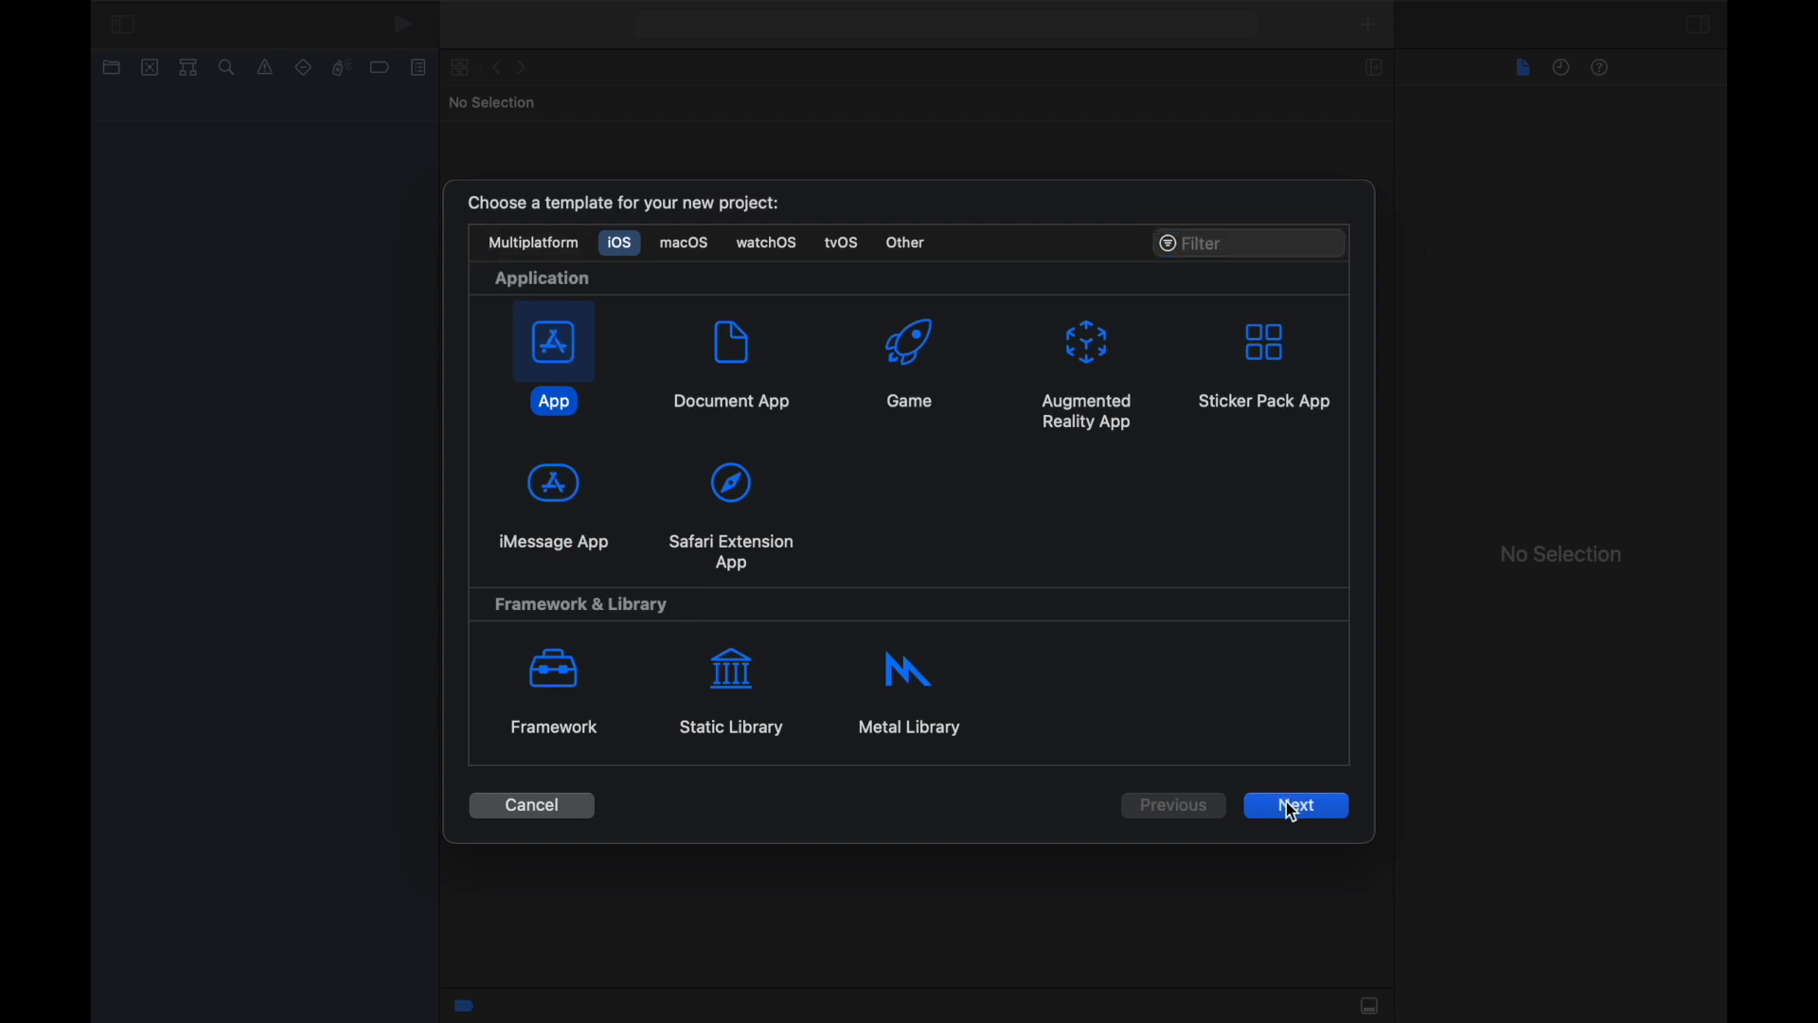
- Name the project 'Increment Counter' with organization identifier com.codepalace, SwiftUI/Swift, and proceed to the save sheet
left_click(1296, 805)
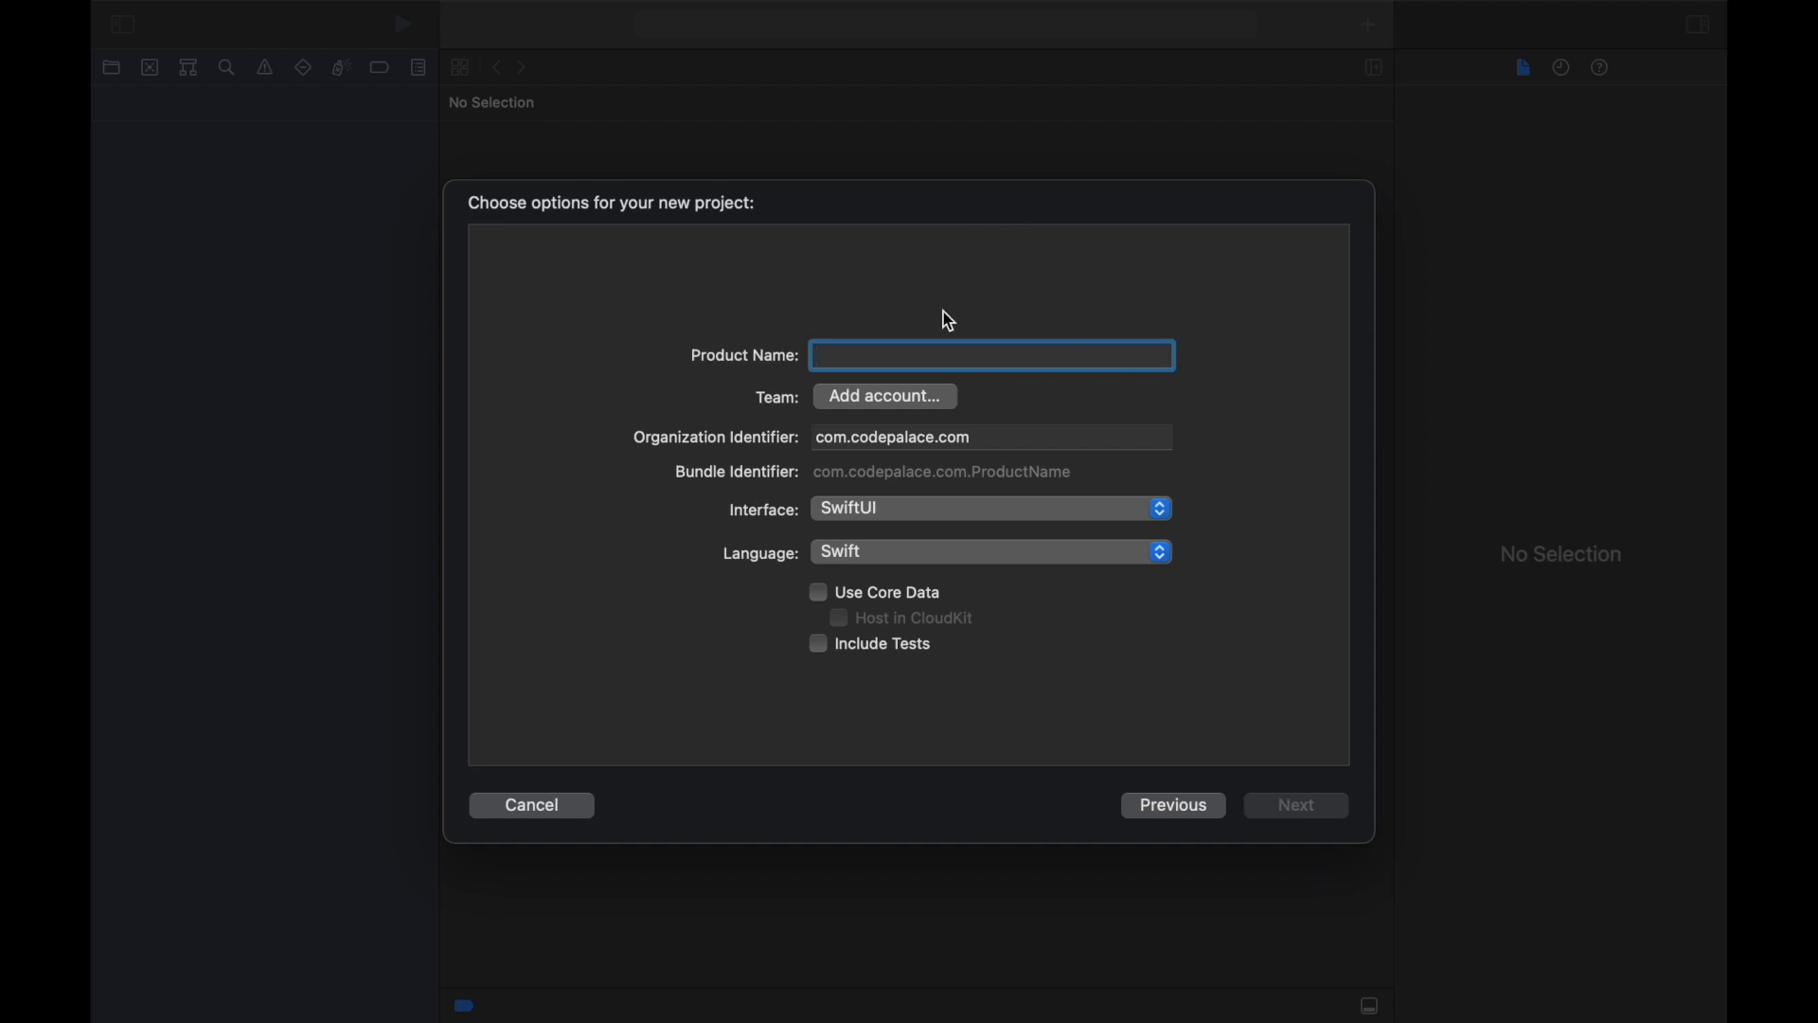
type("Increment Counter")
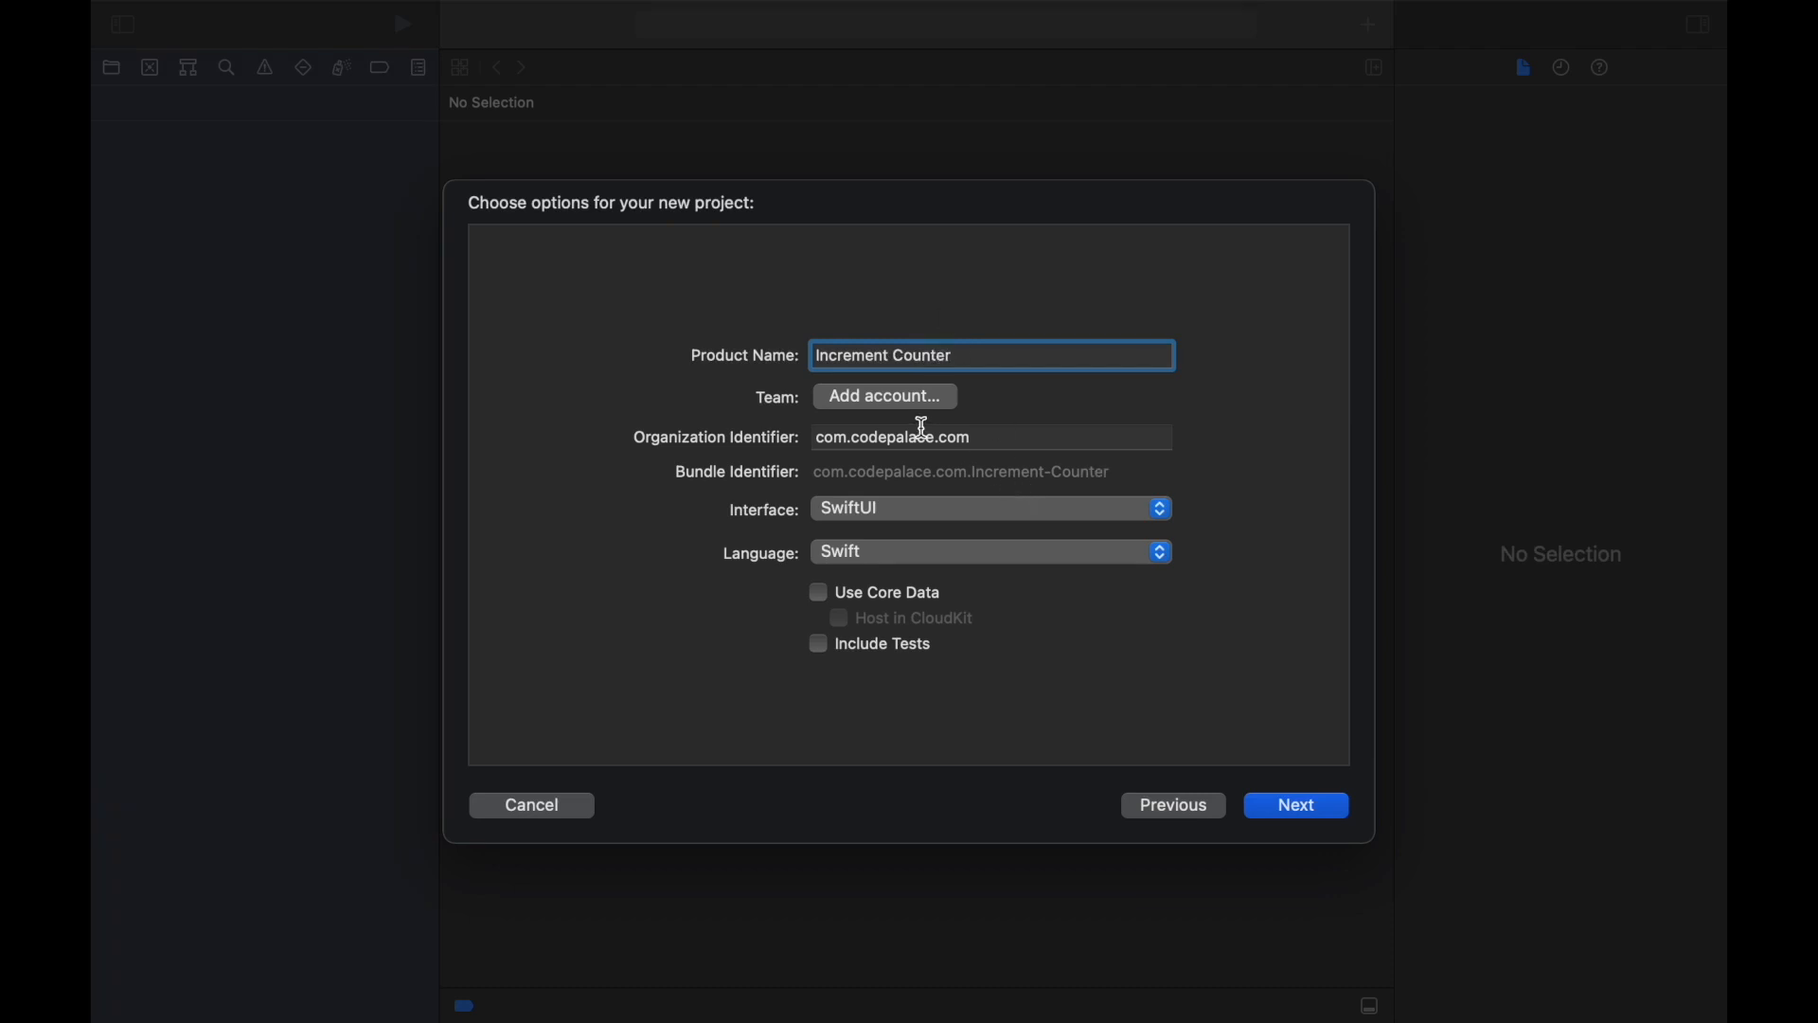
mouse_move(880, 417)
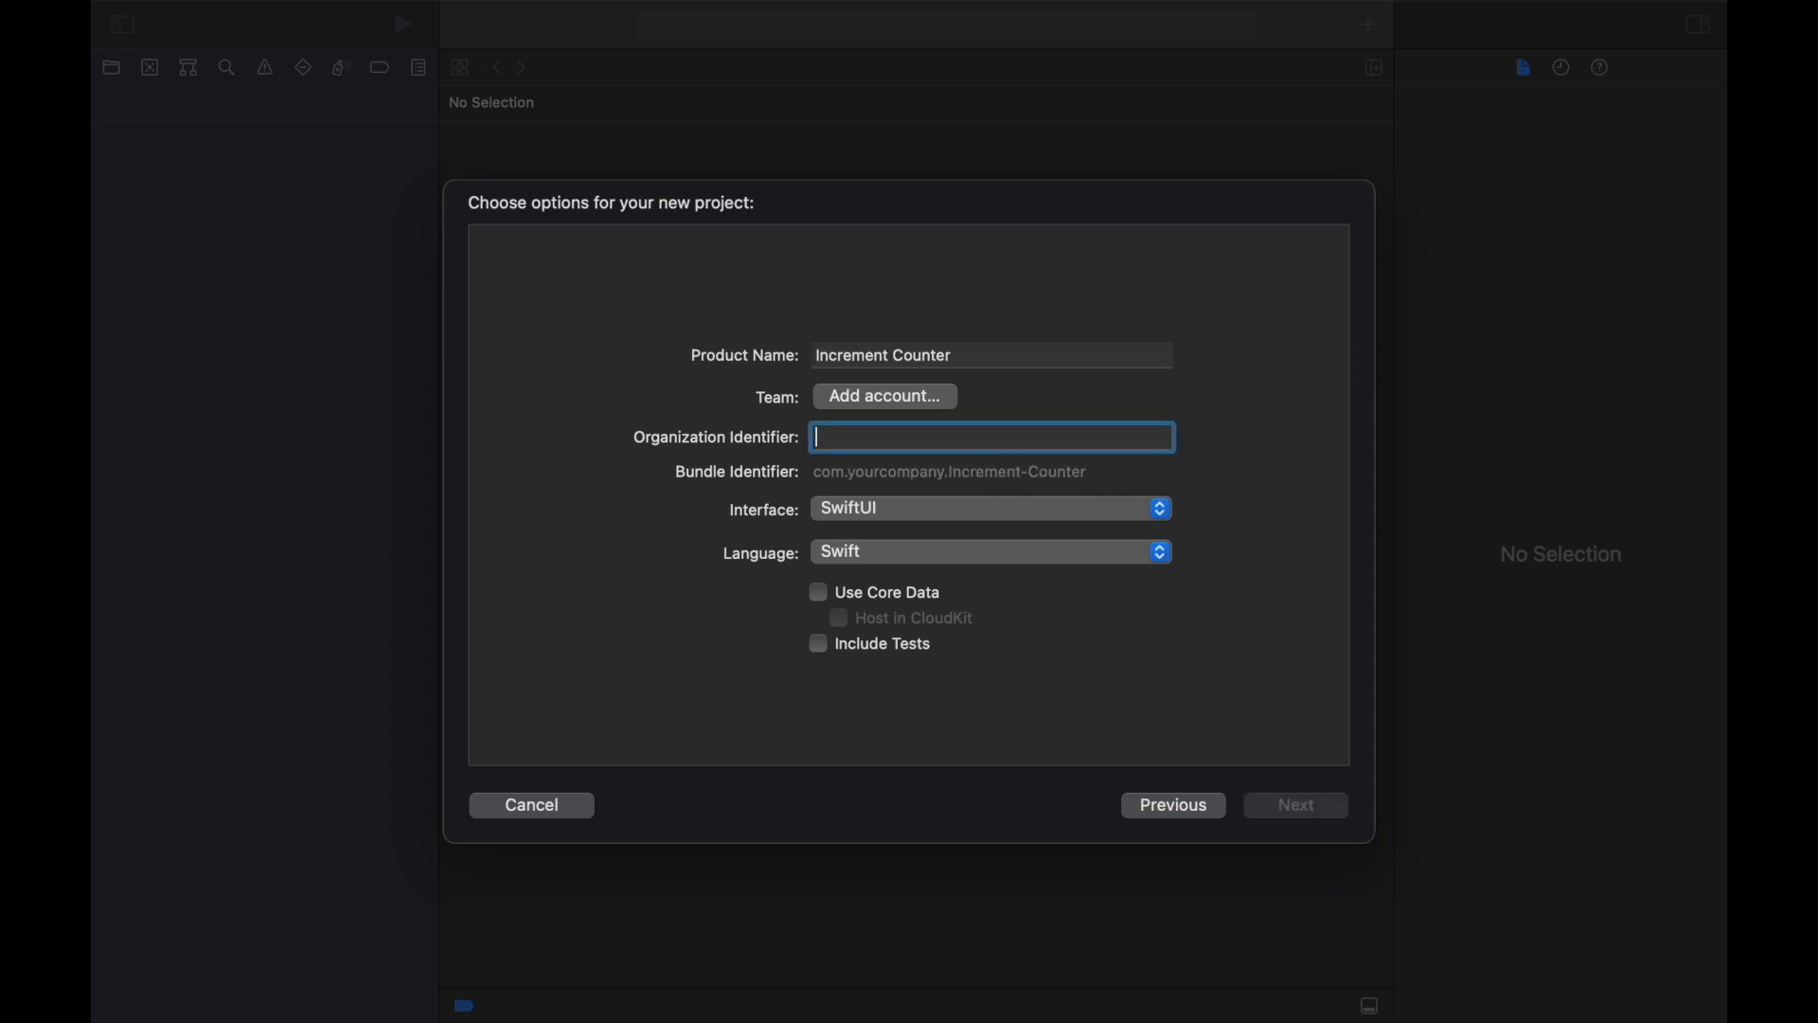
type("com.")
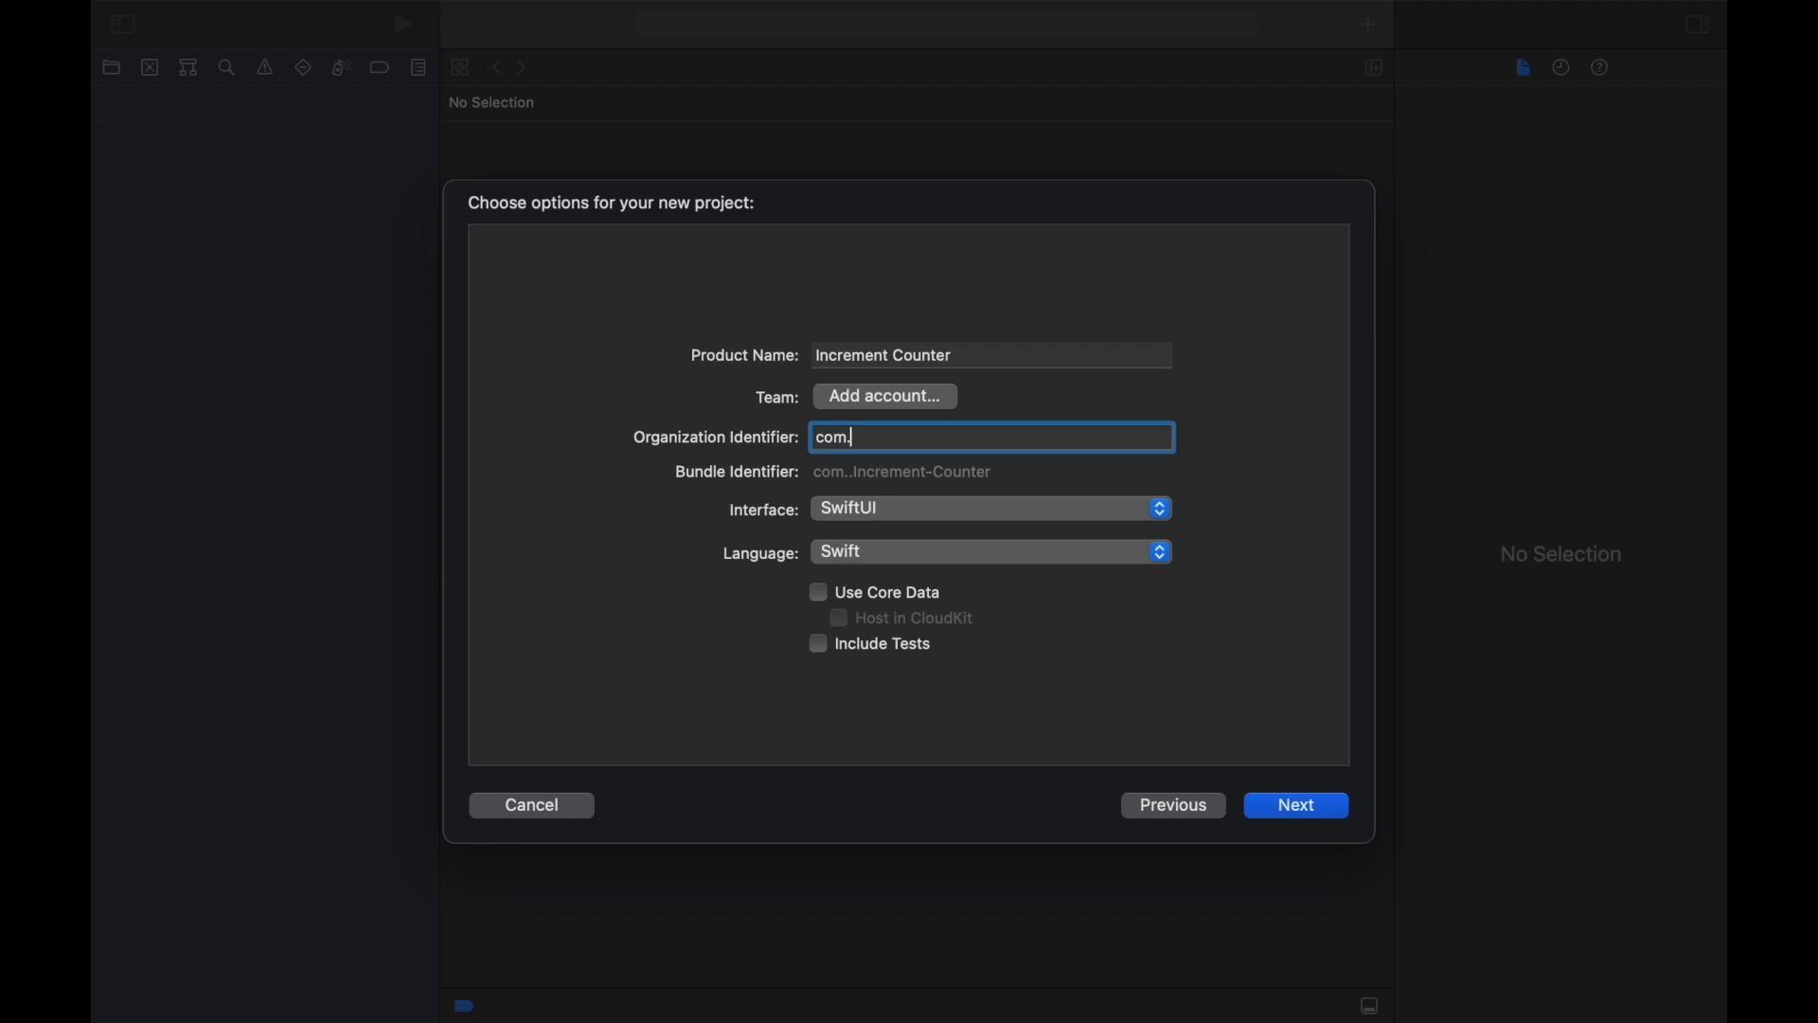
type("codepalace")
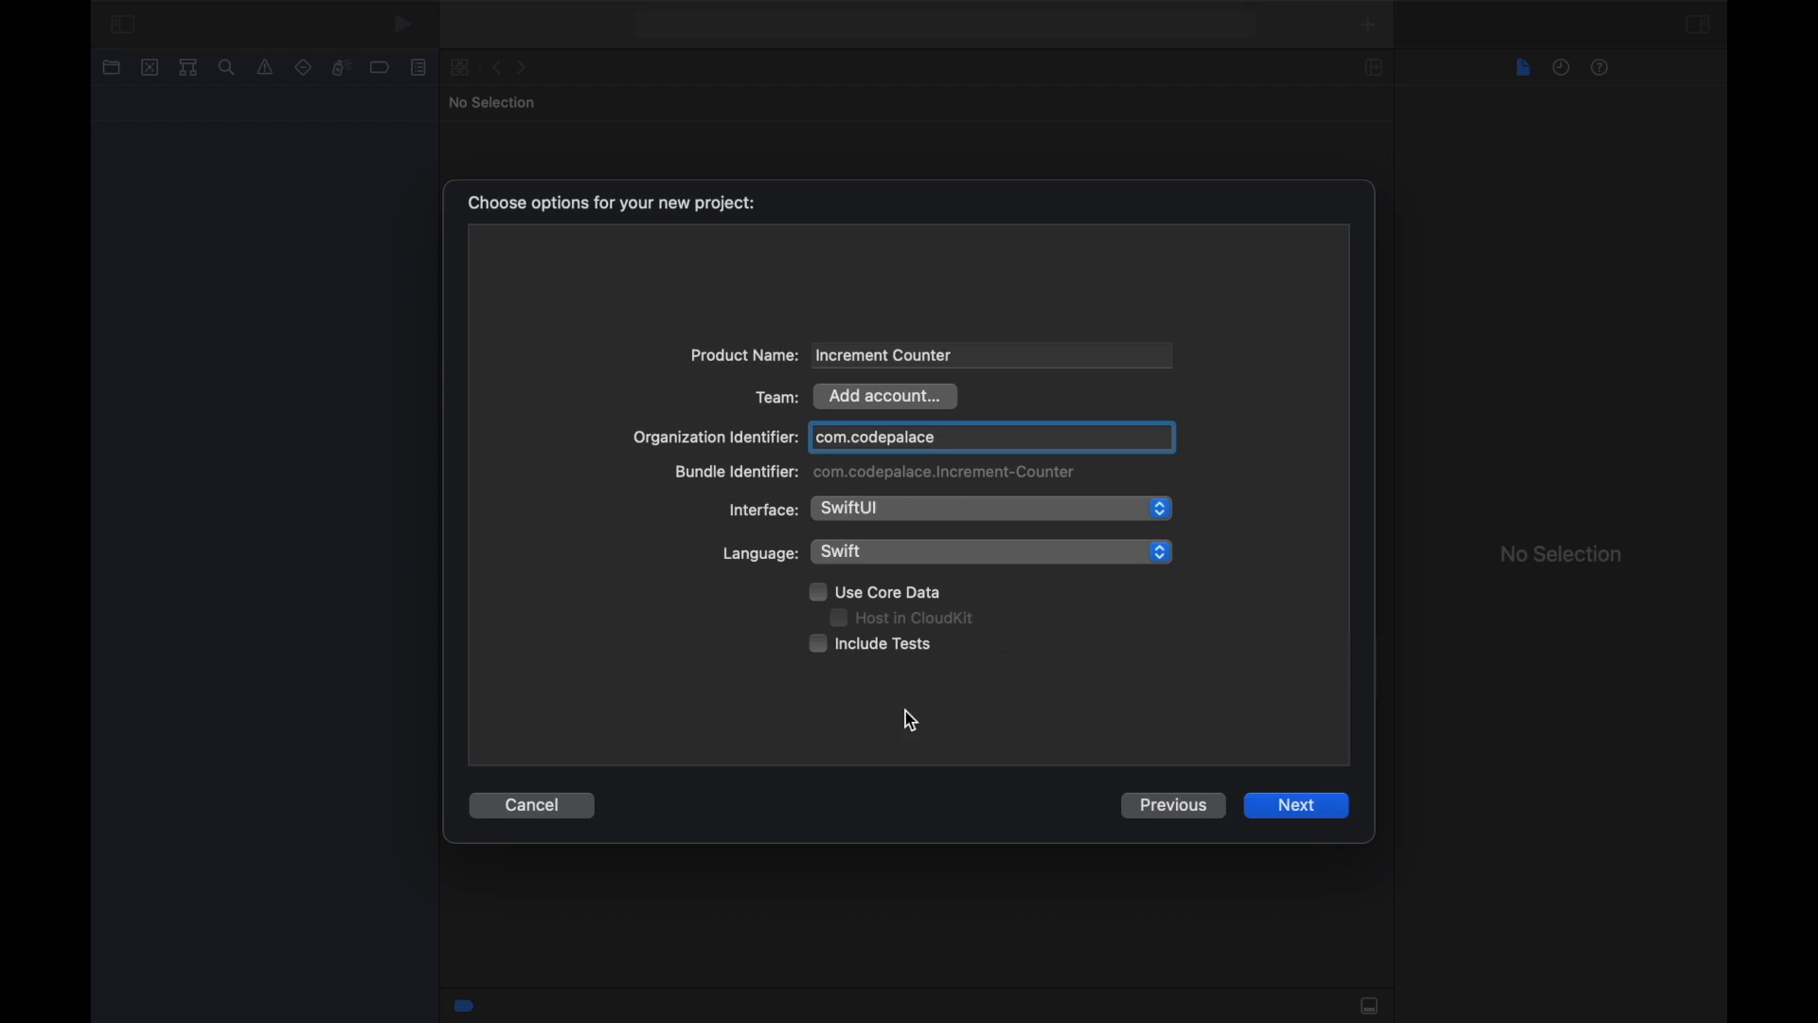
mouse_move(1260, 719)
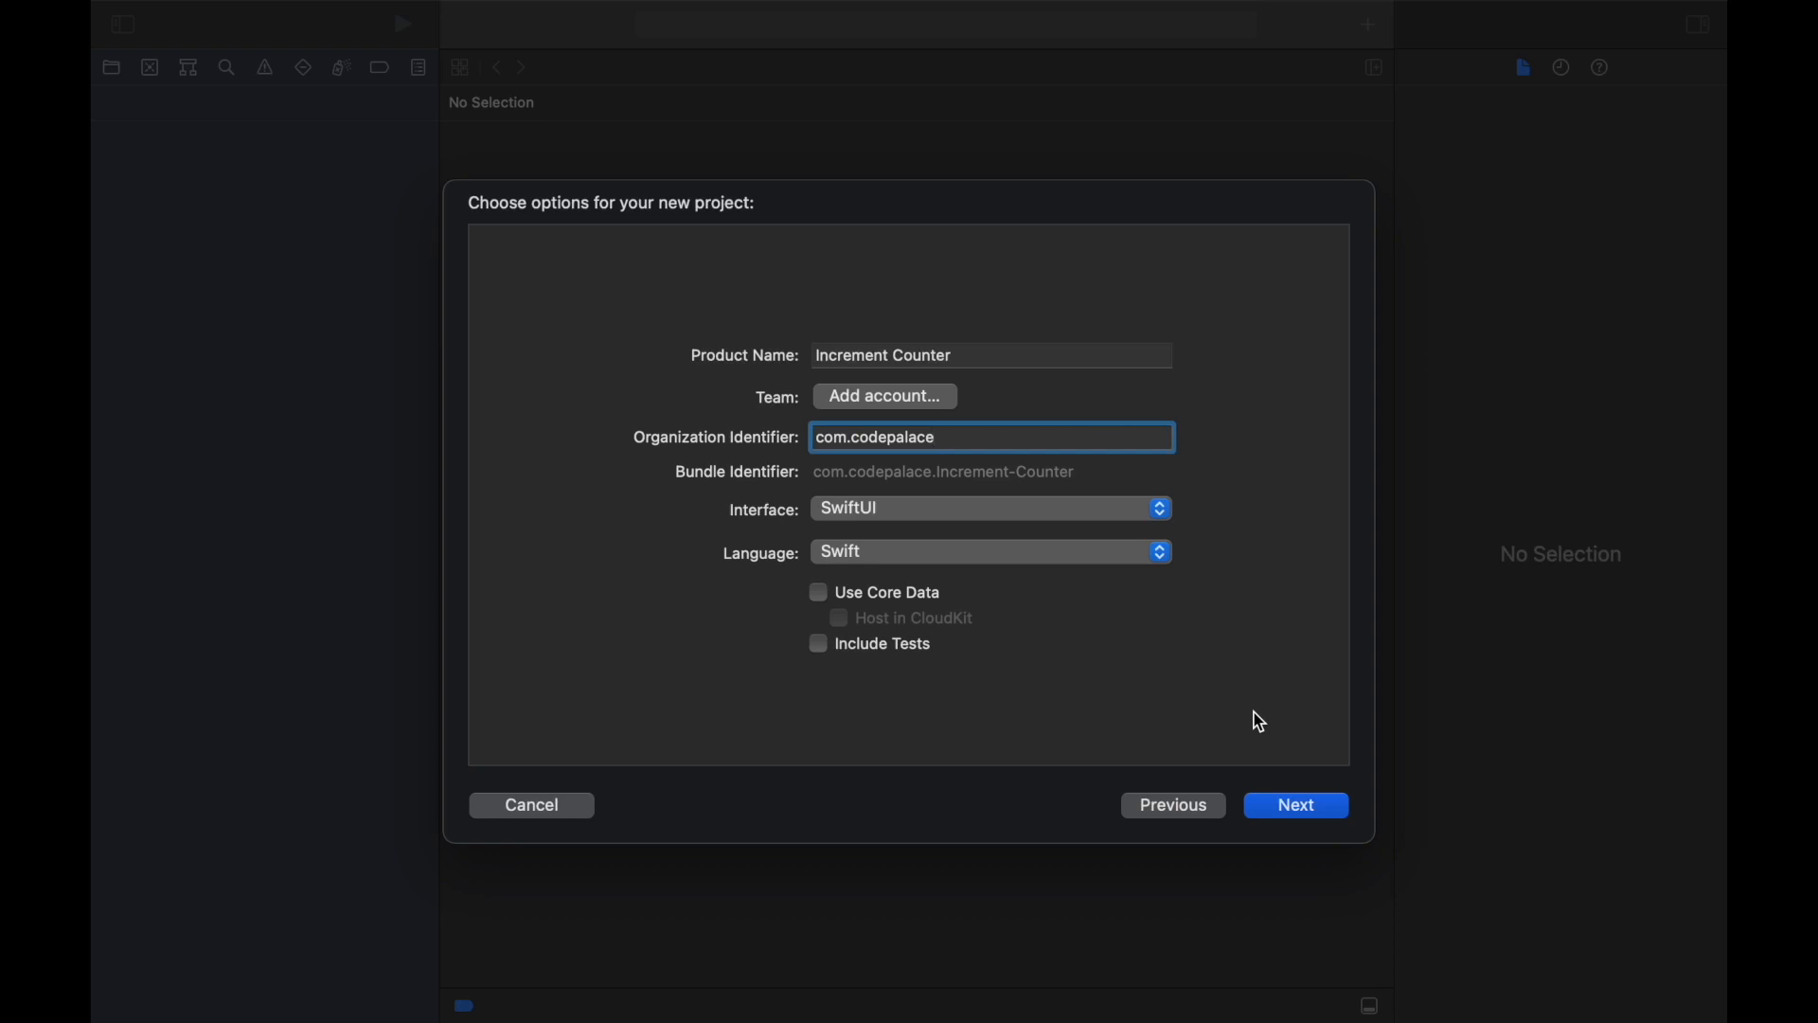
left_click(1295, 805)
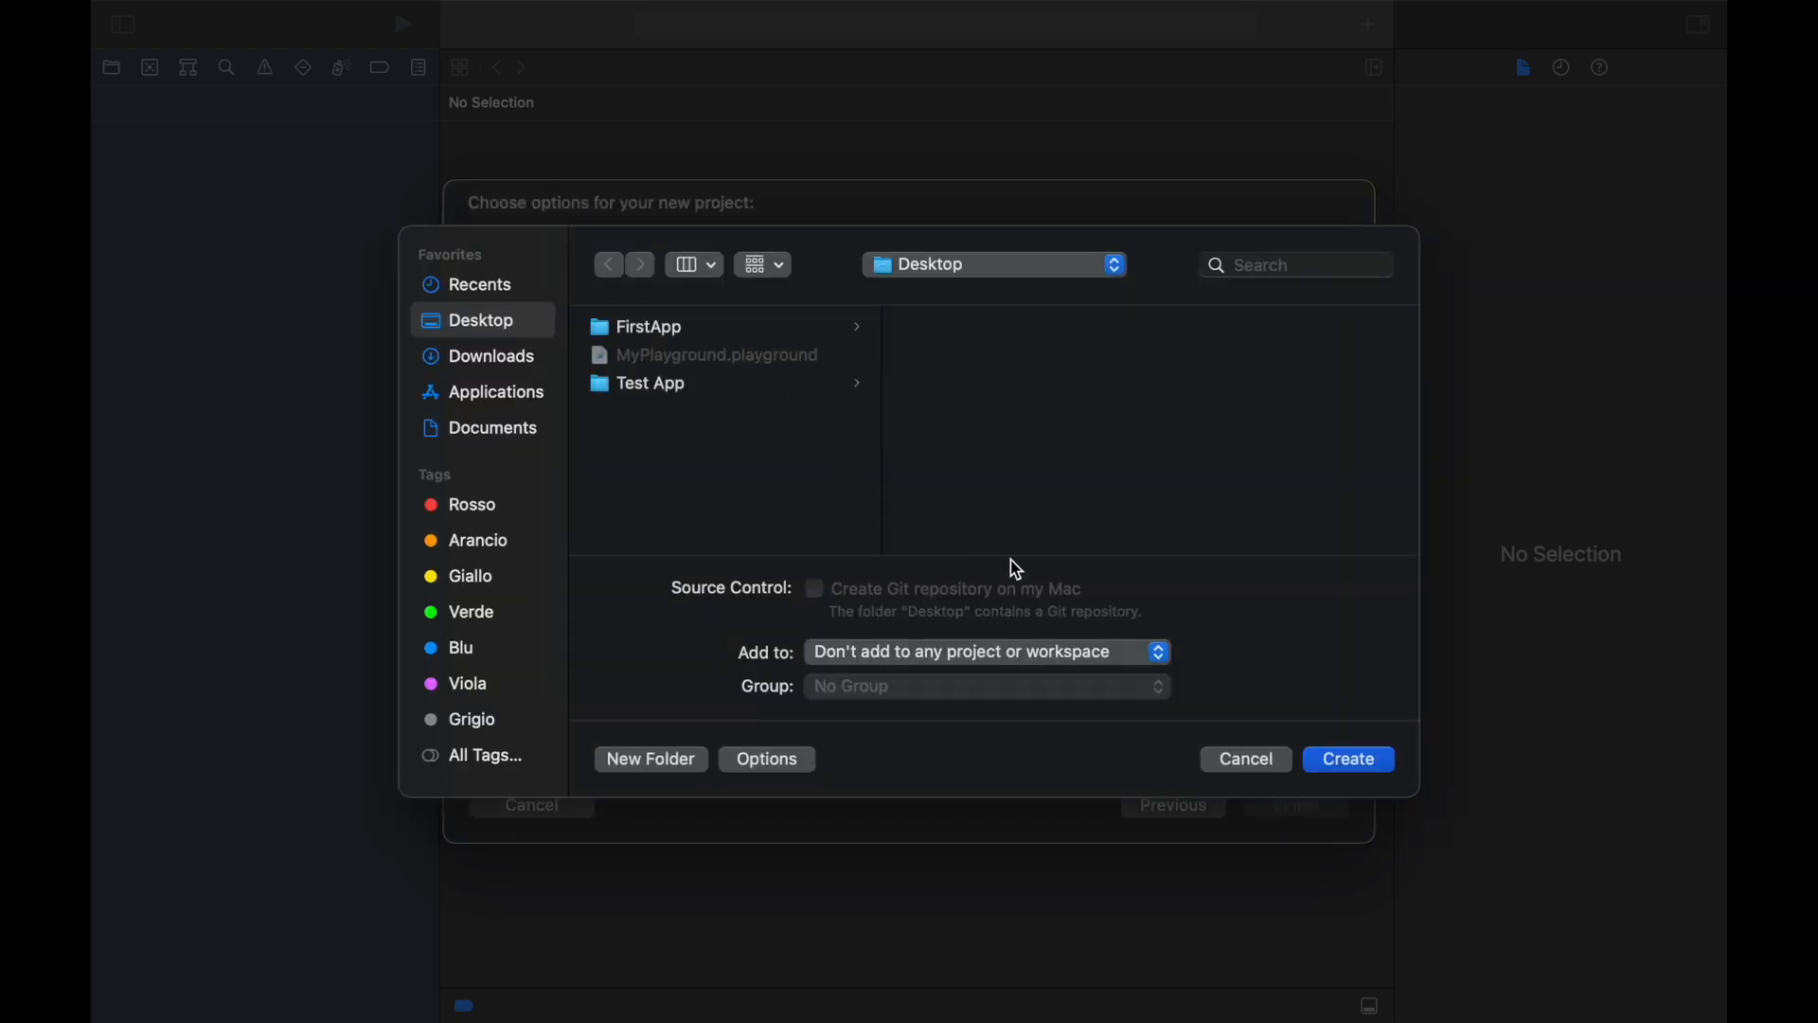
mouse_move(1021, 670)
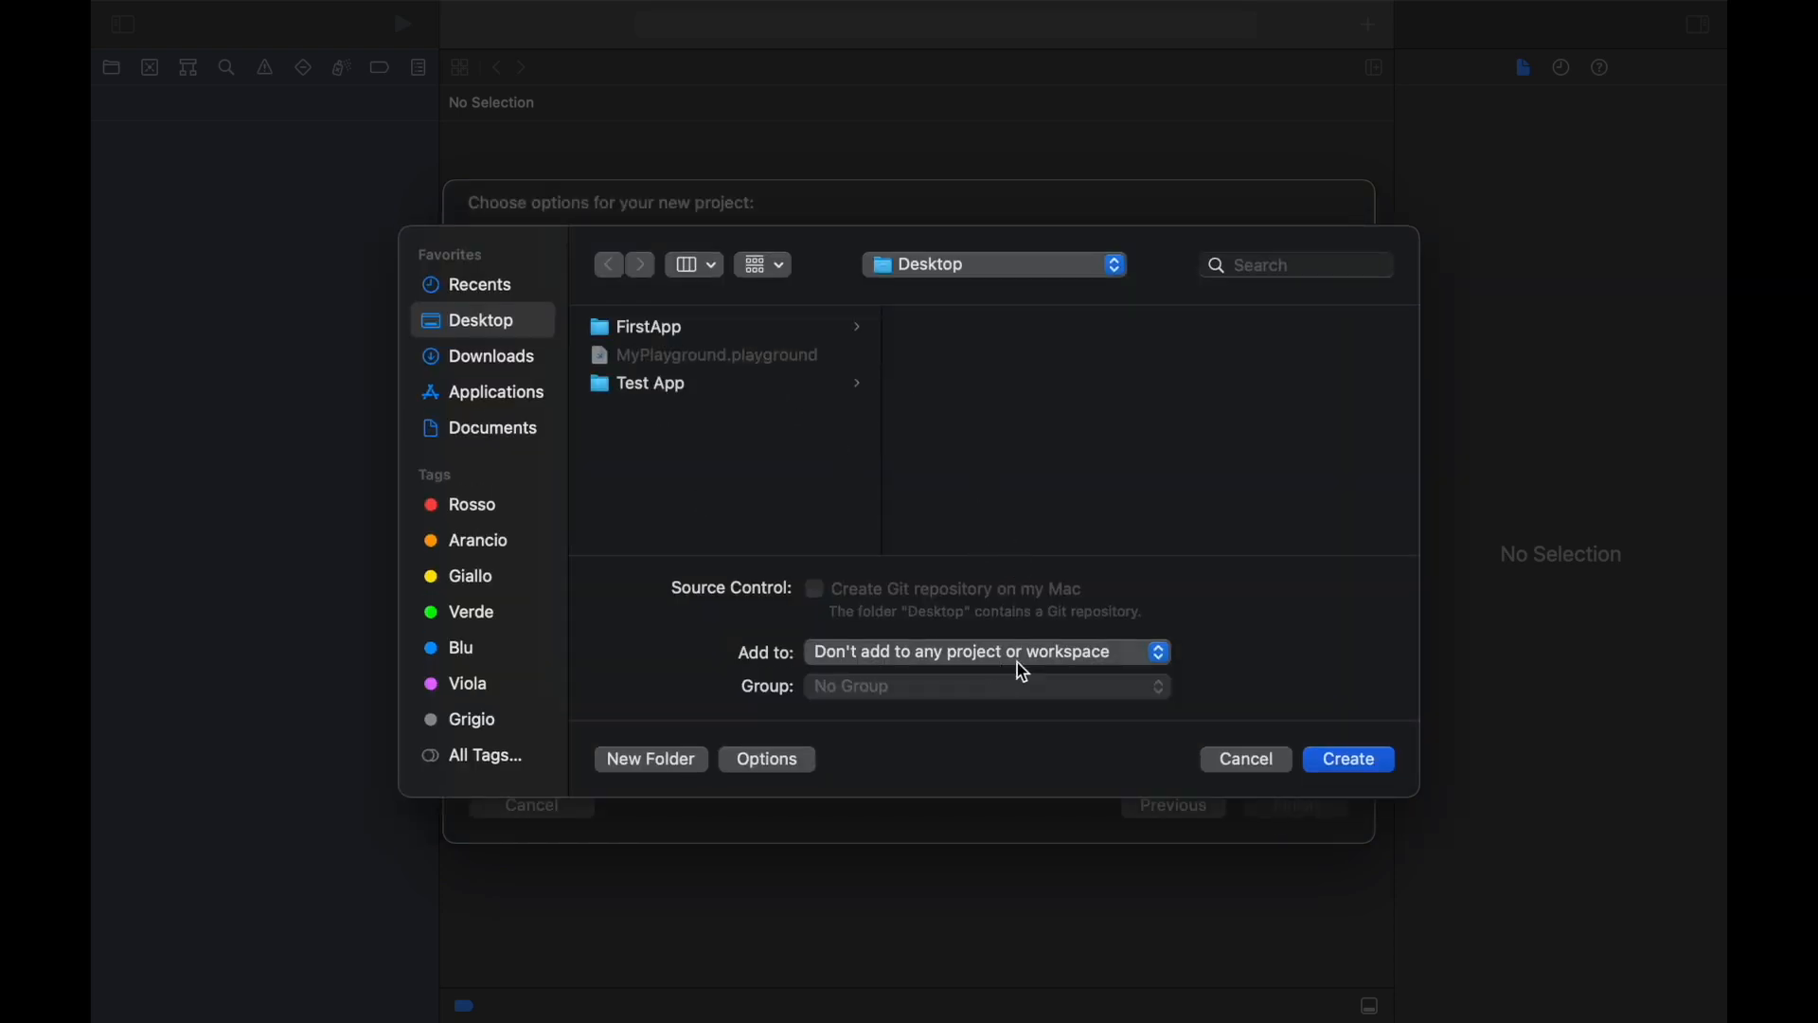
- Create the Increment Counter project on the Desktop
left_click(1346, 758)
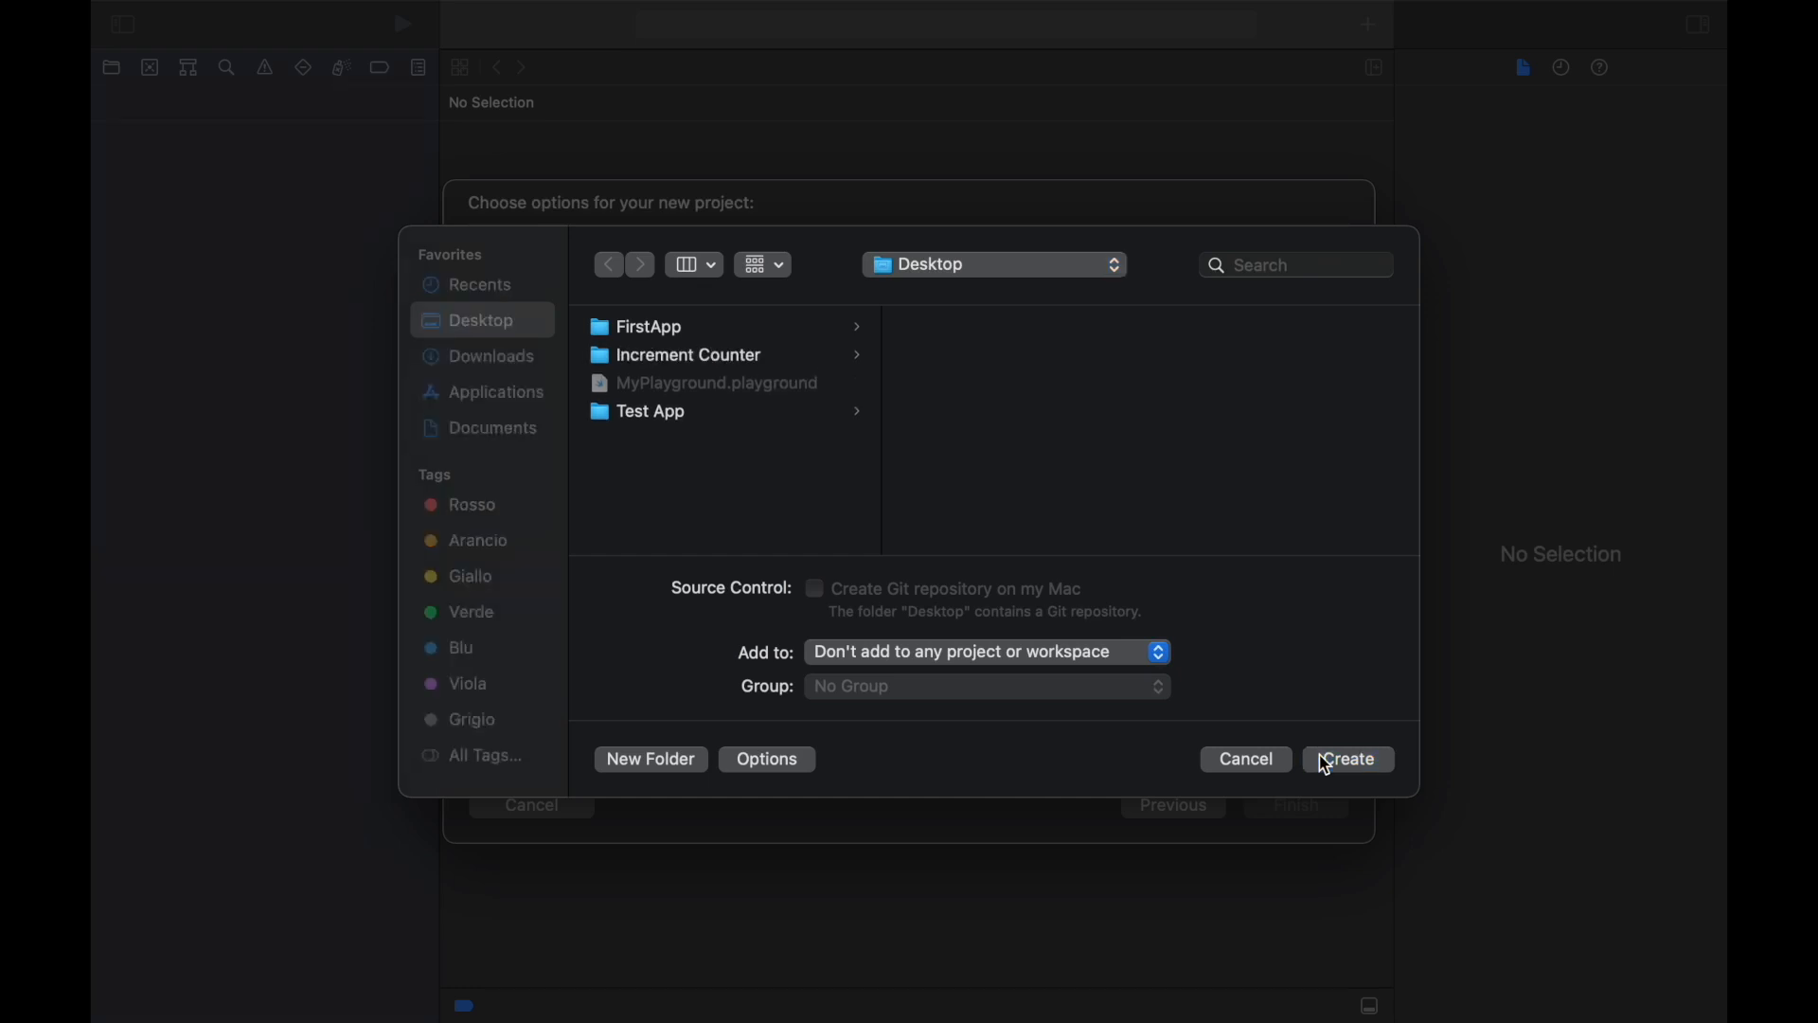
left_click(1347, 758)
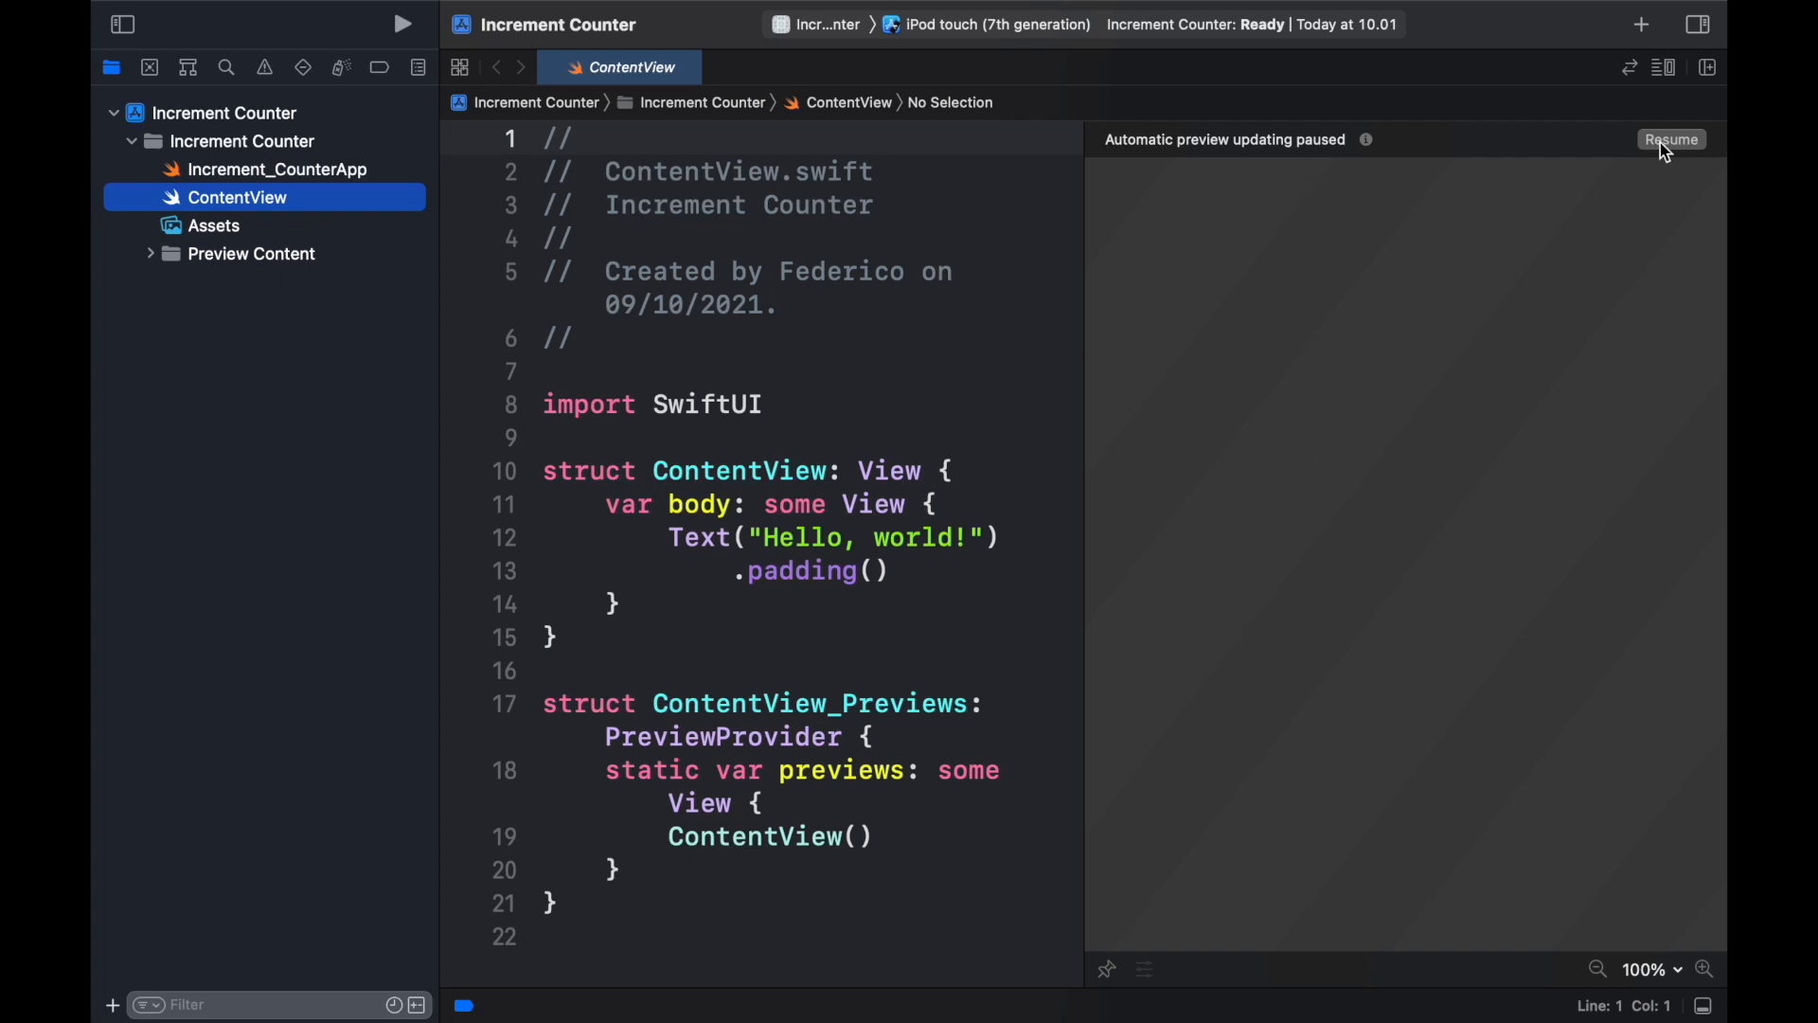
- Resume the ContentView.swift live preview so it shows Hello, world!
left_click(1670, 138)
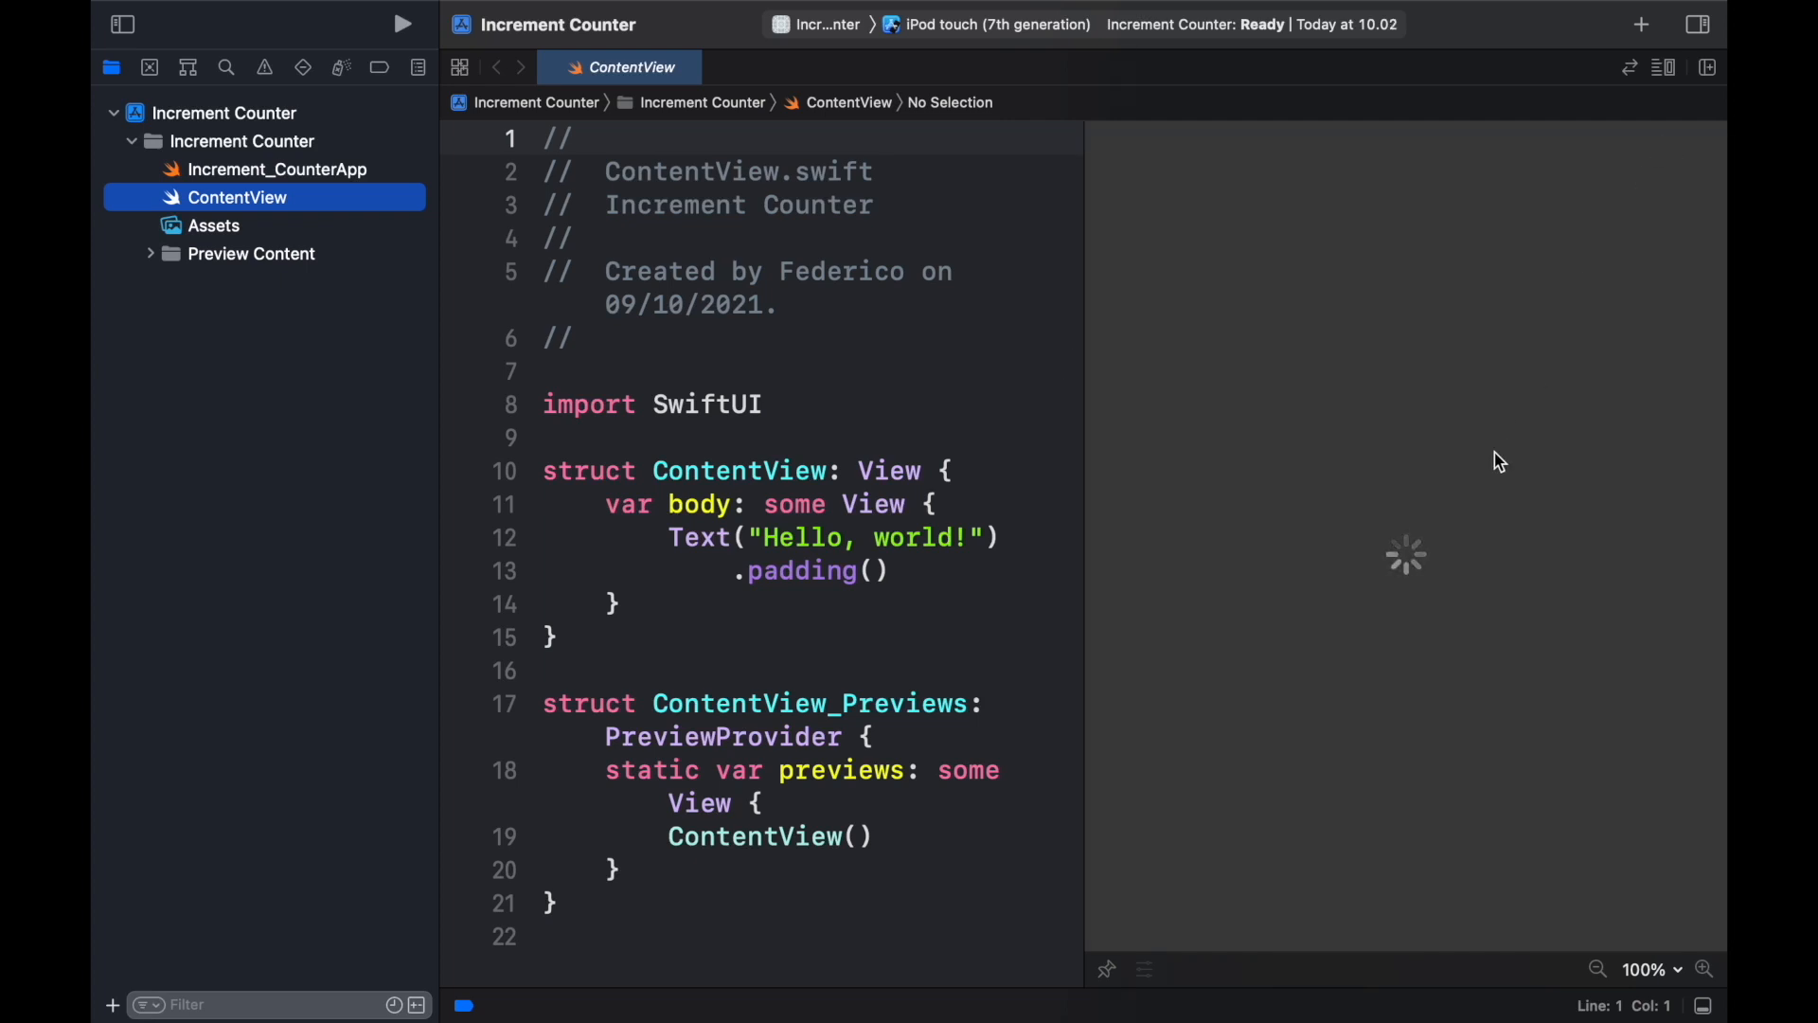
mouse_move(1083, 487)
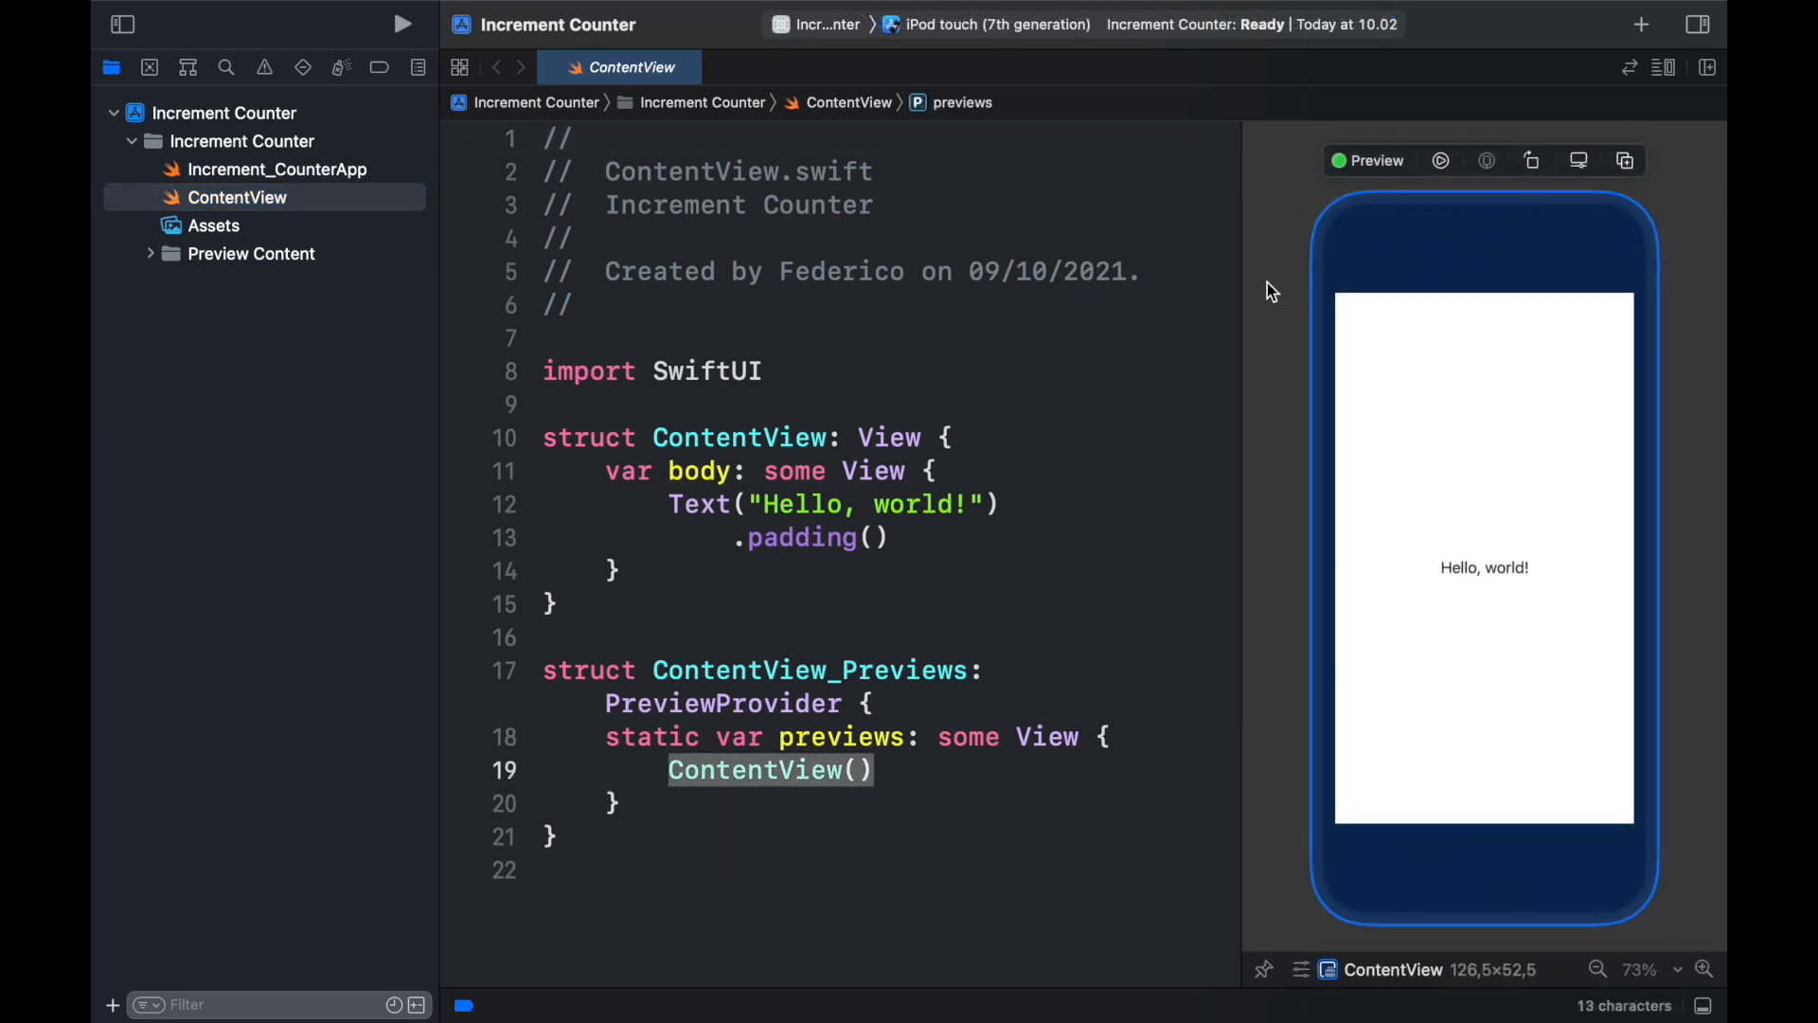
- Set the run destination to iPhone 13 and refresh the preview on it
left_click(984, 24)
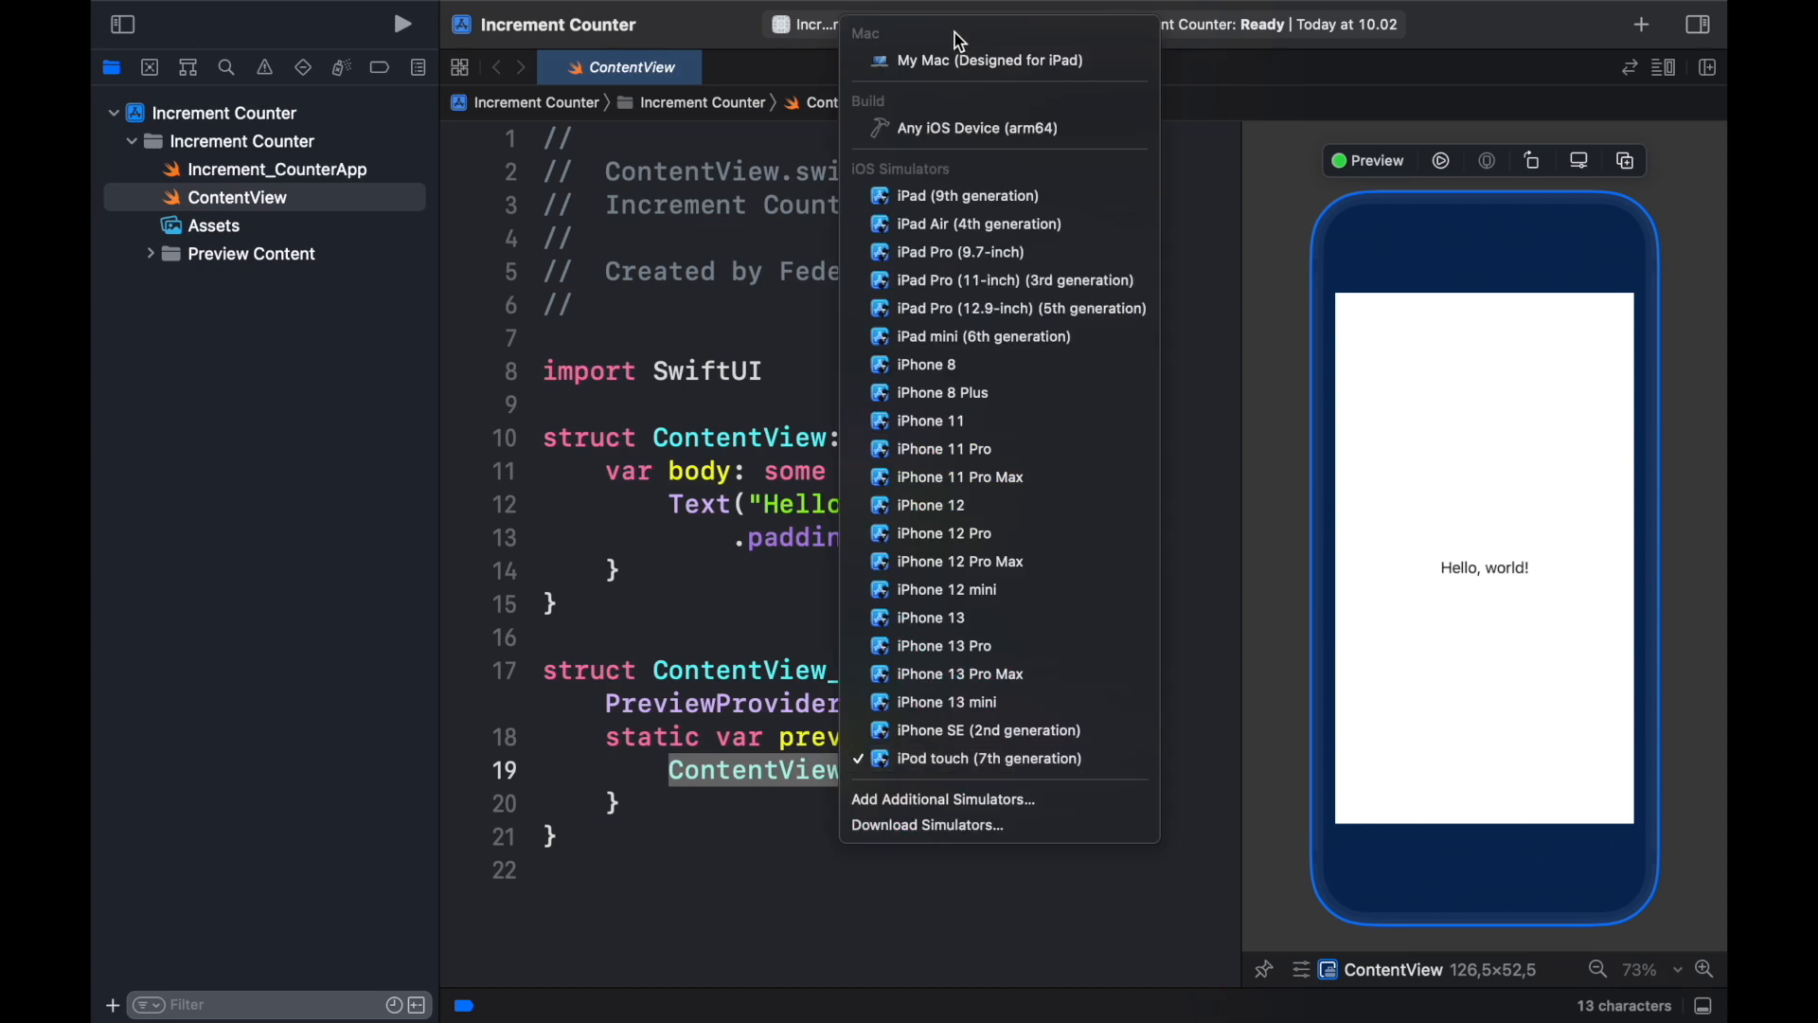
mouse_move(958, 202)
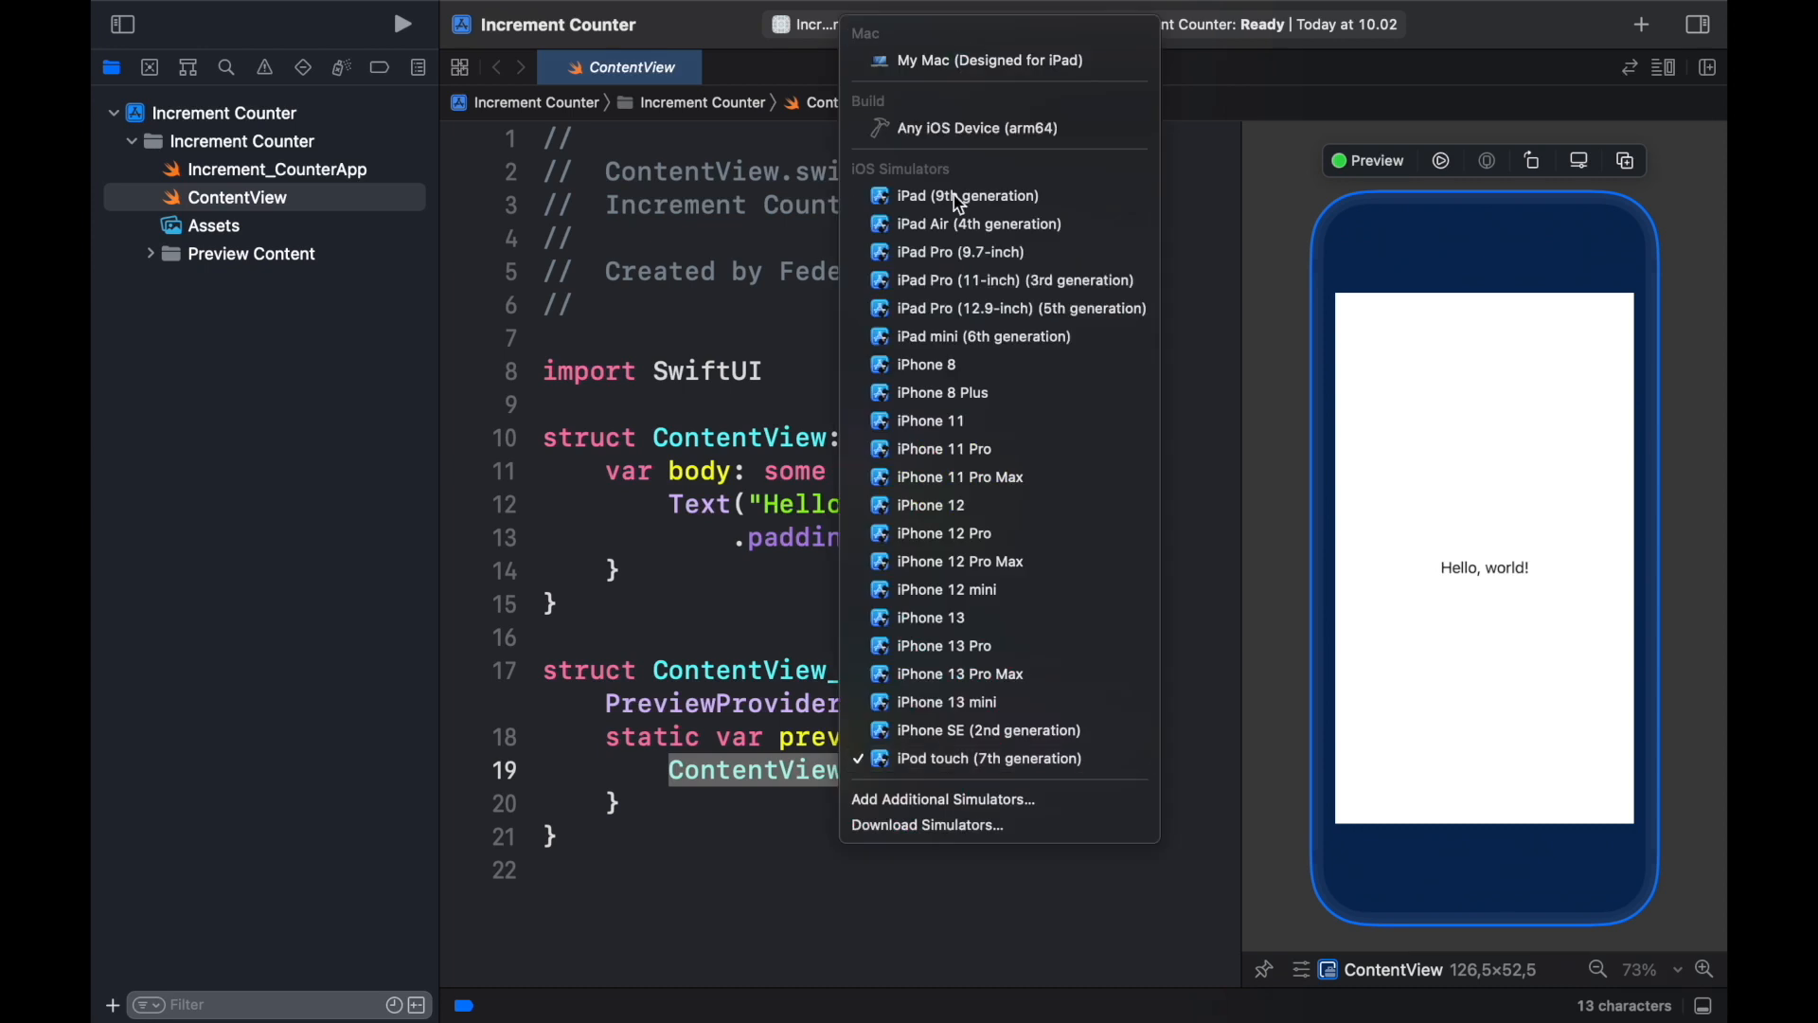
left_click(930, 617)
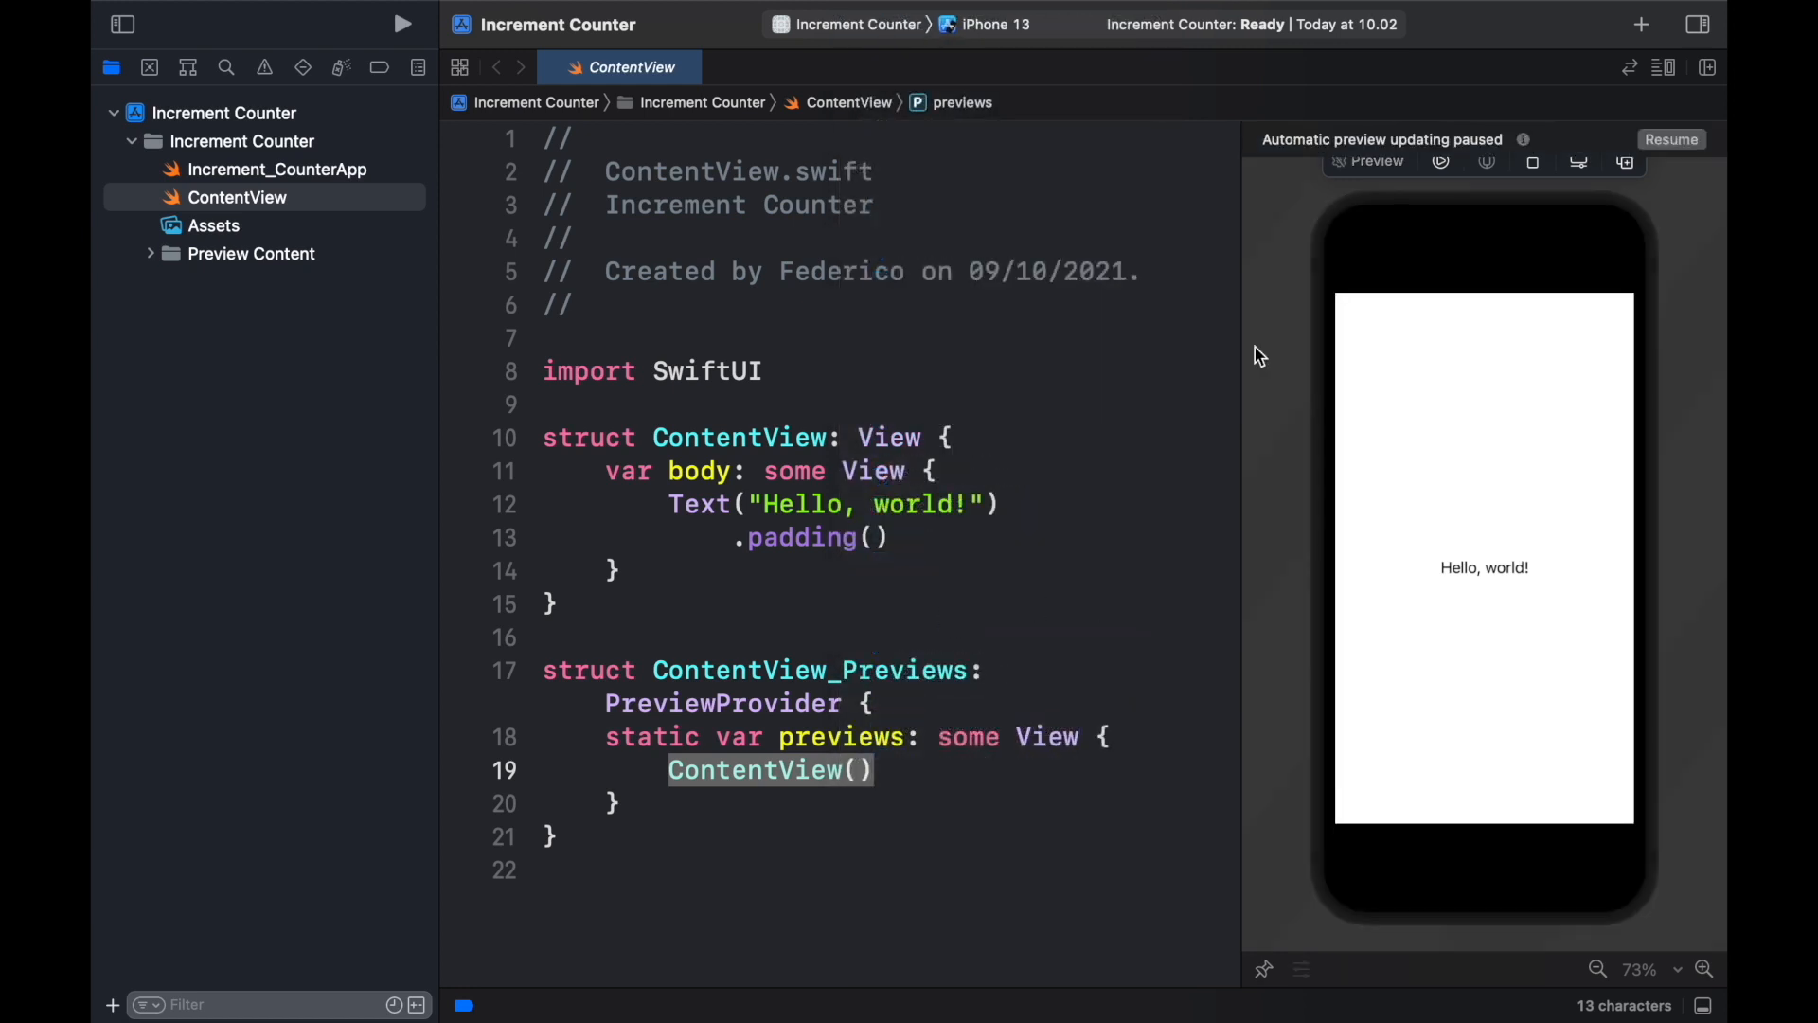
left_click(1671, 138)
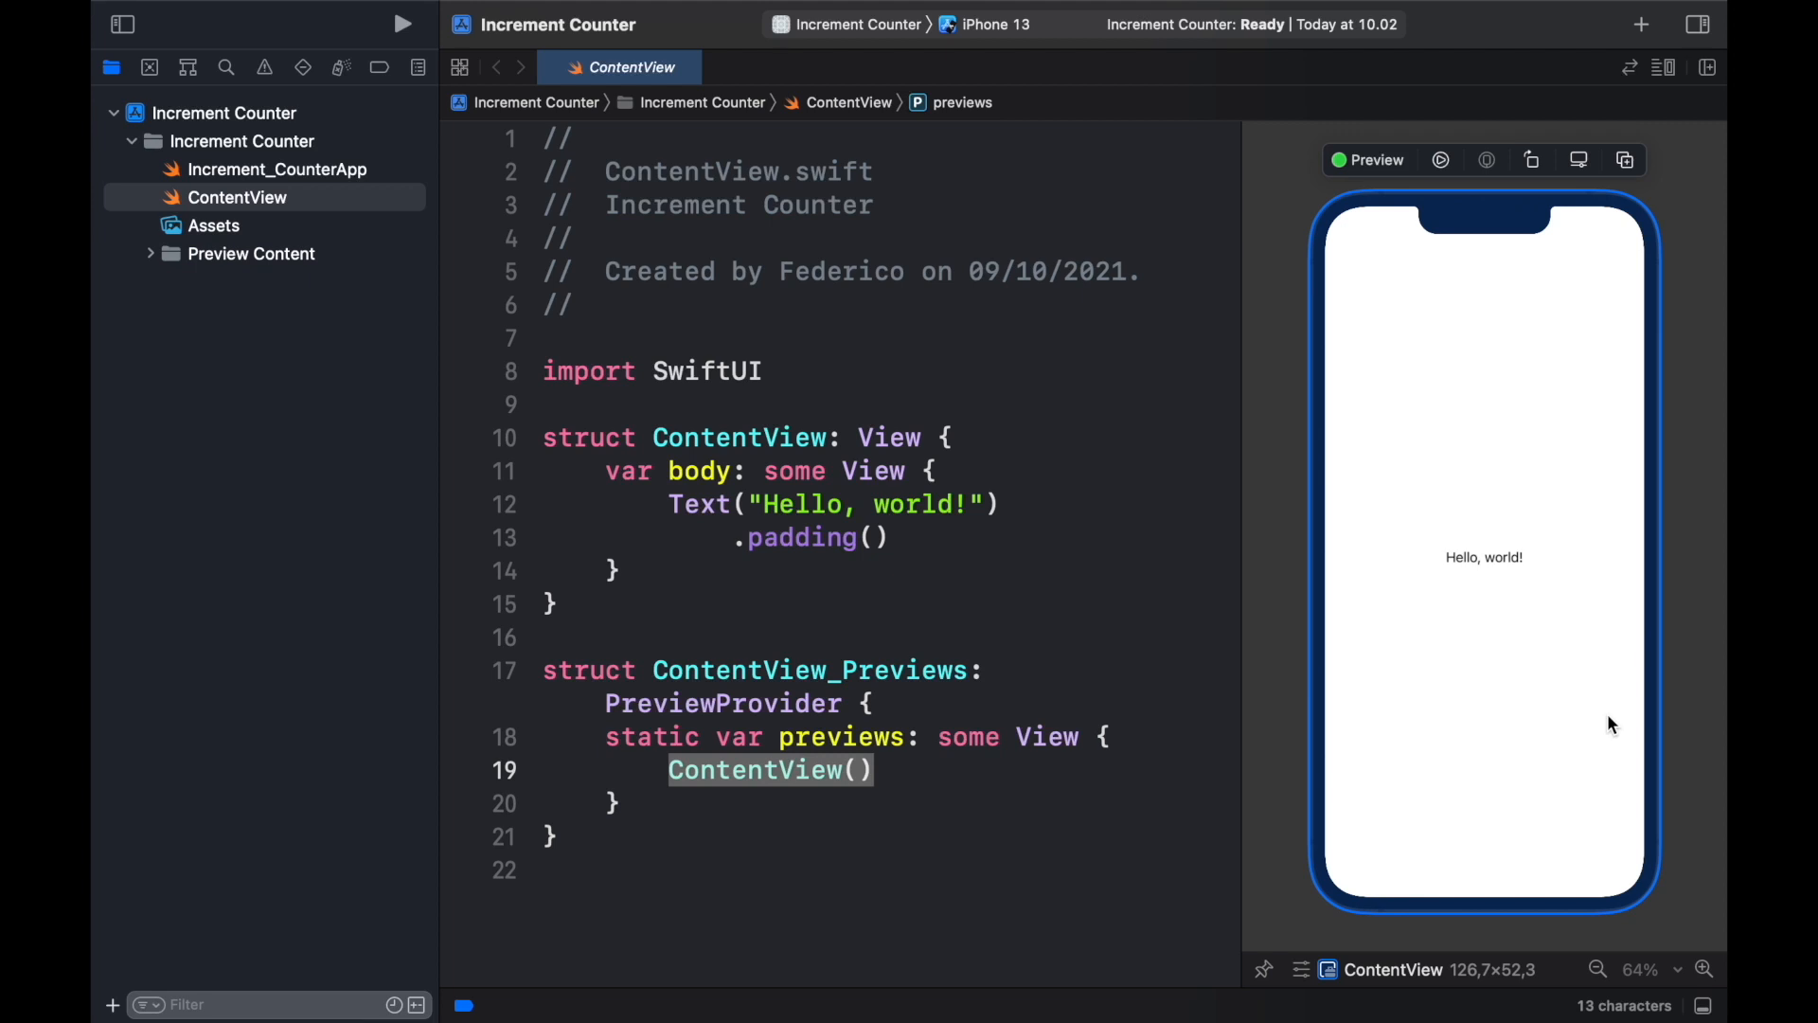
mouse_move(1546, 682)
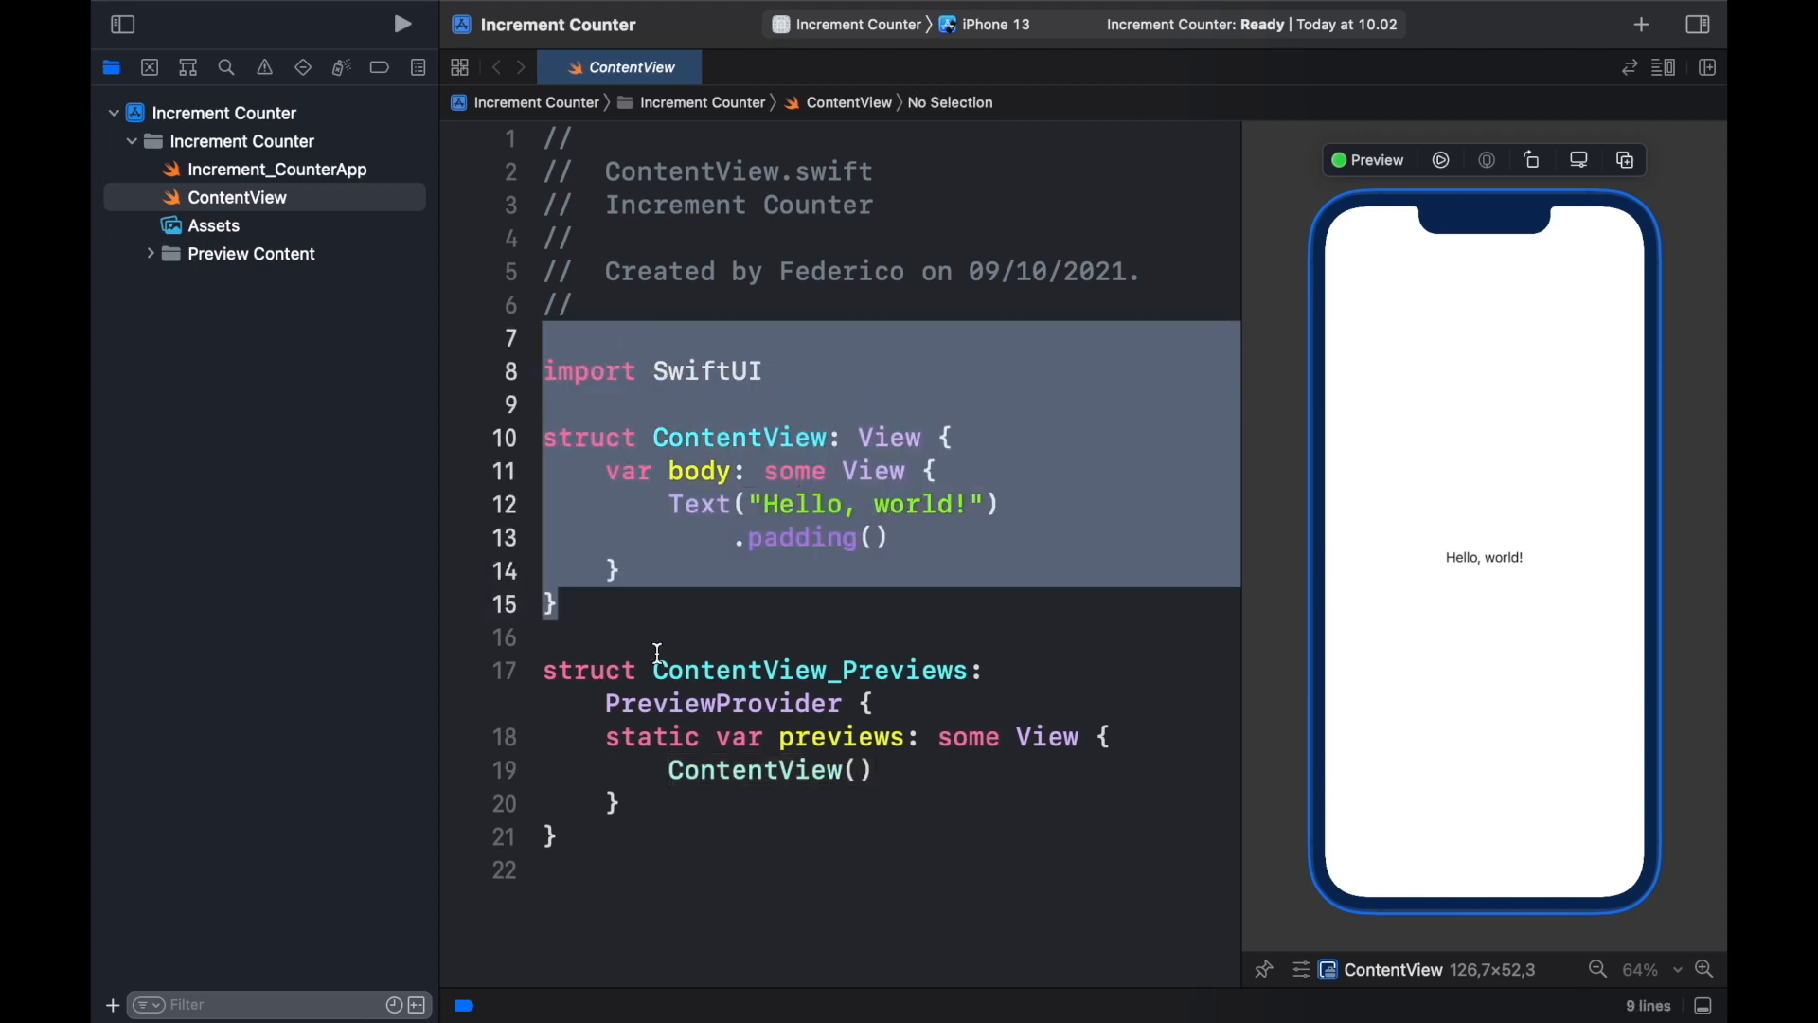
left_click(756, 769)
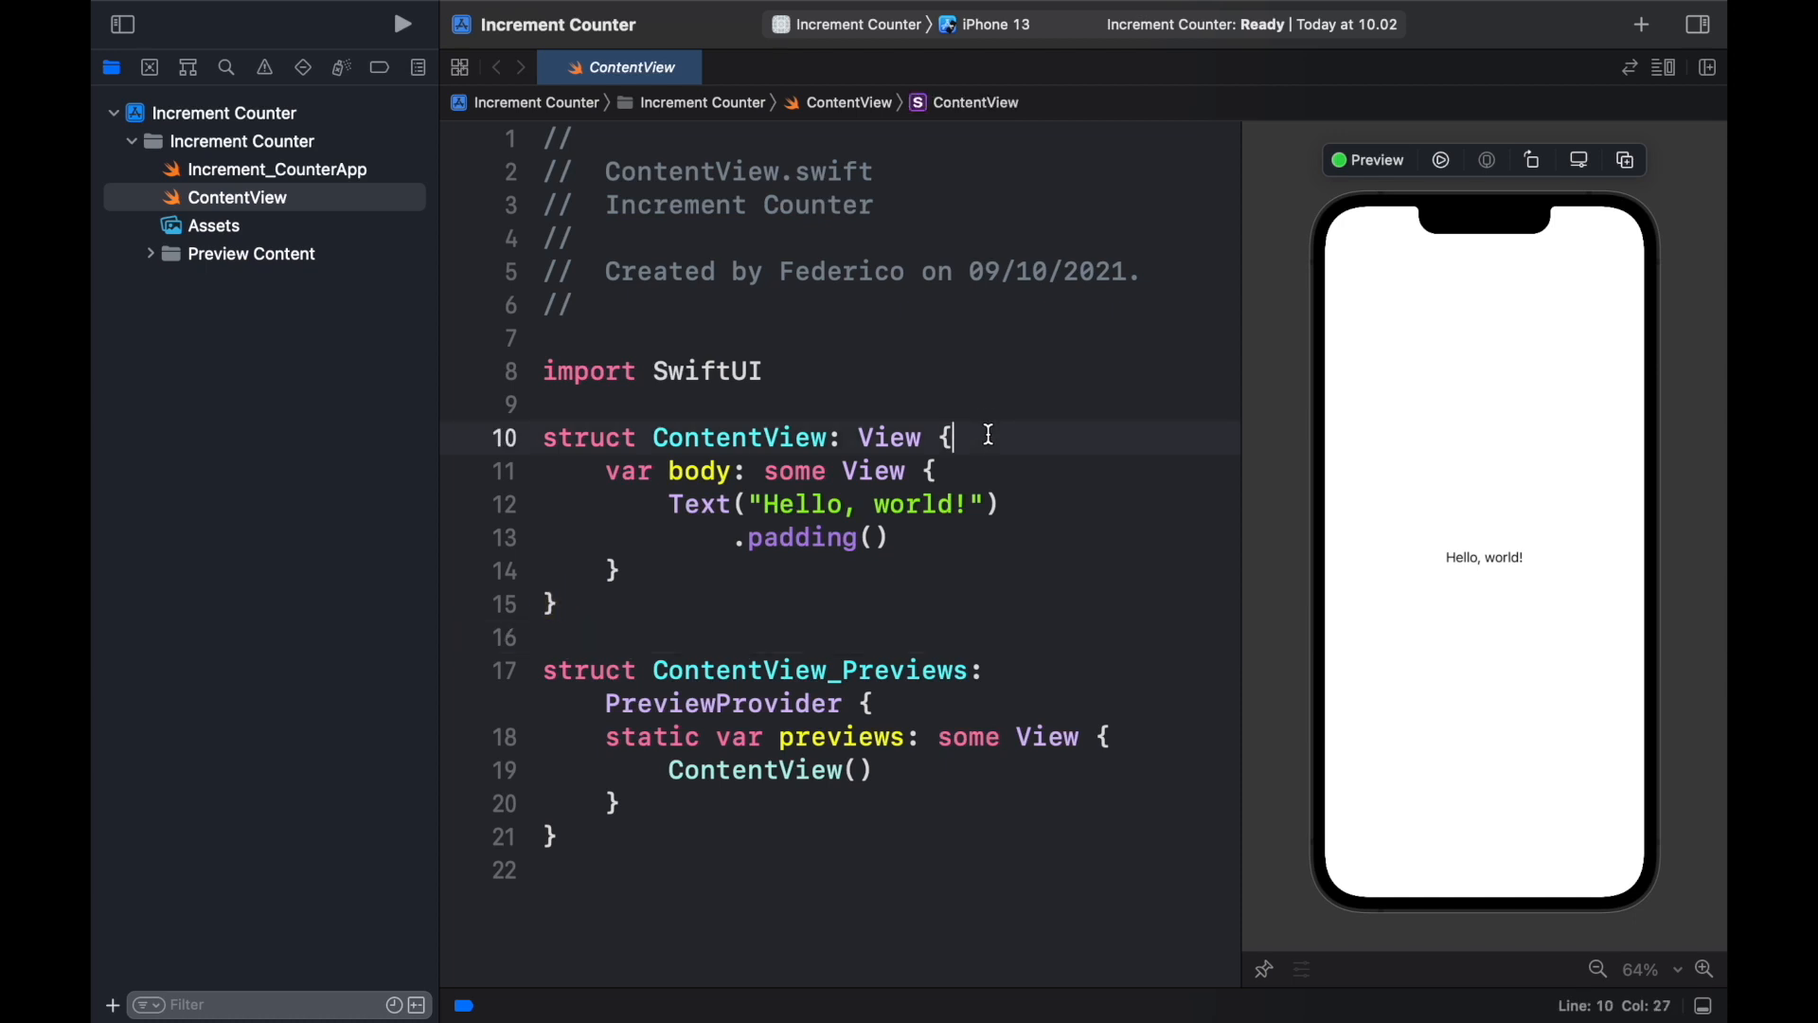
key("enter")
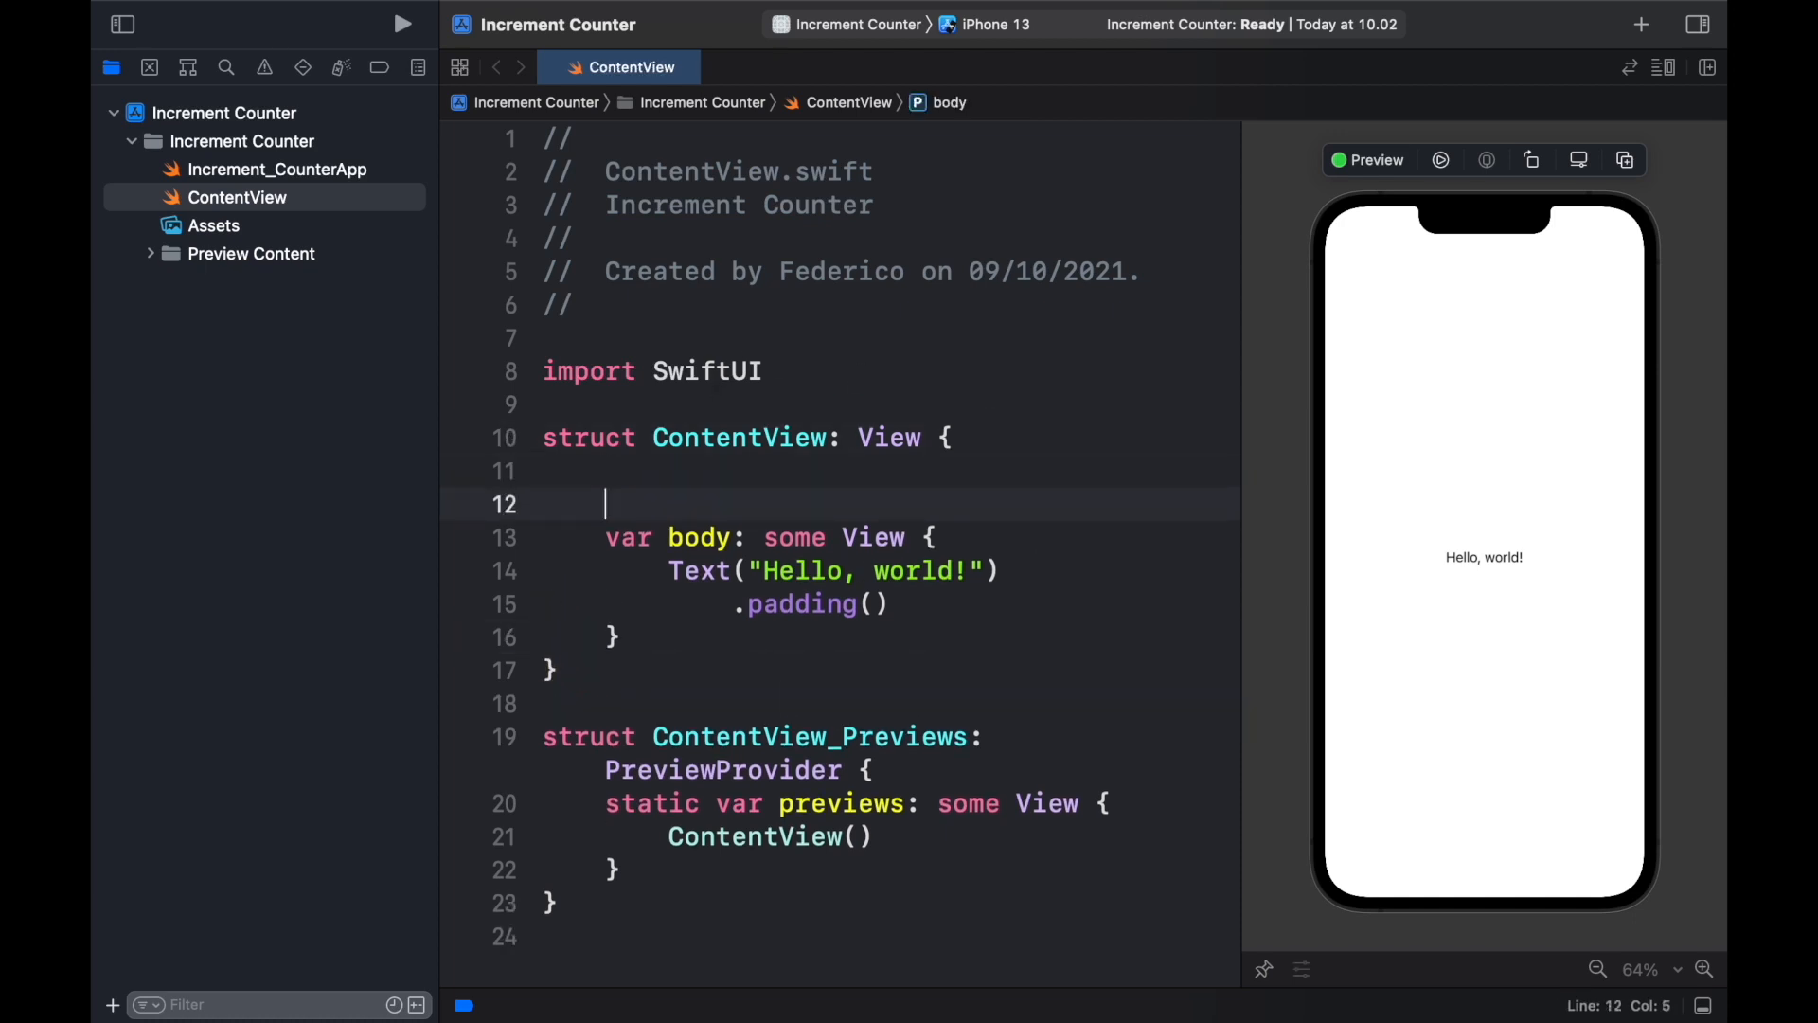
key("backspace")
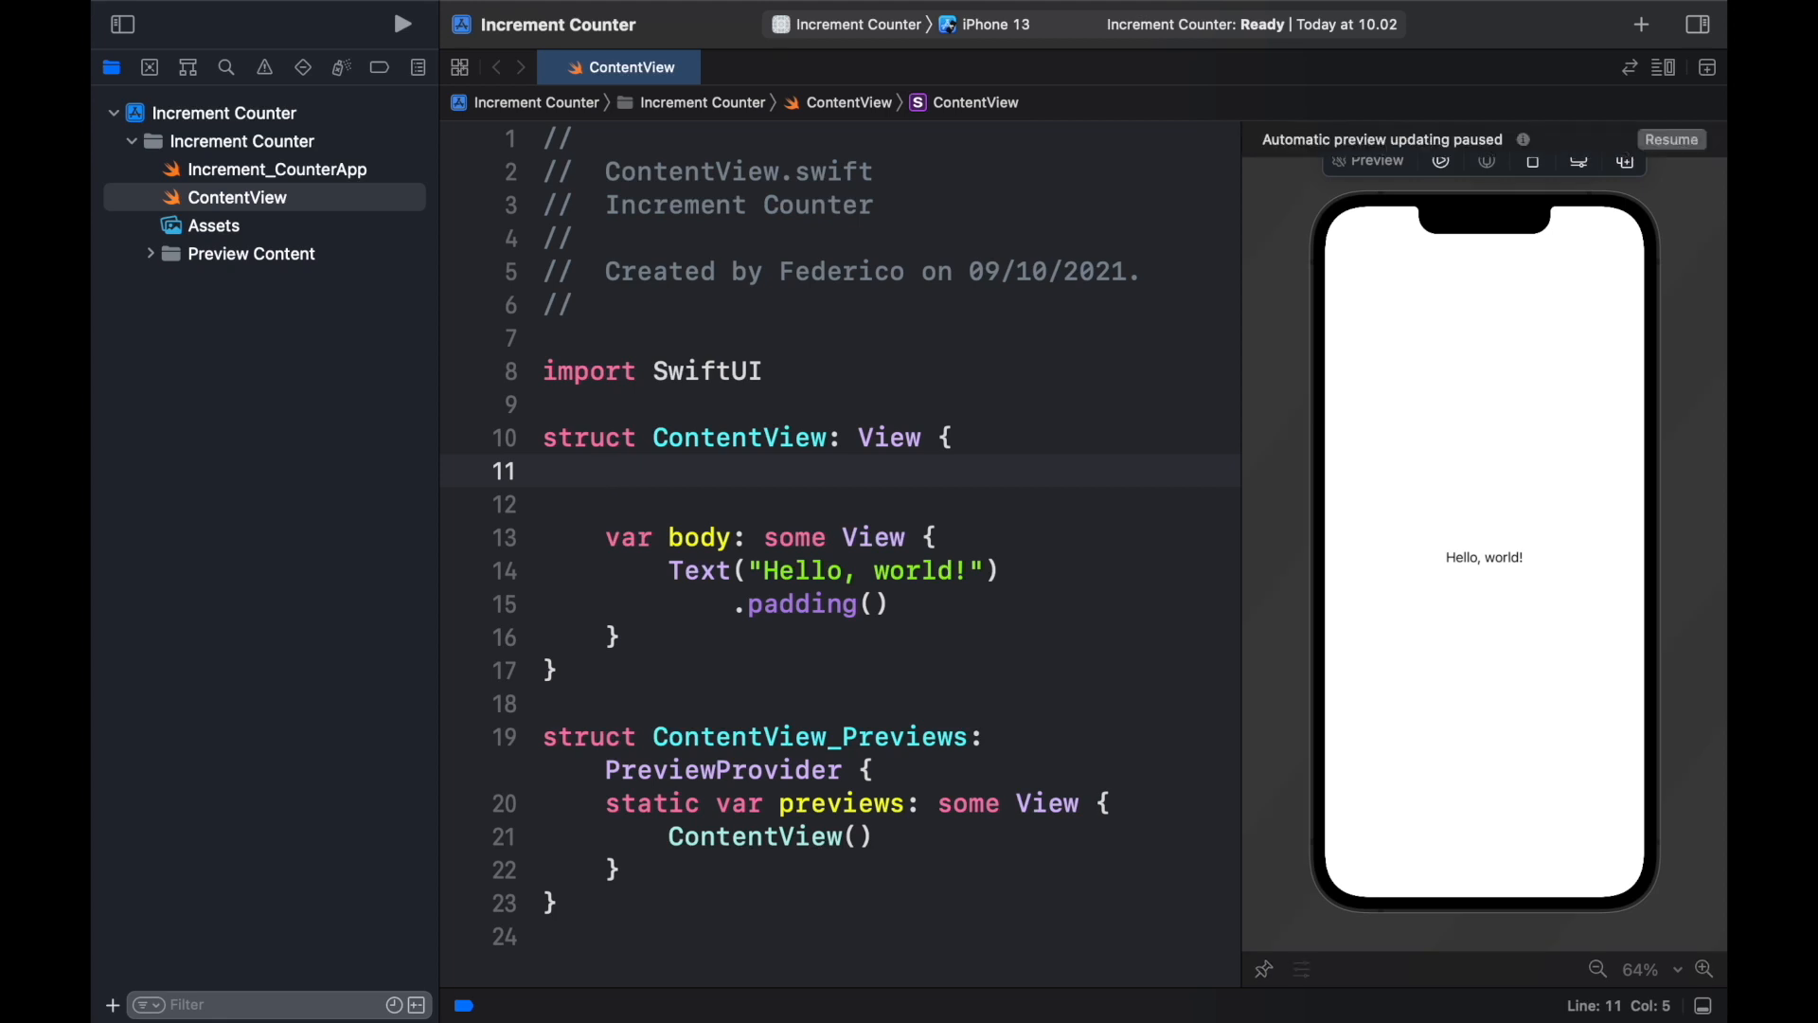
type("@State")
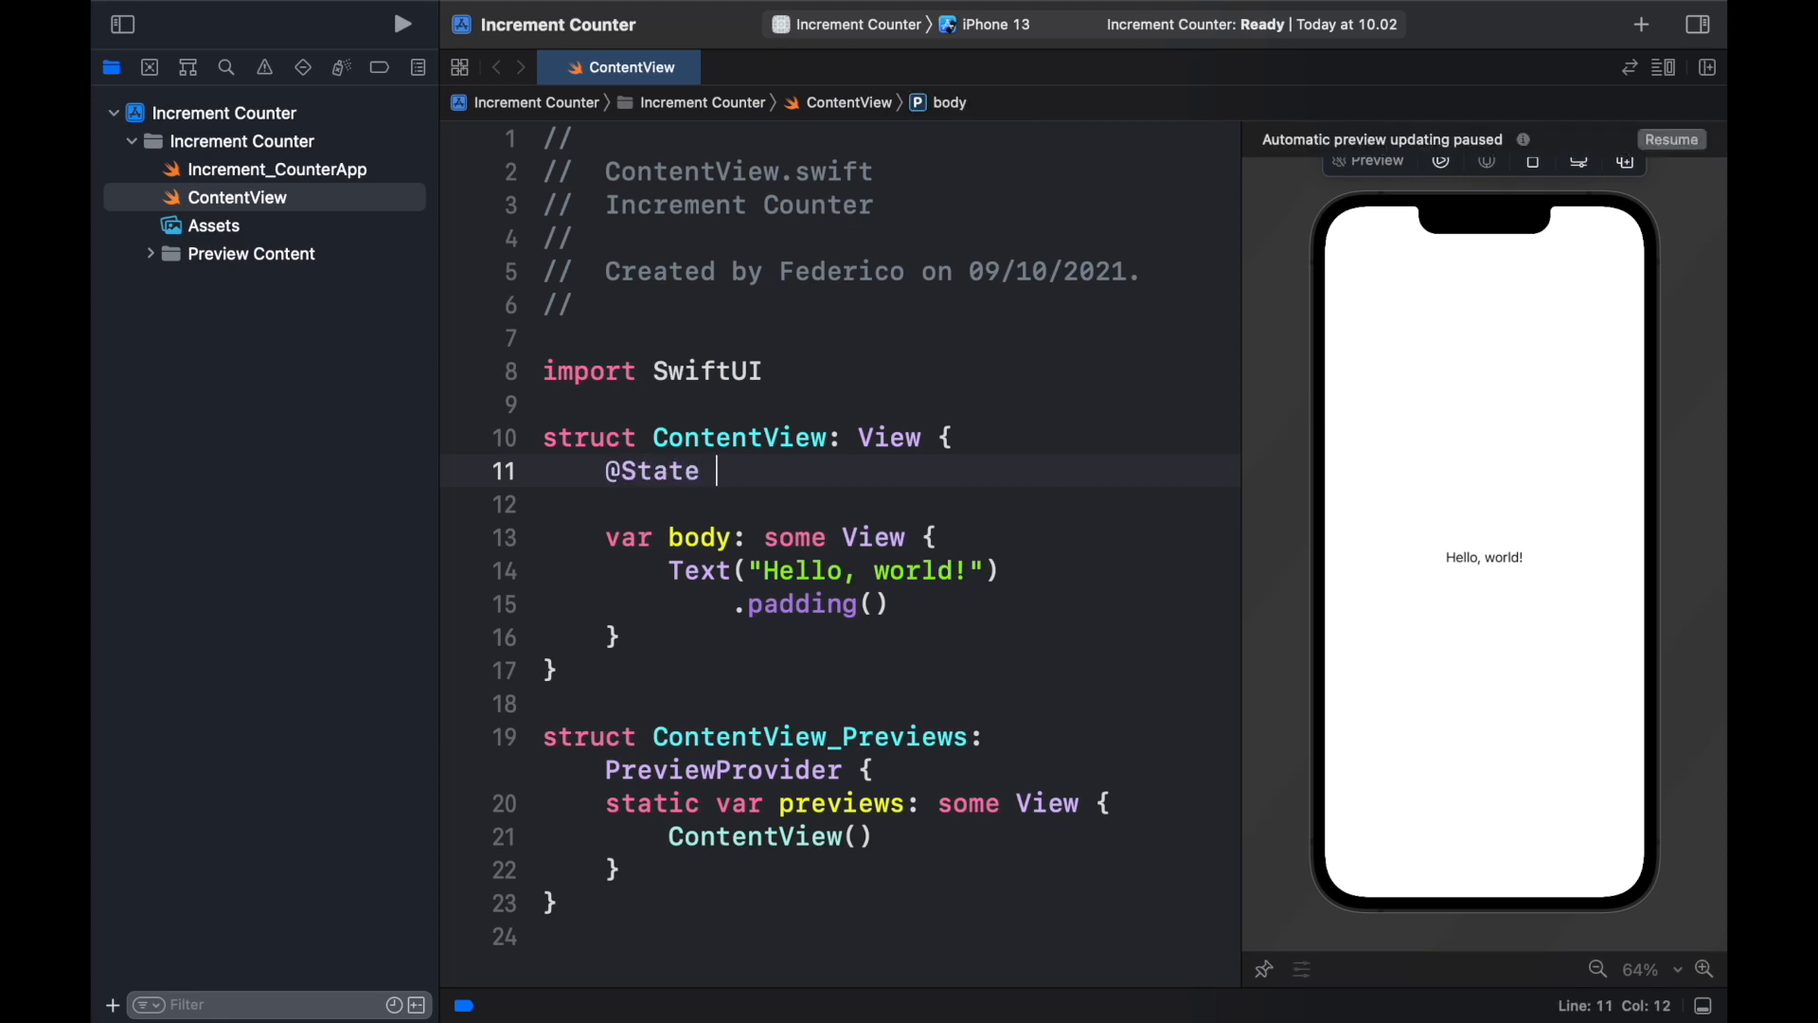
type("var")
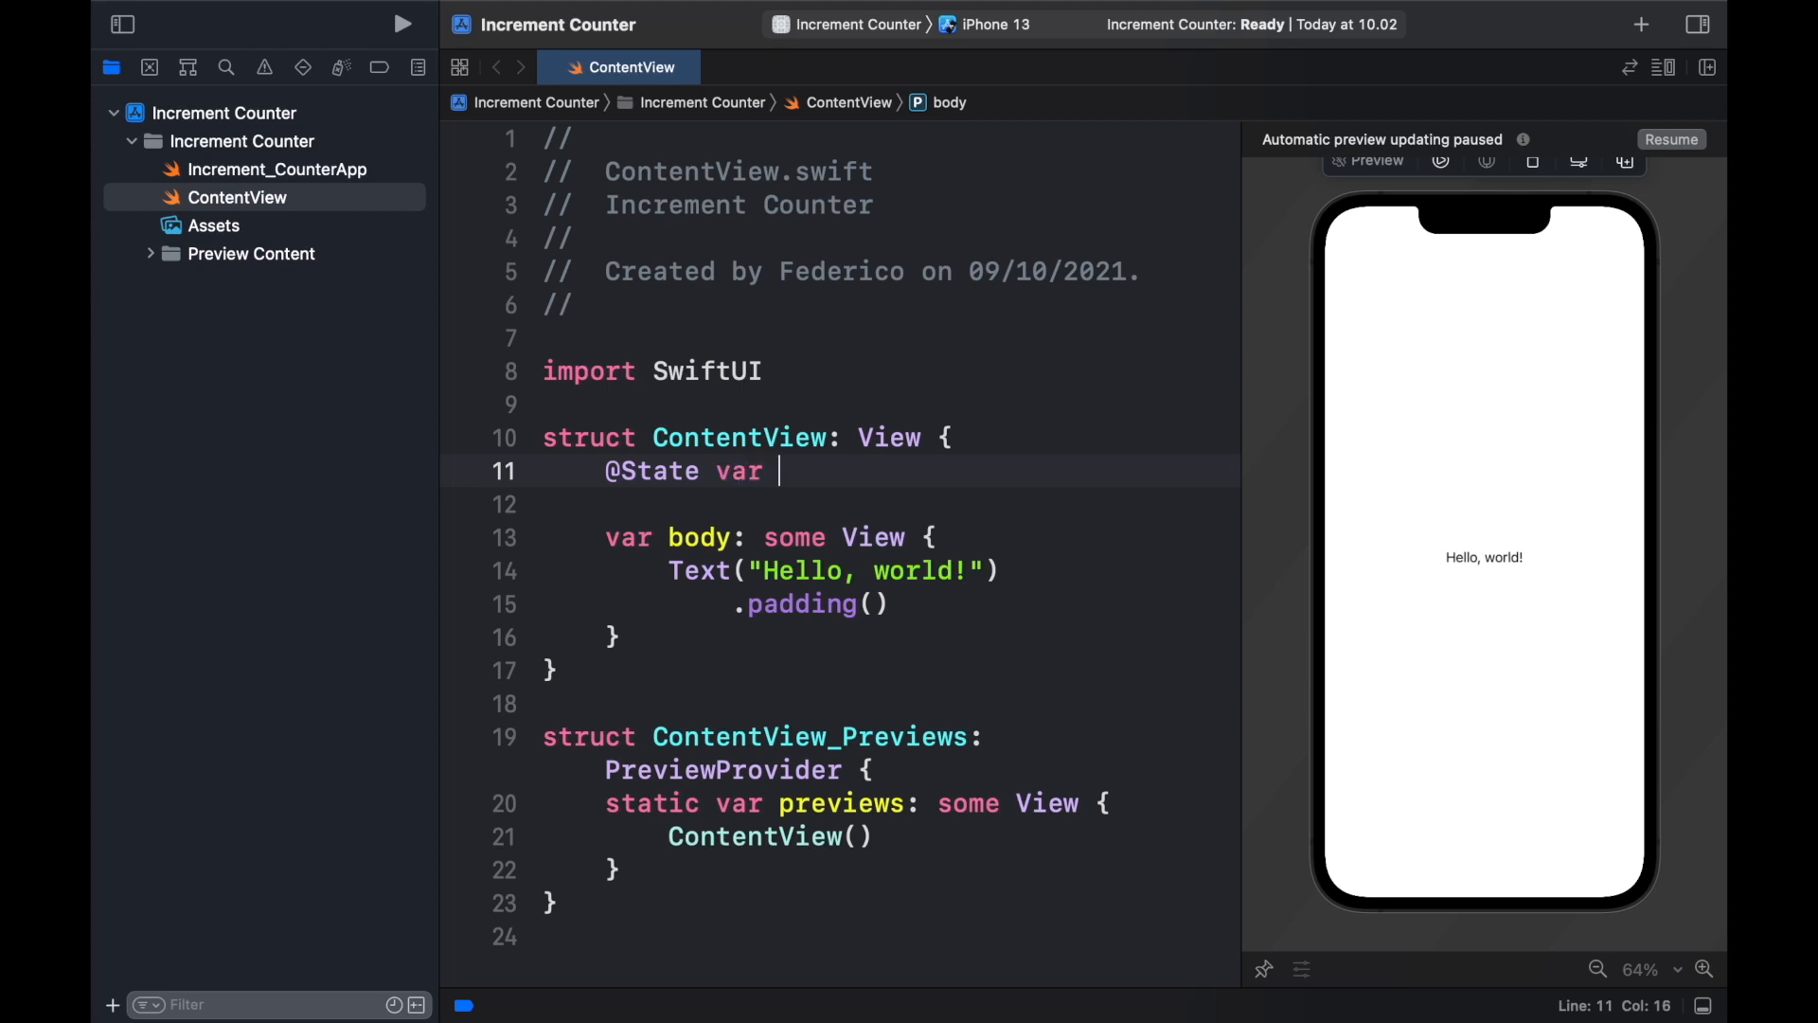
type("count : I")
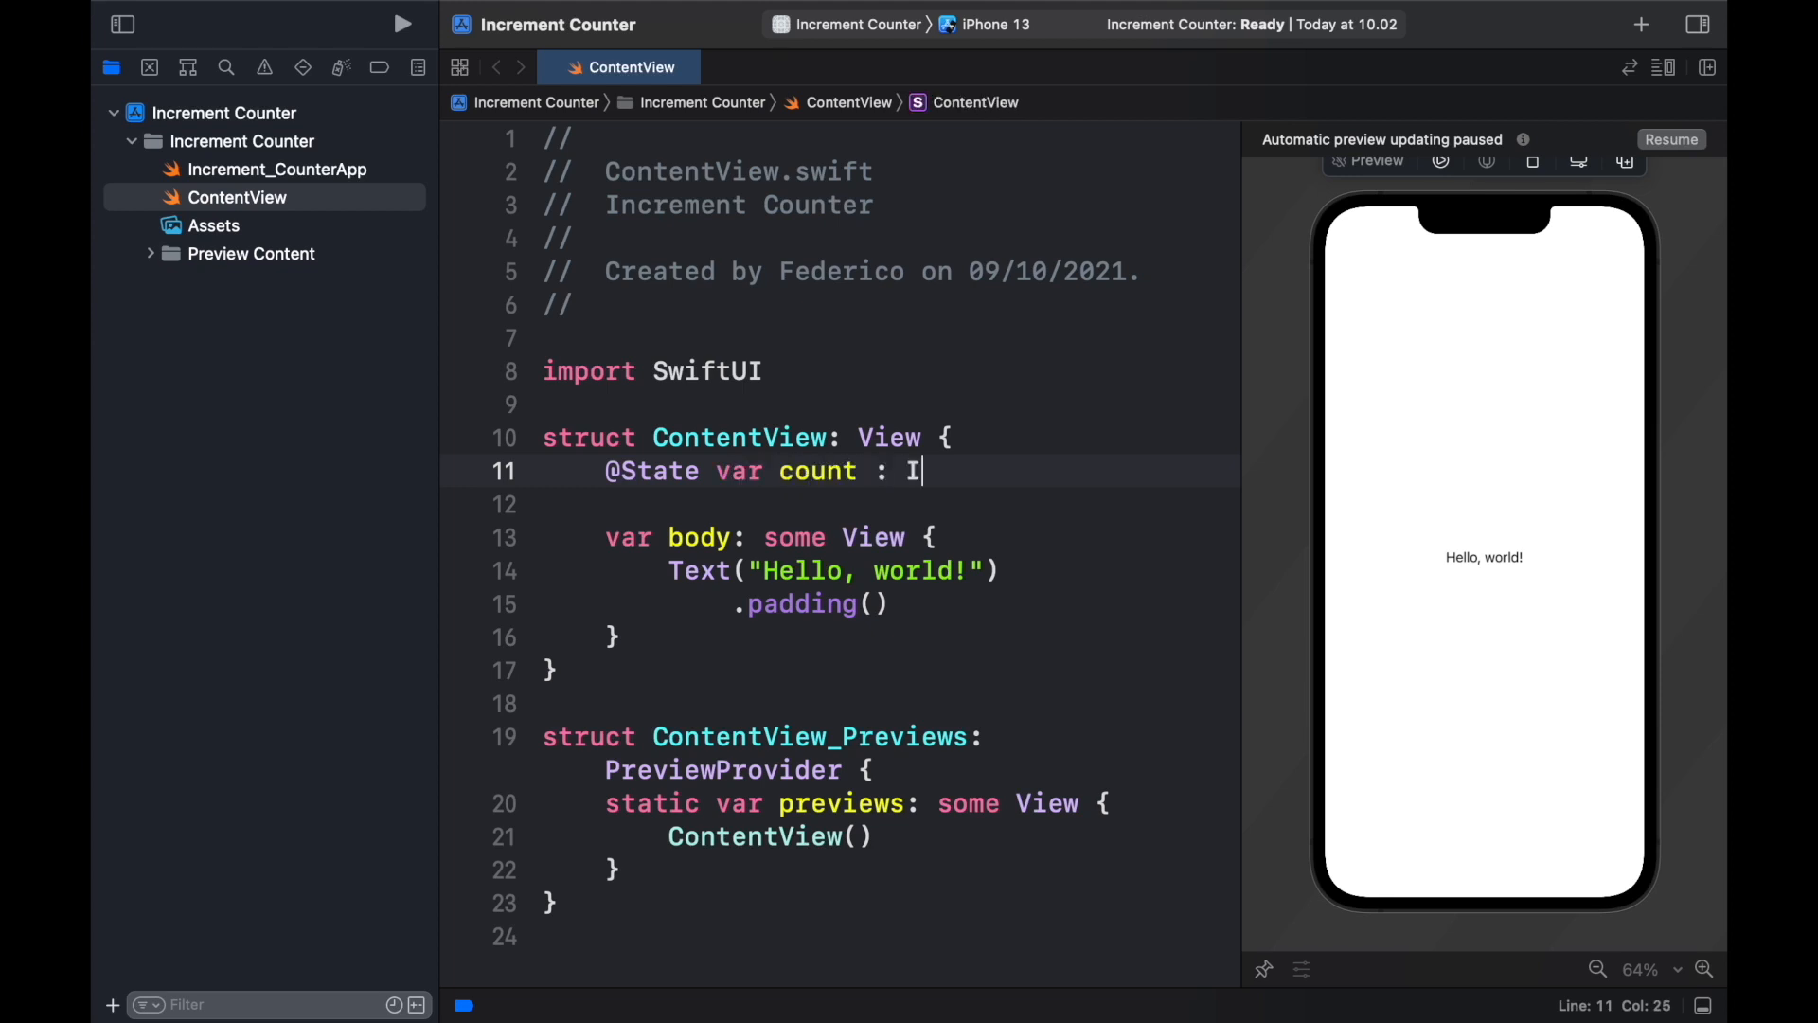
type("nt = 0")
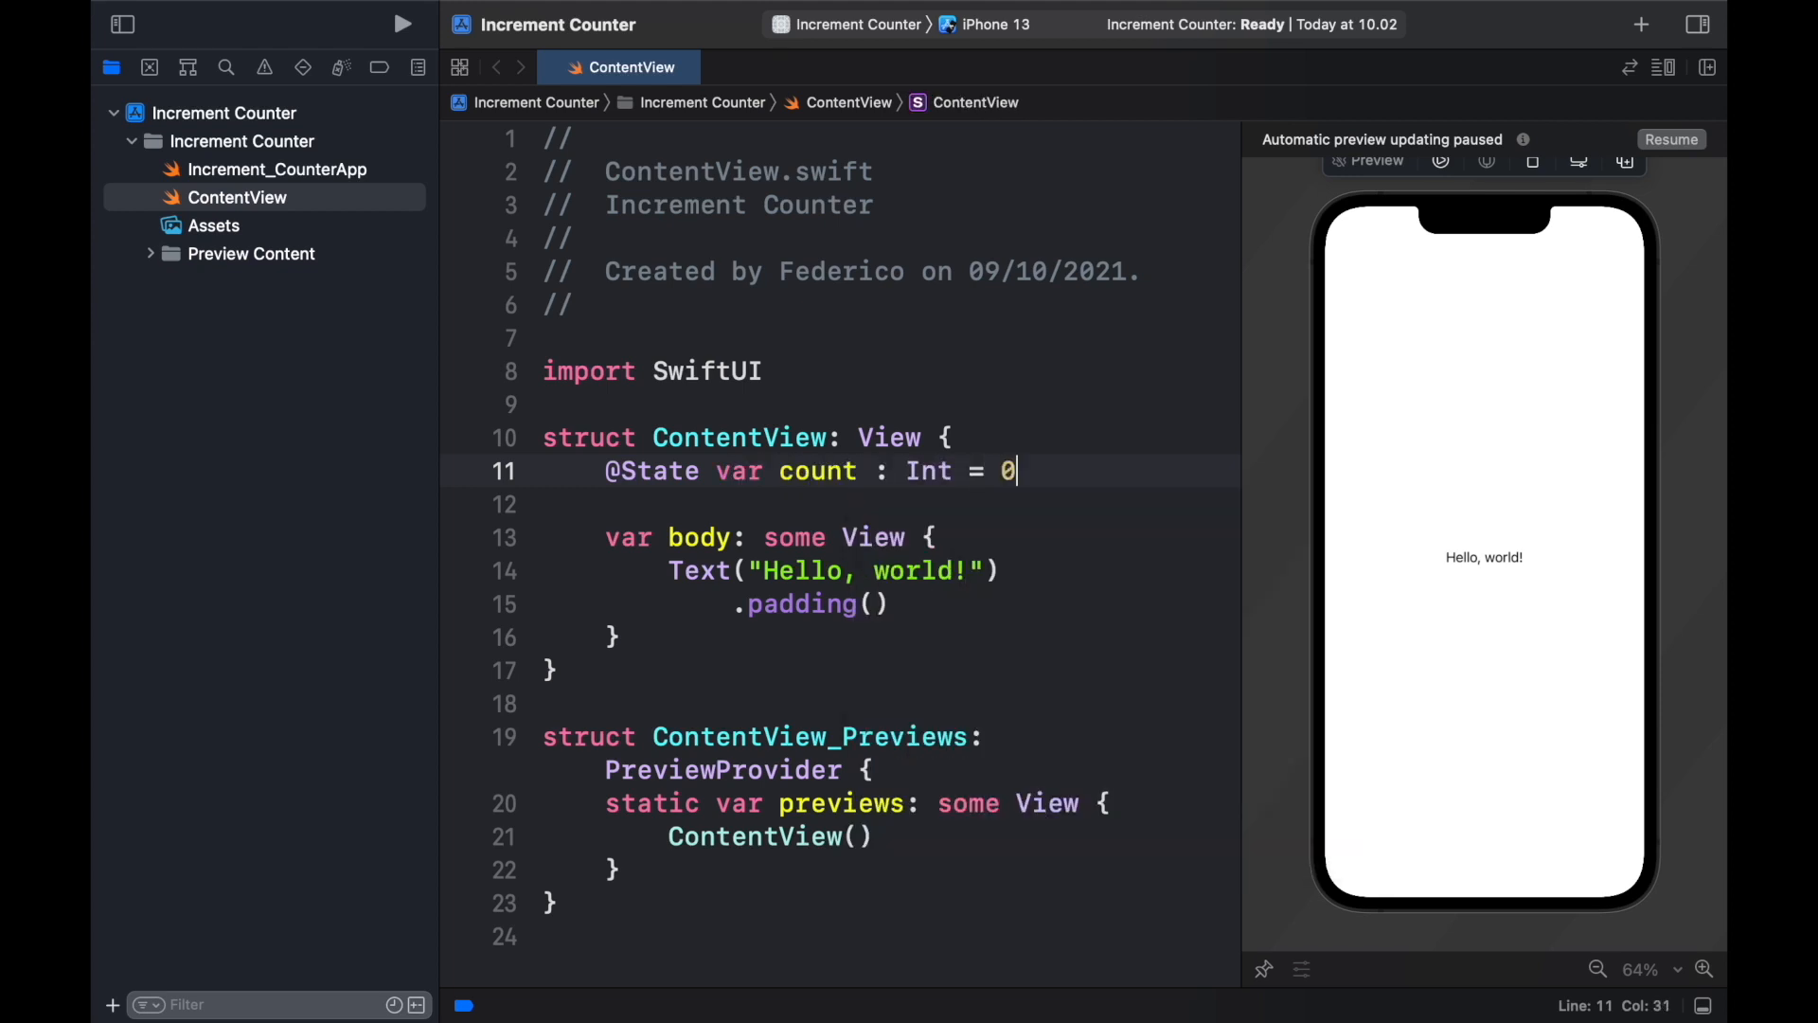
mouse_move(422, 89)
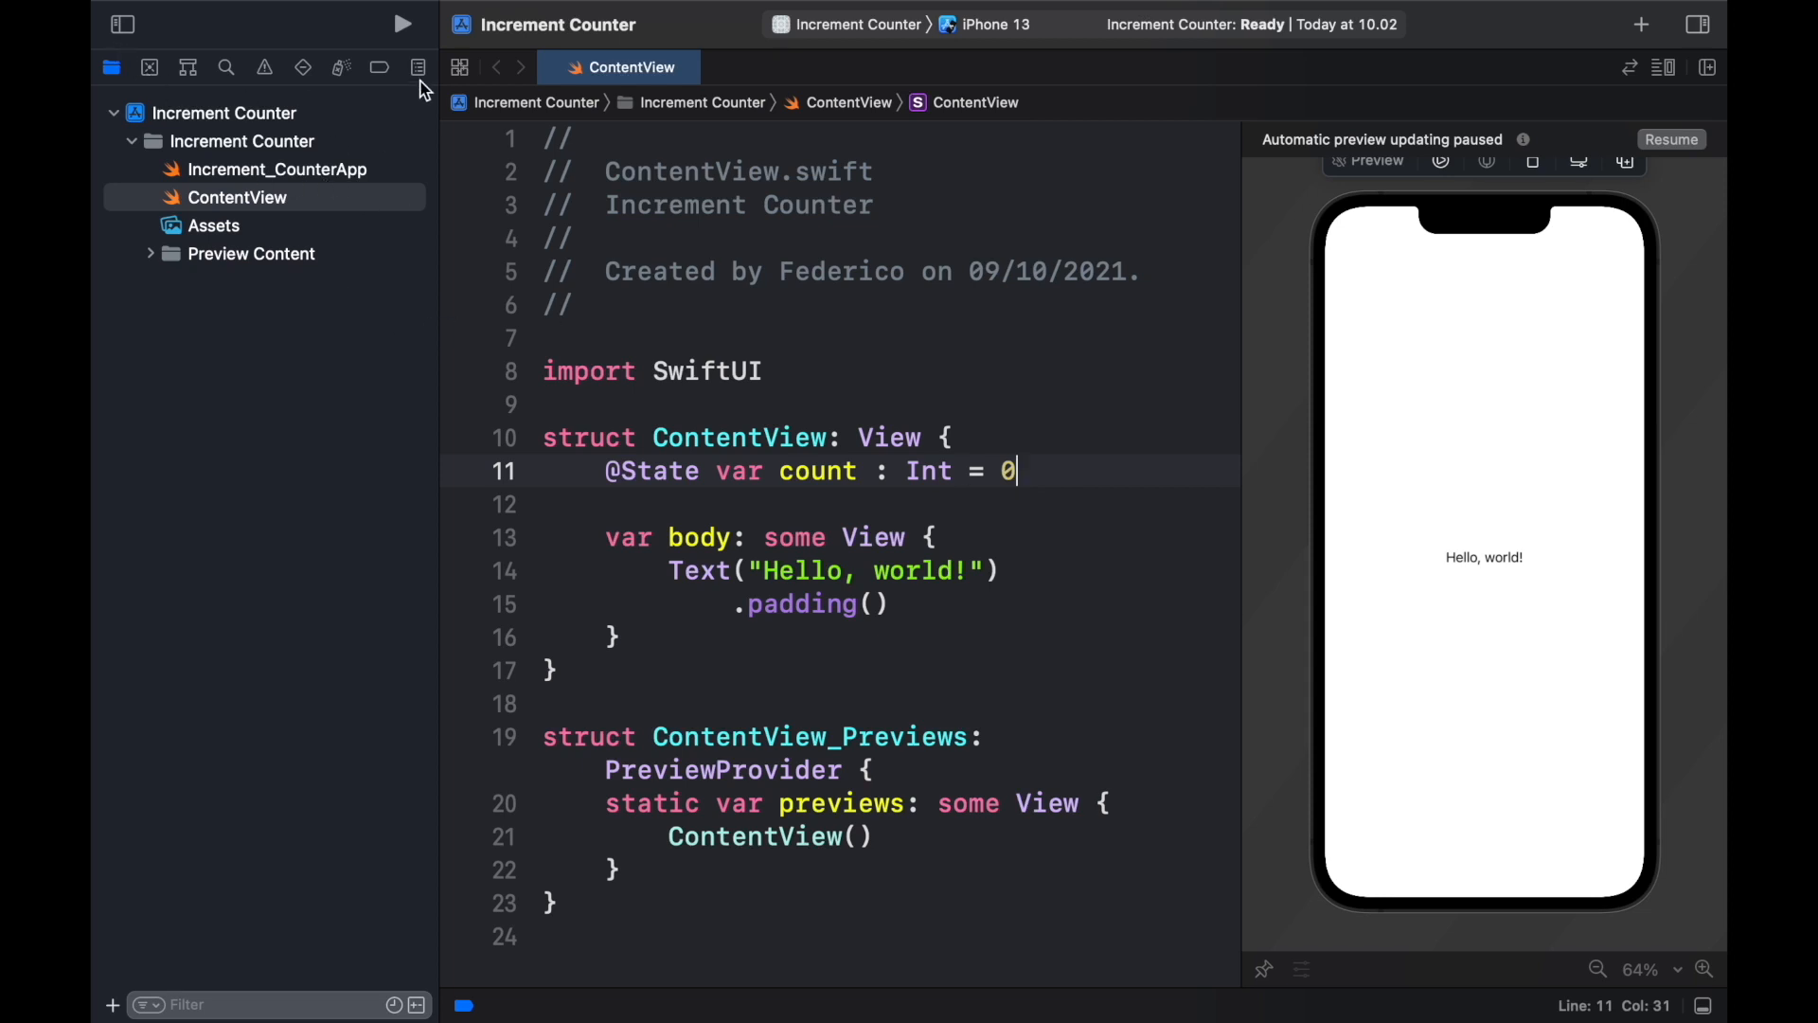
left_click(123, 22)
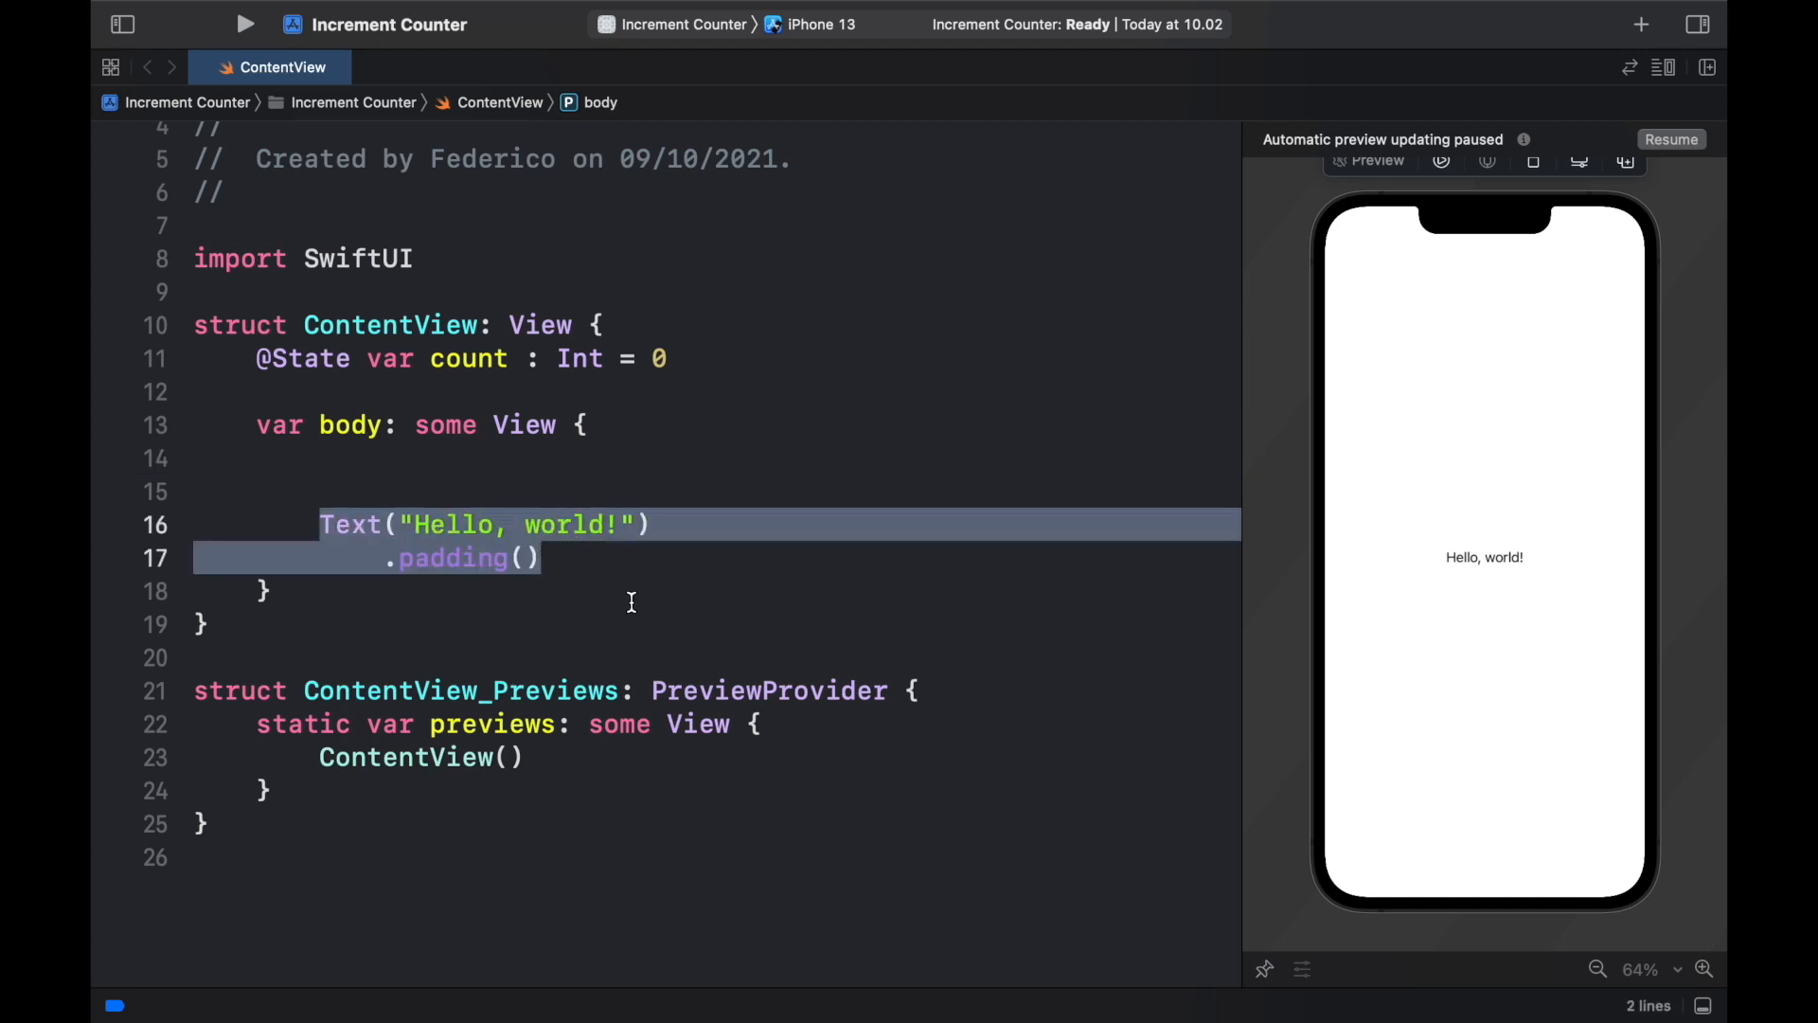
mouse_move(1488, 292)
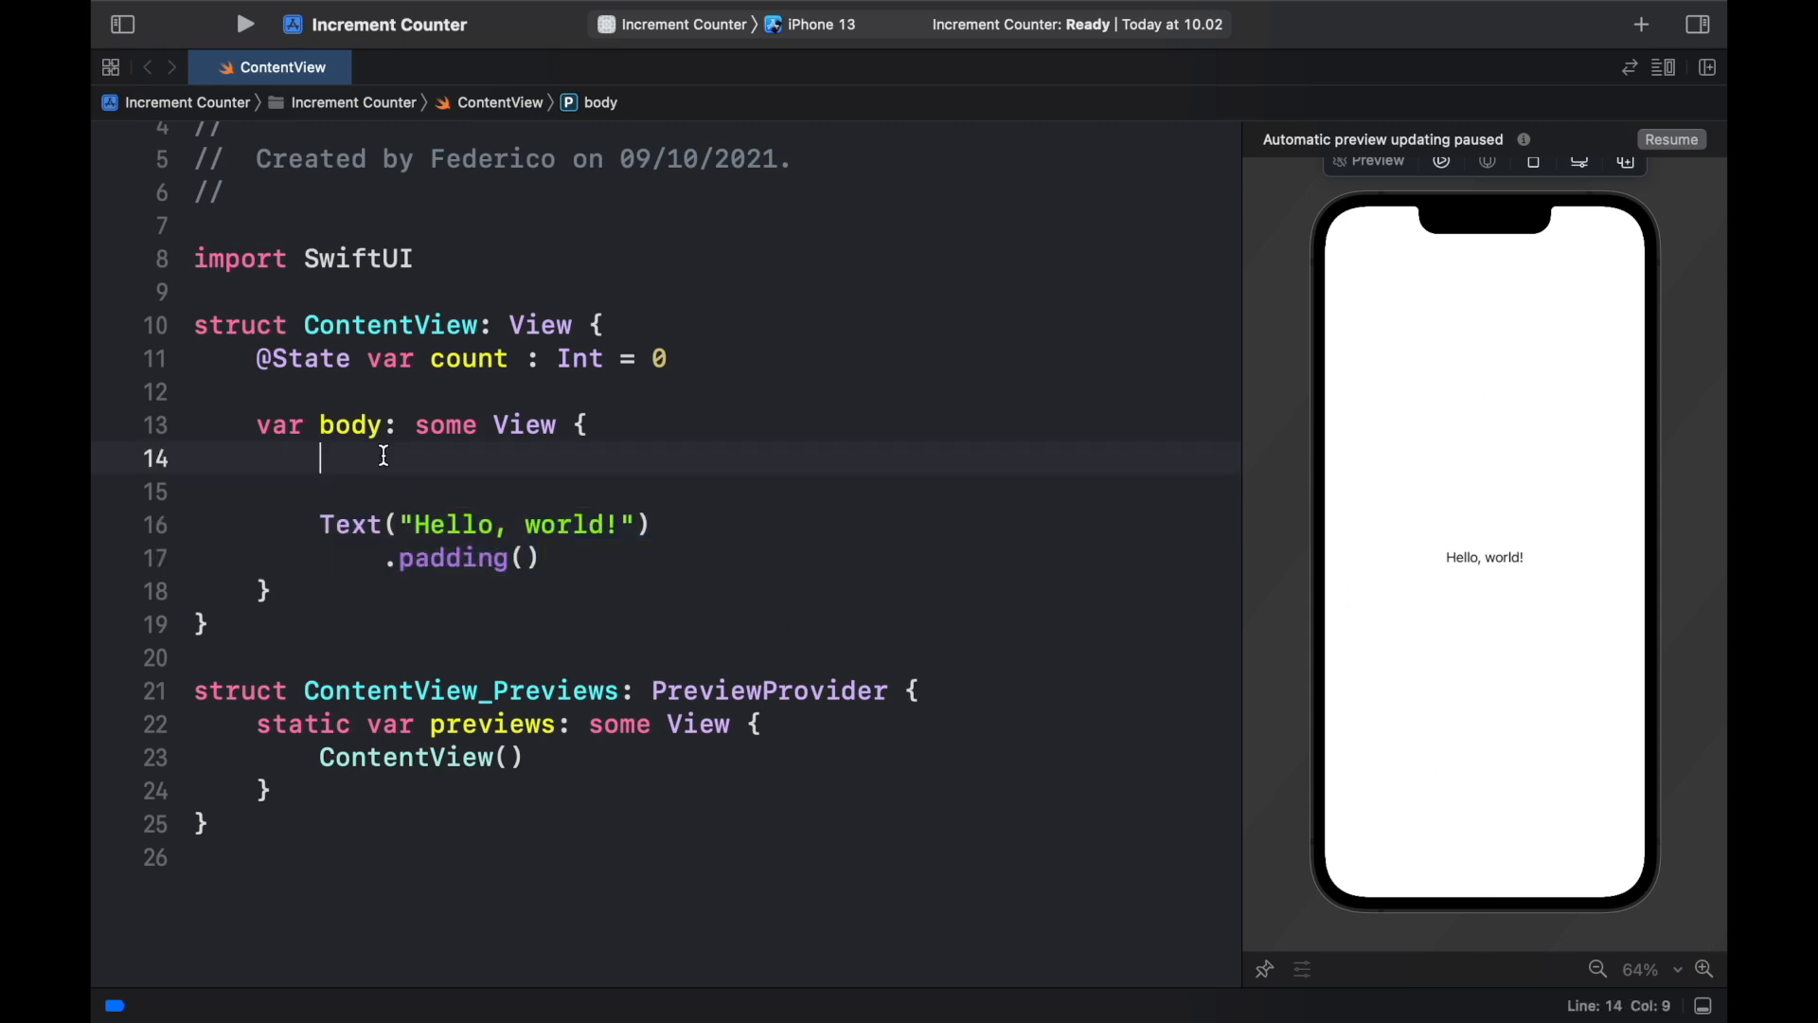
- Wrap the Text in a VStack and replace 'Hello, world!' with '\(count)'
type("VStack")
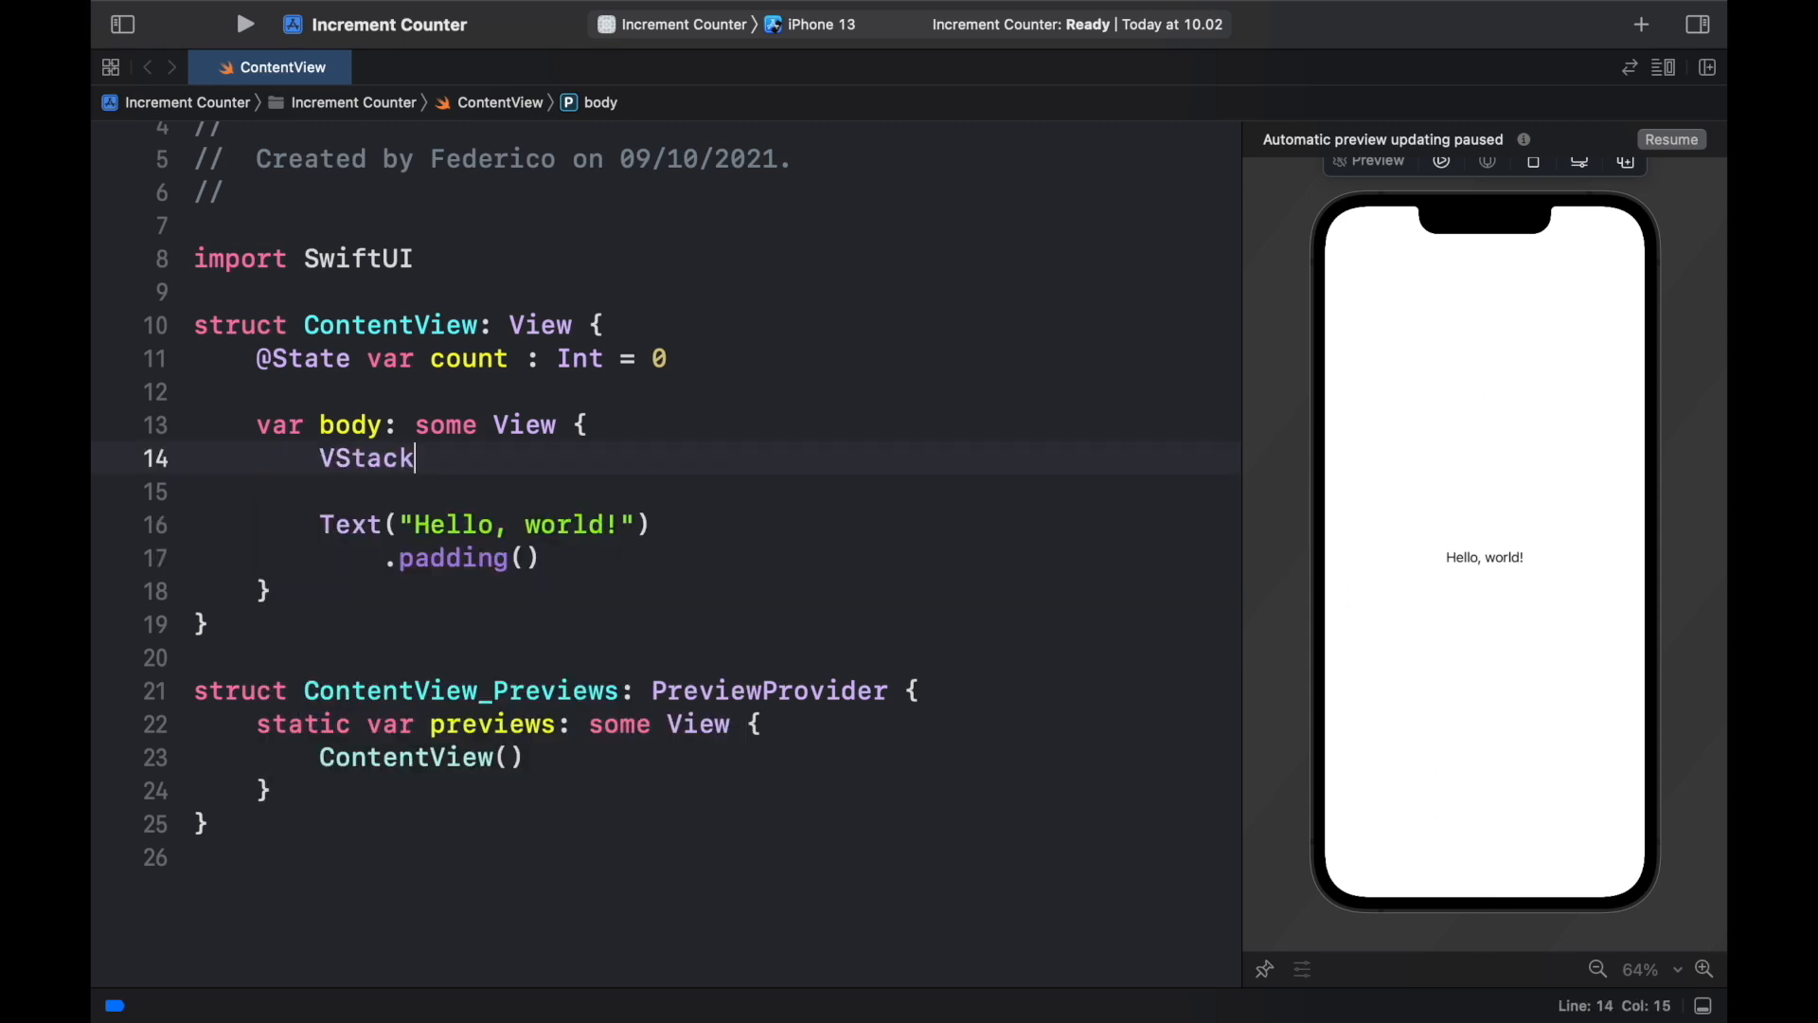
type("{")
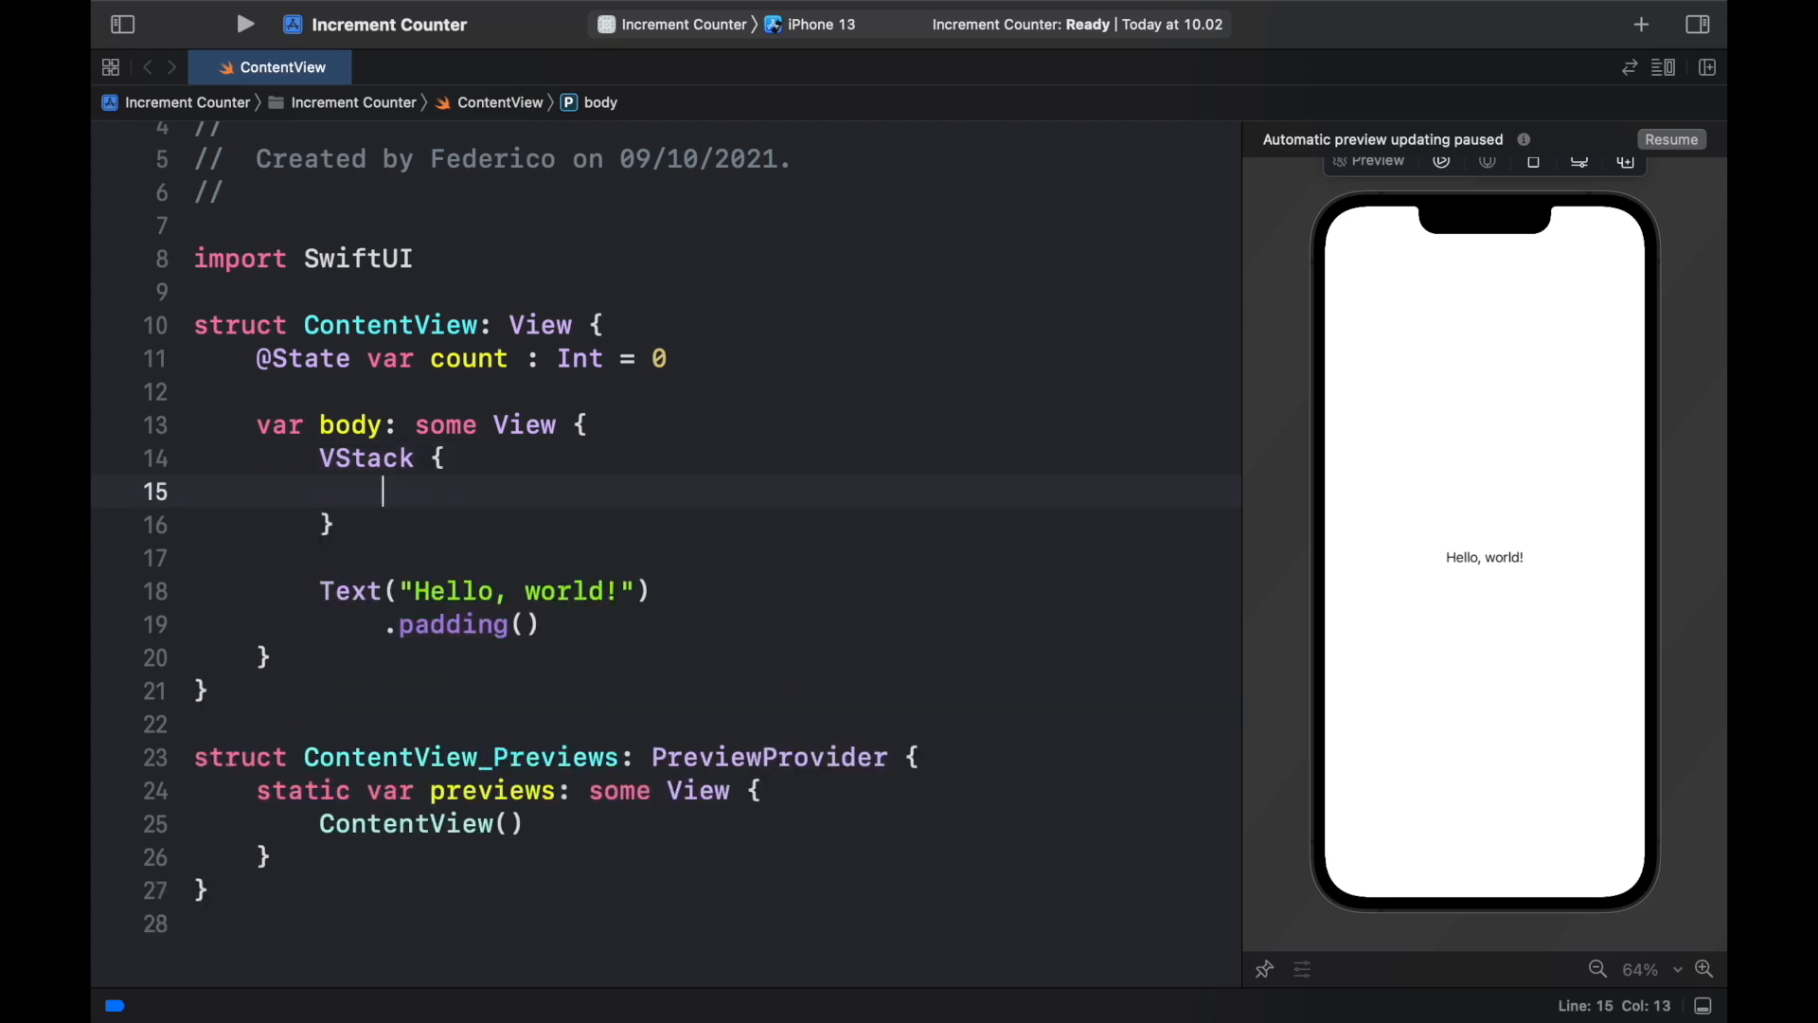
left_click_drag(319, 591, 540, 623)
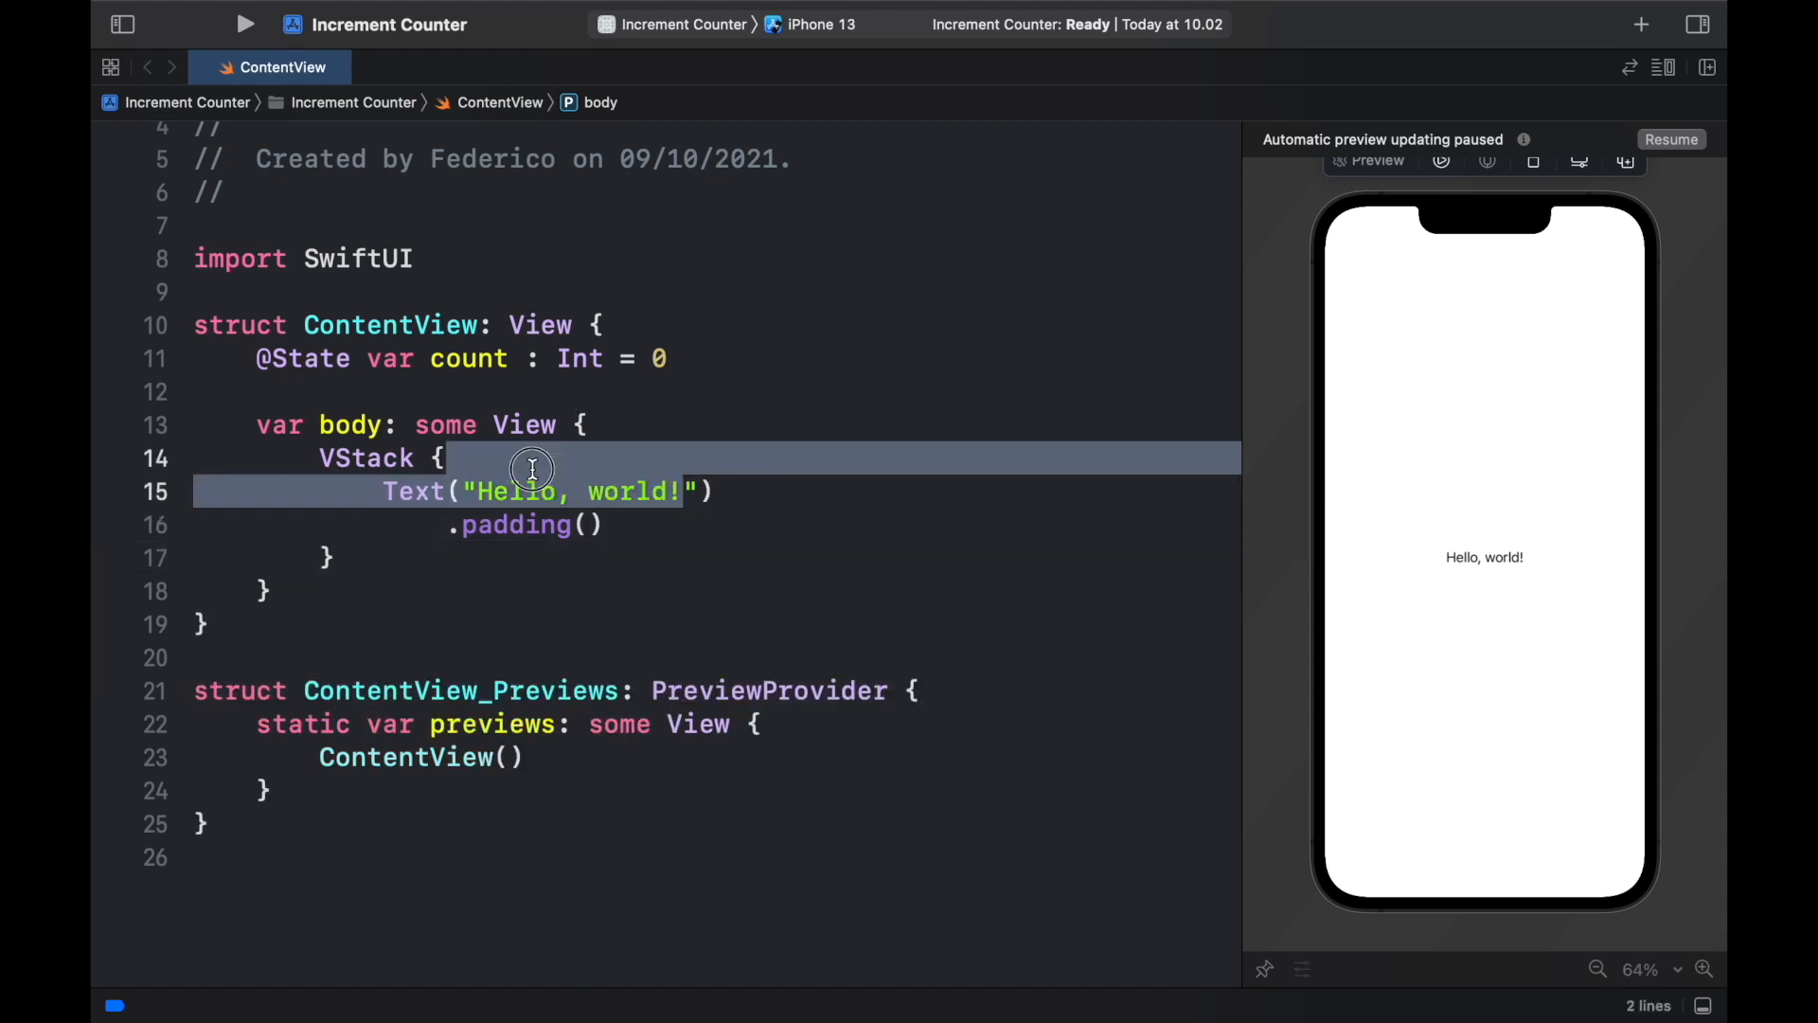
key("Delete")
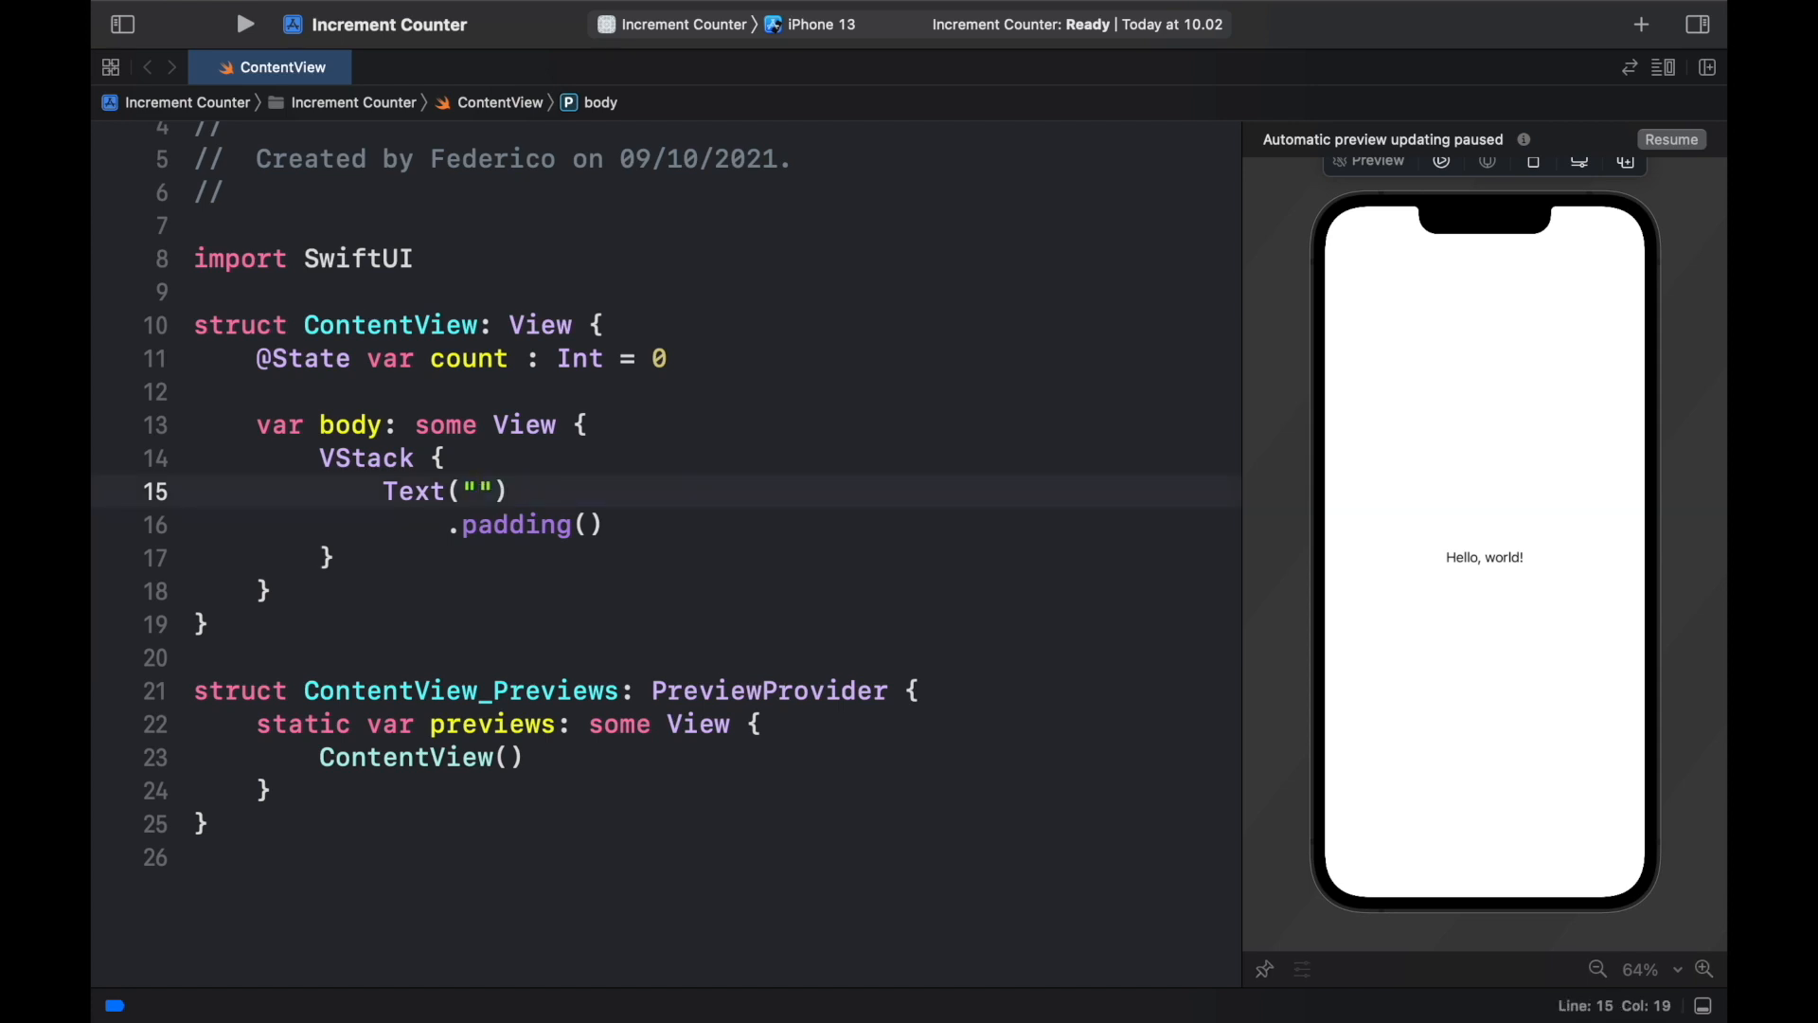
type("\\(c")
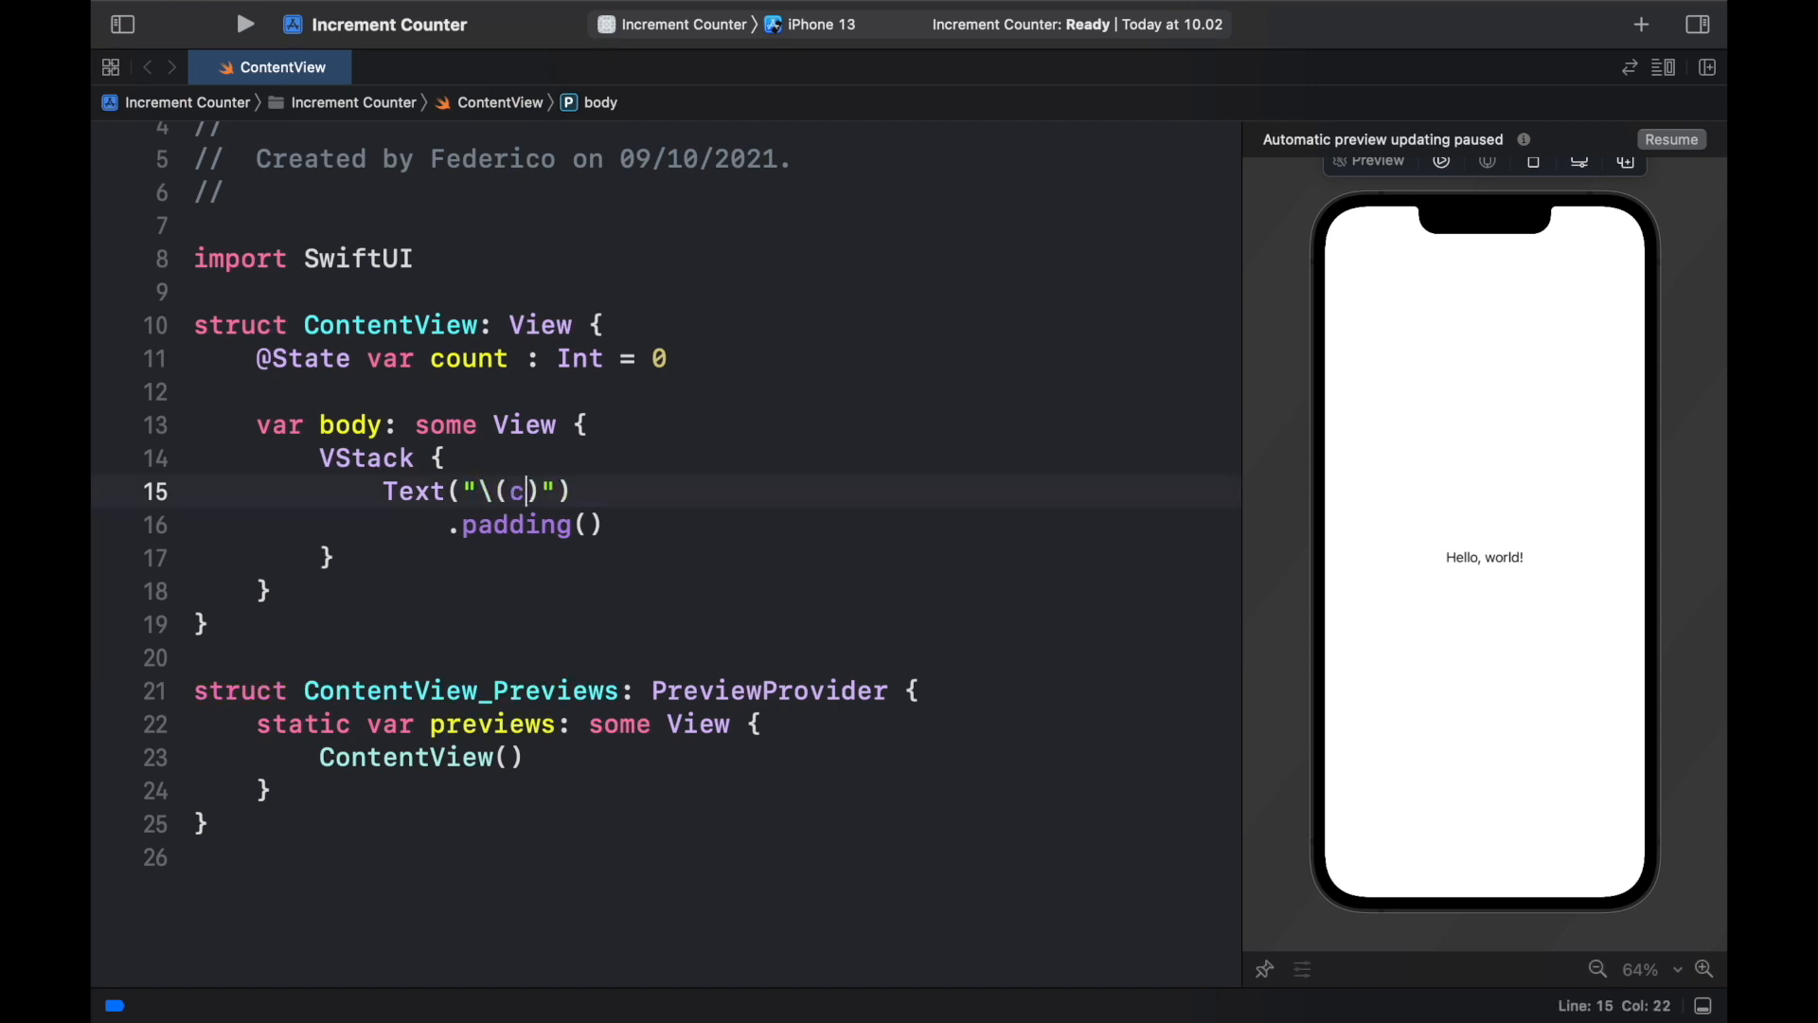
type("ount")
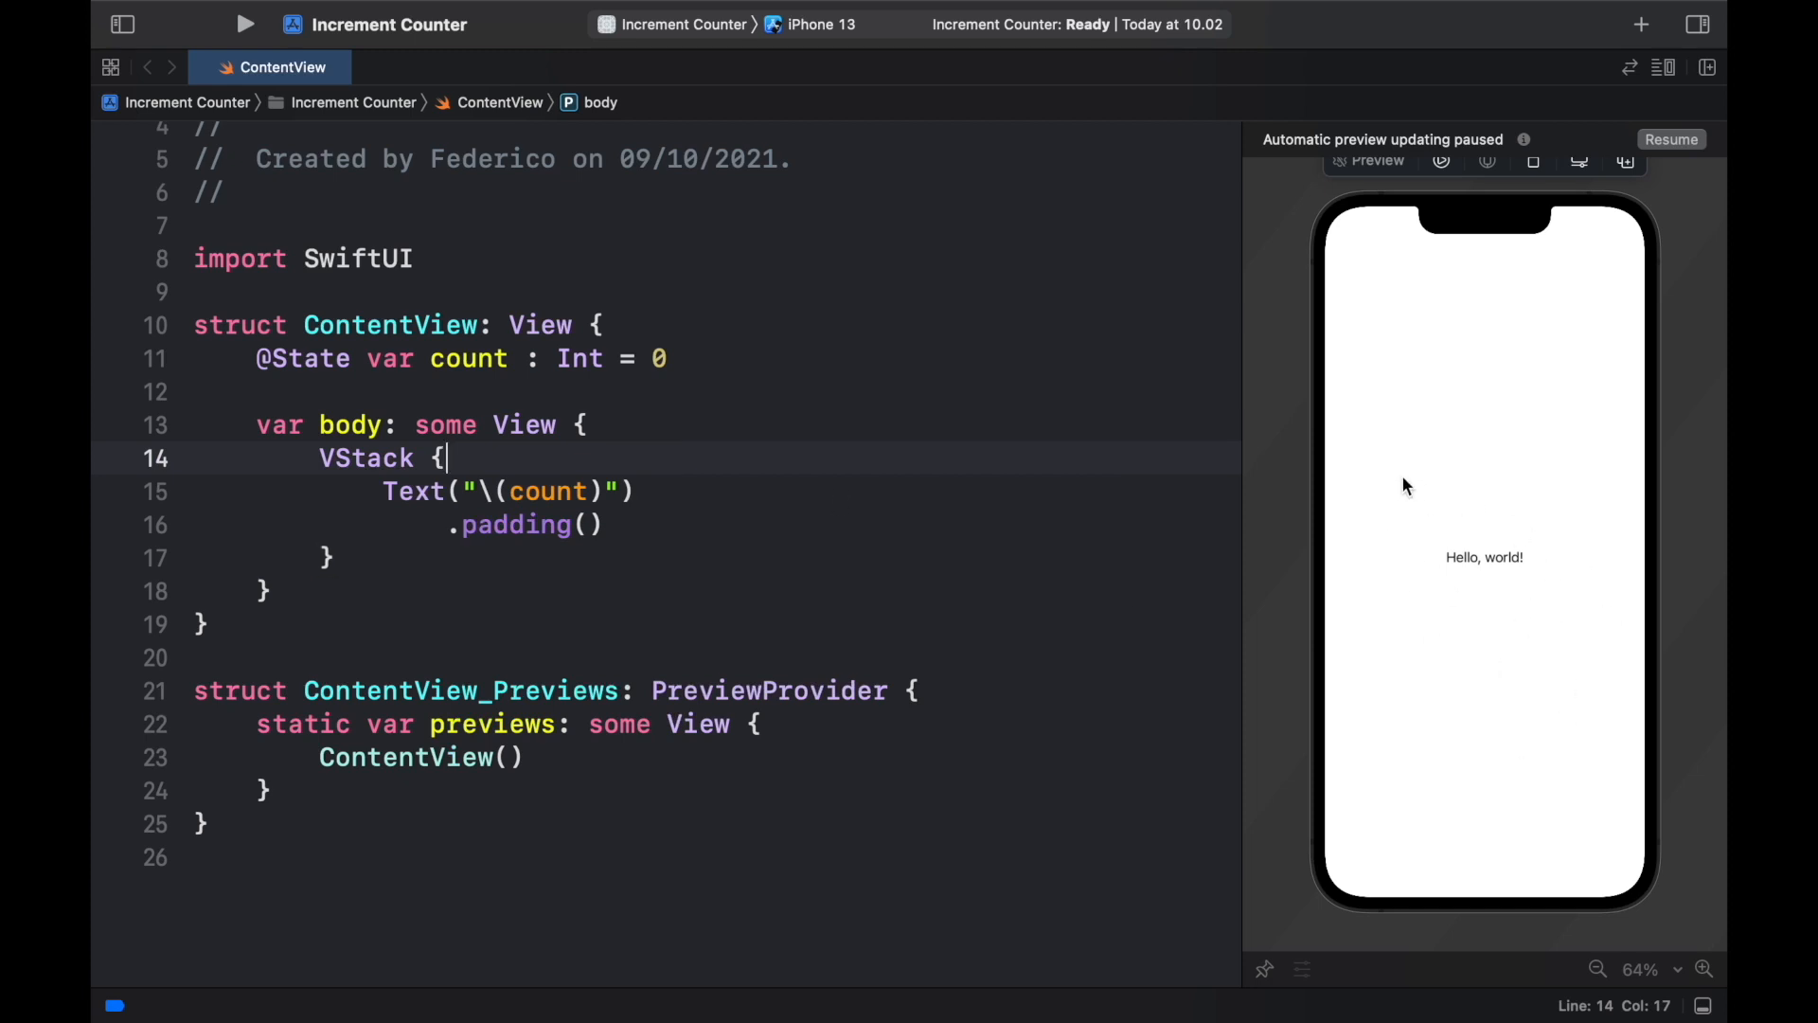
mouse_move(1479, 515)
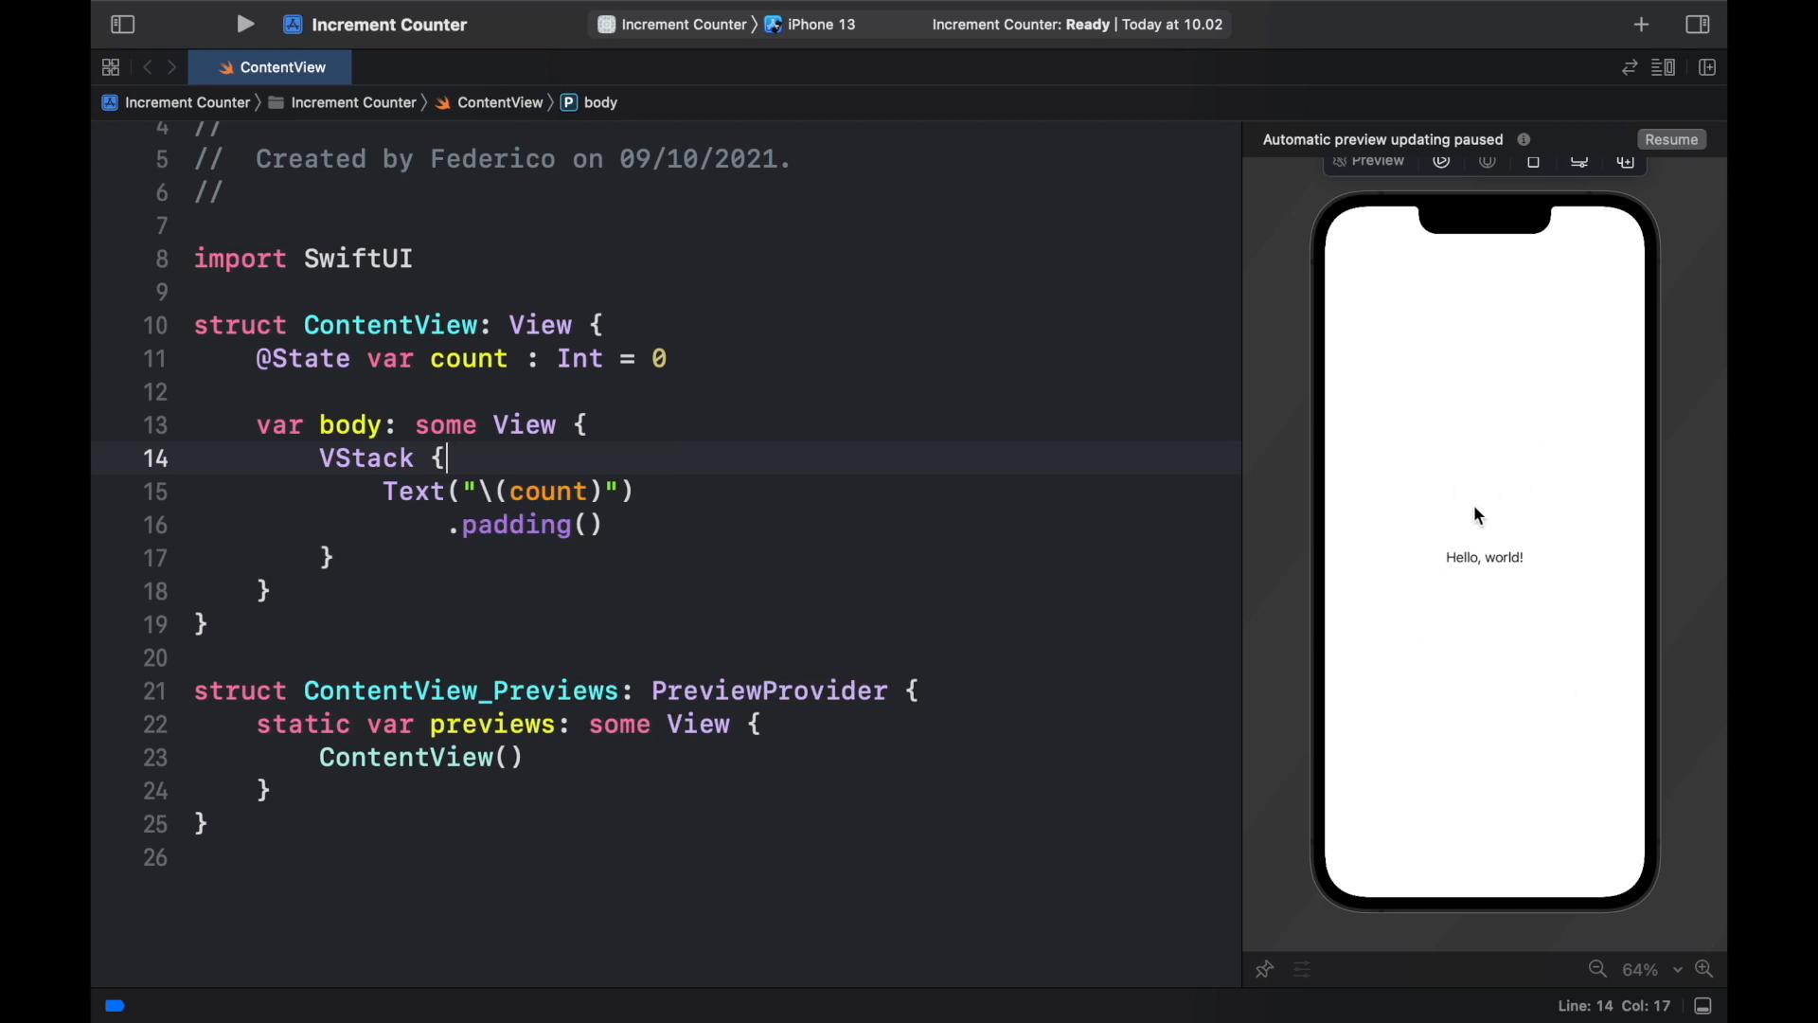
- Give the count text .font(.system(size: 40, weight: .bold)) so the preview shows a large bold 0
left_click(1670, 138)
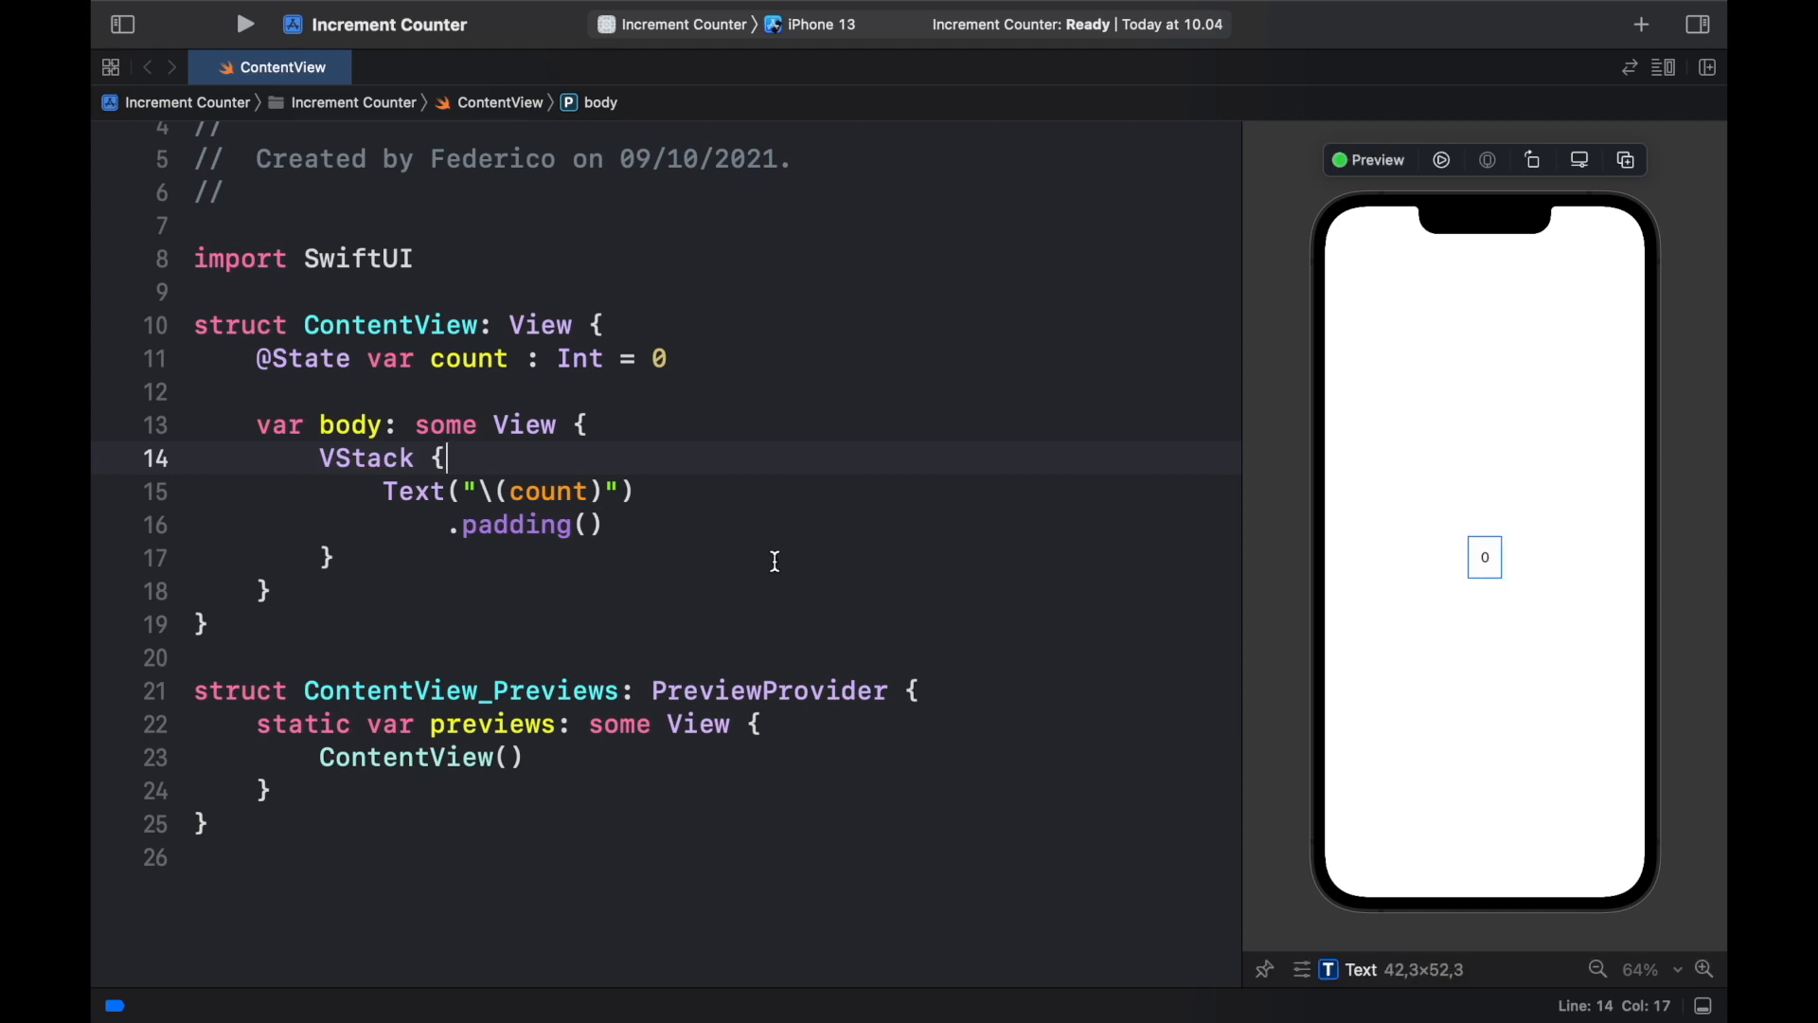
type(".font(font: Font?")
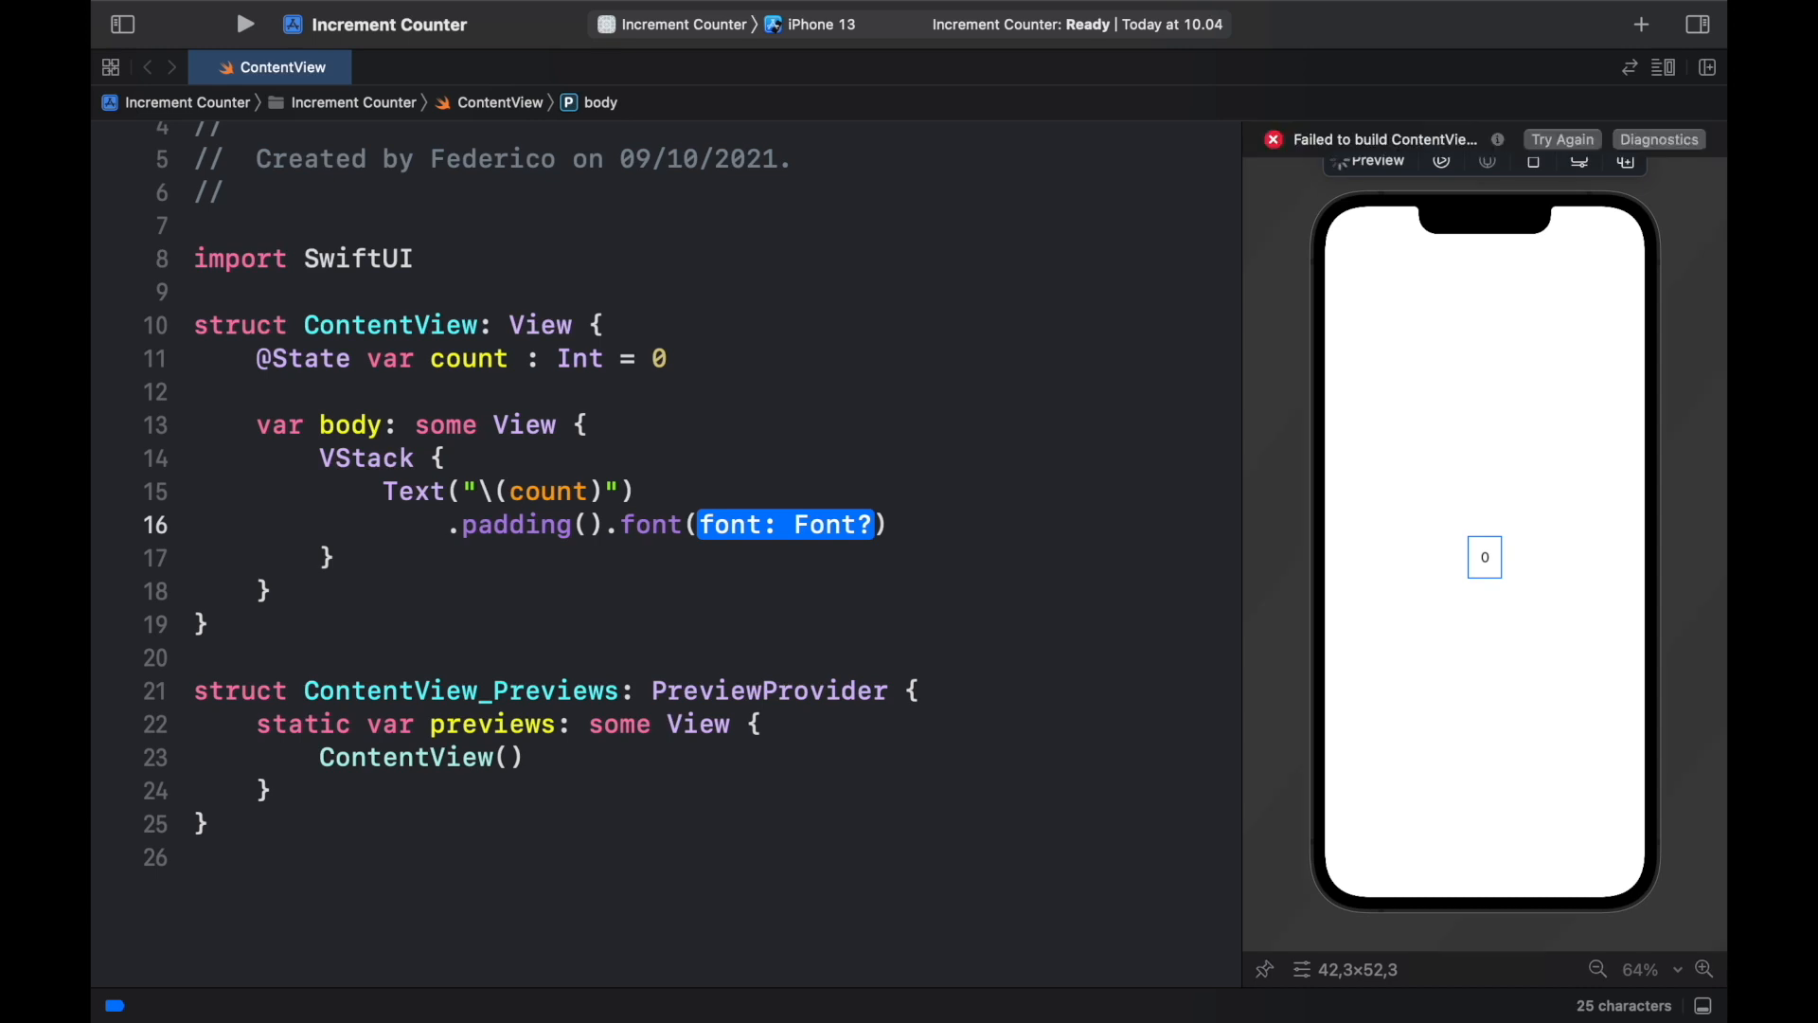
type(".sy")
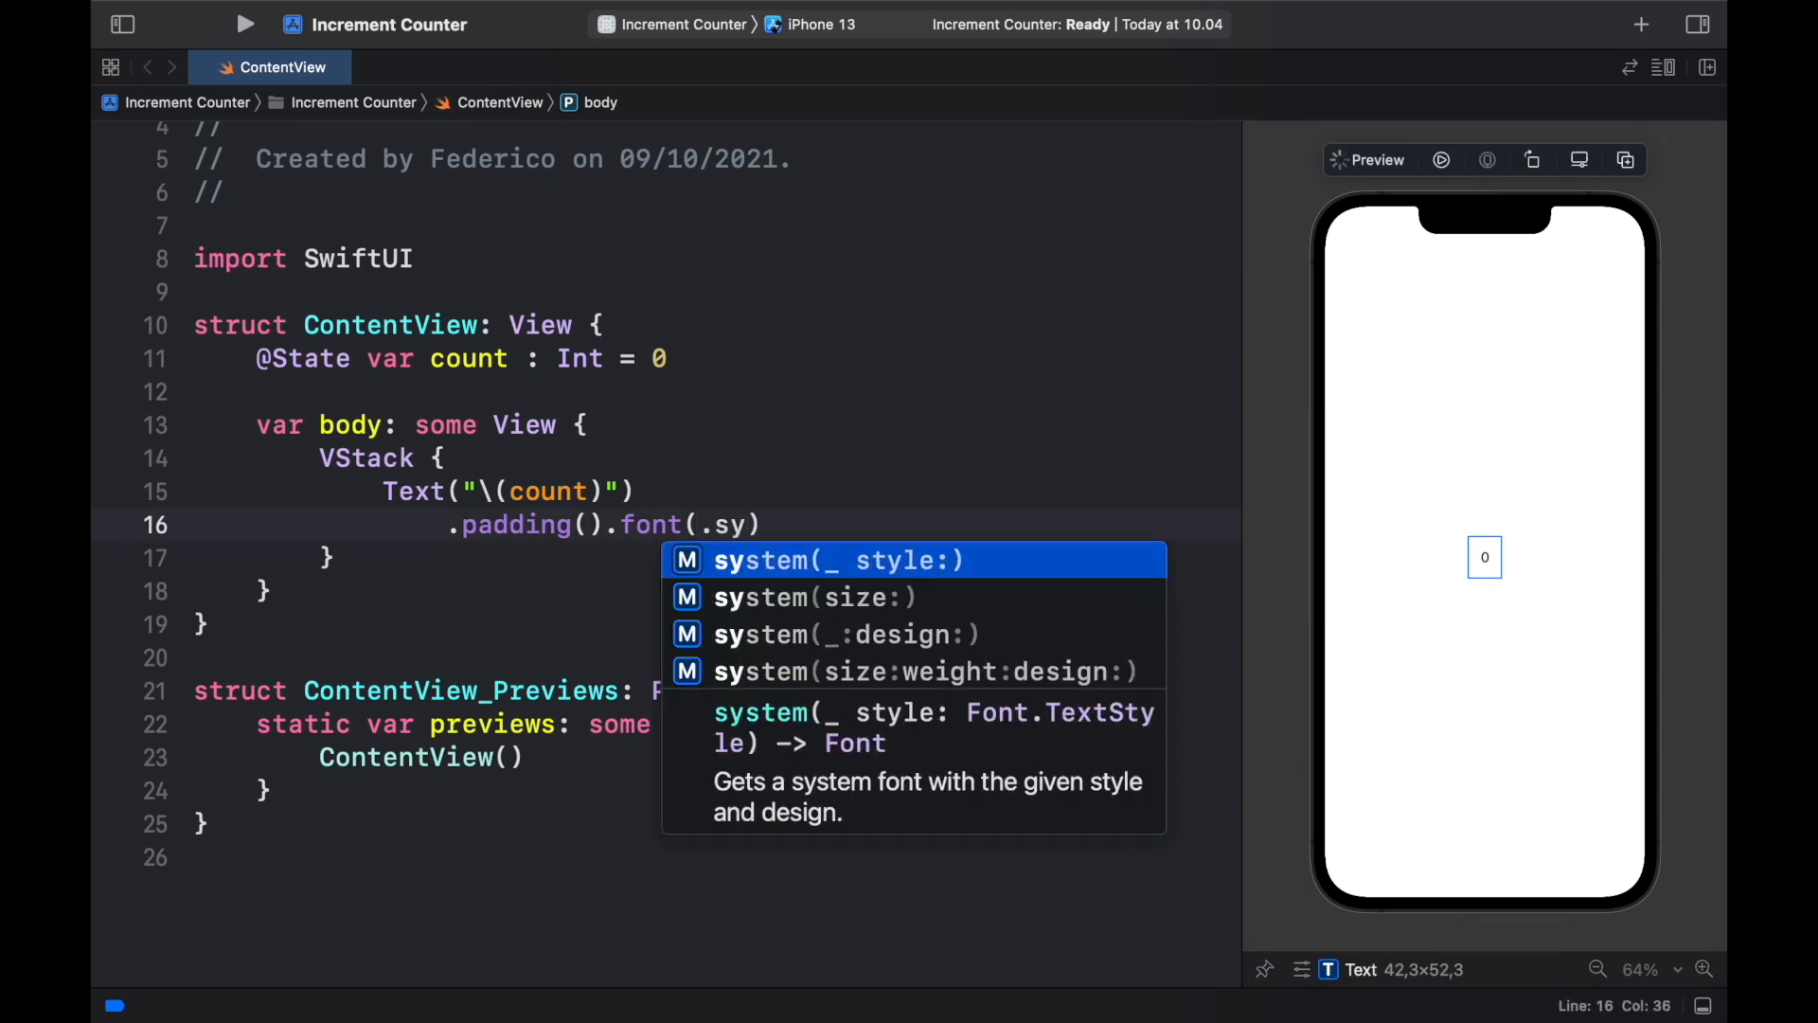
left_click(835, 561)
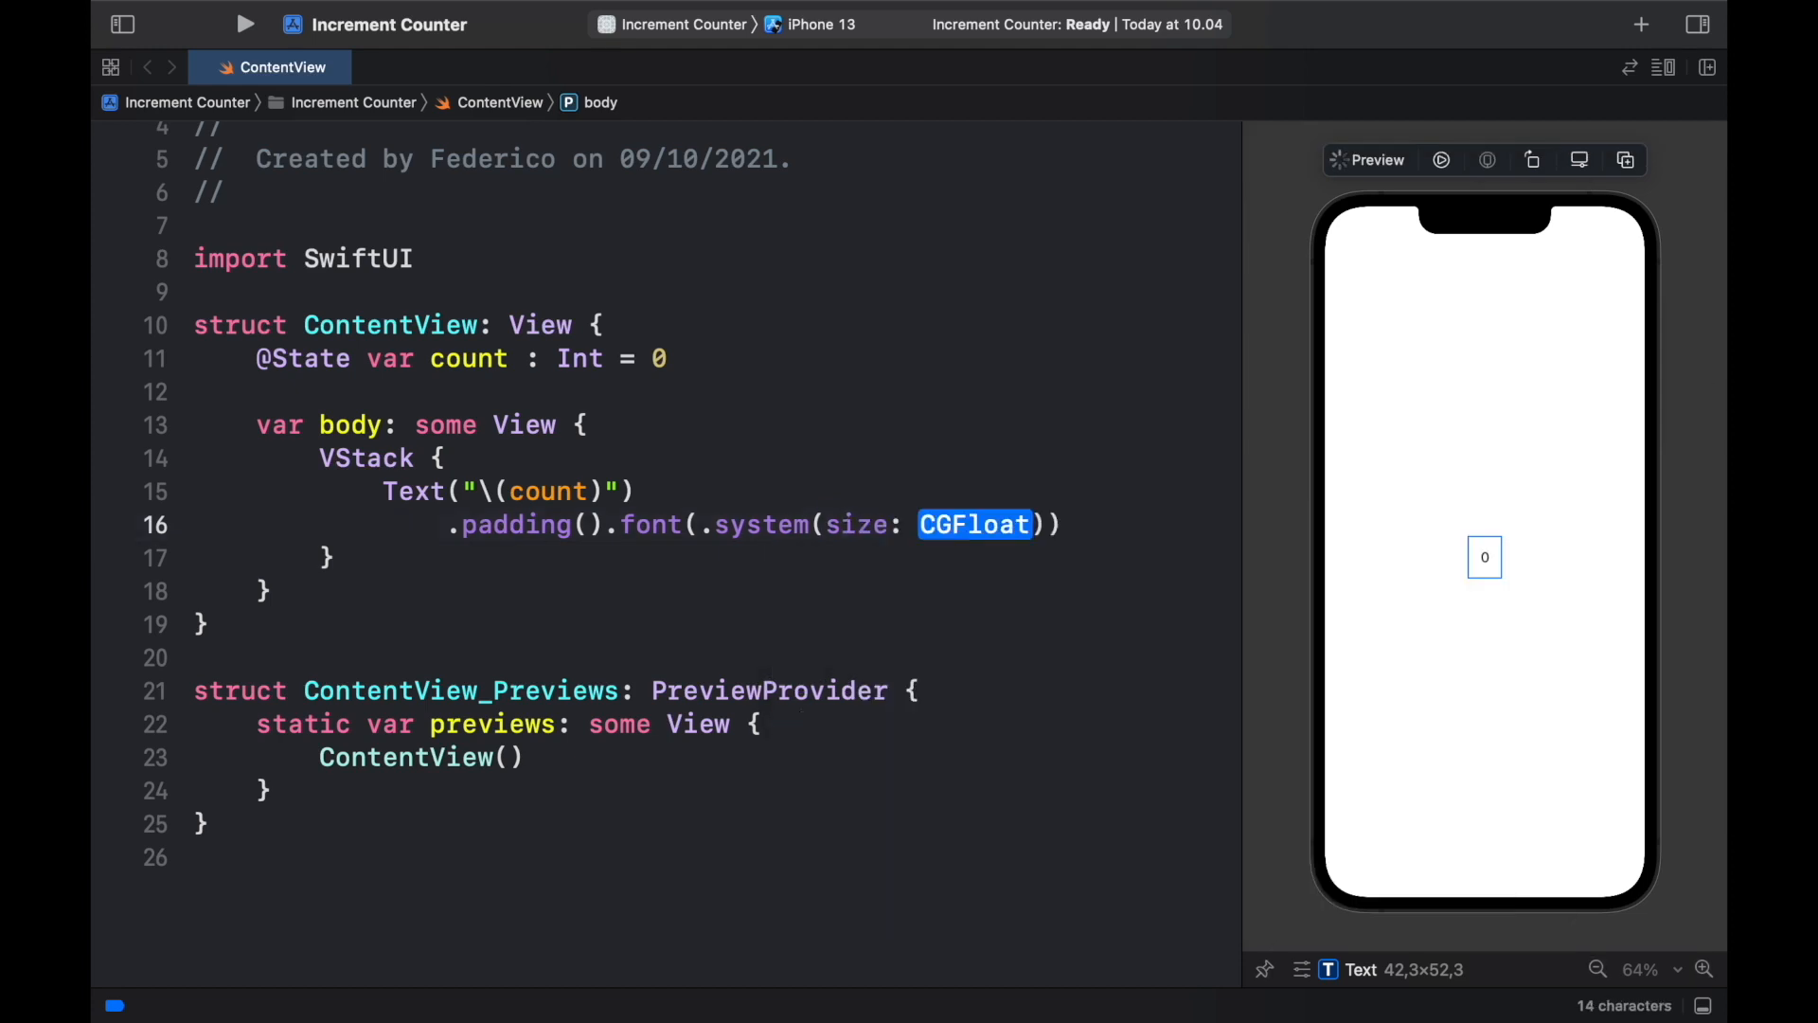
type("40")
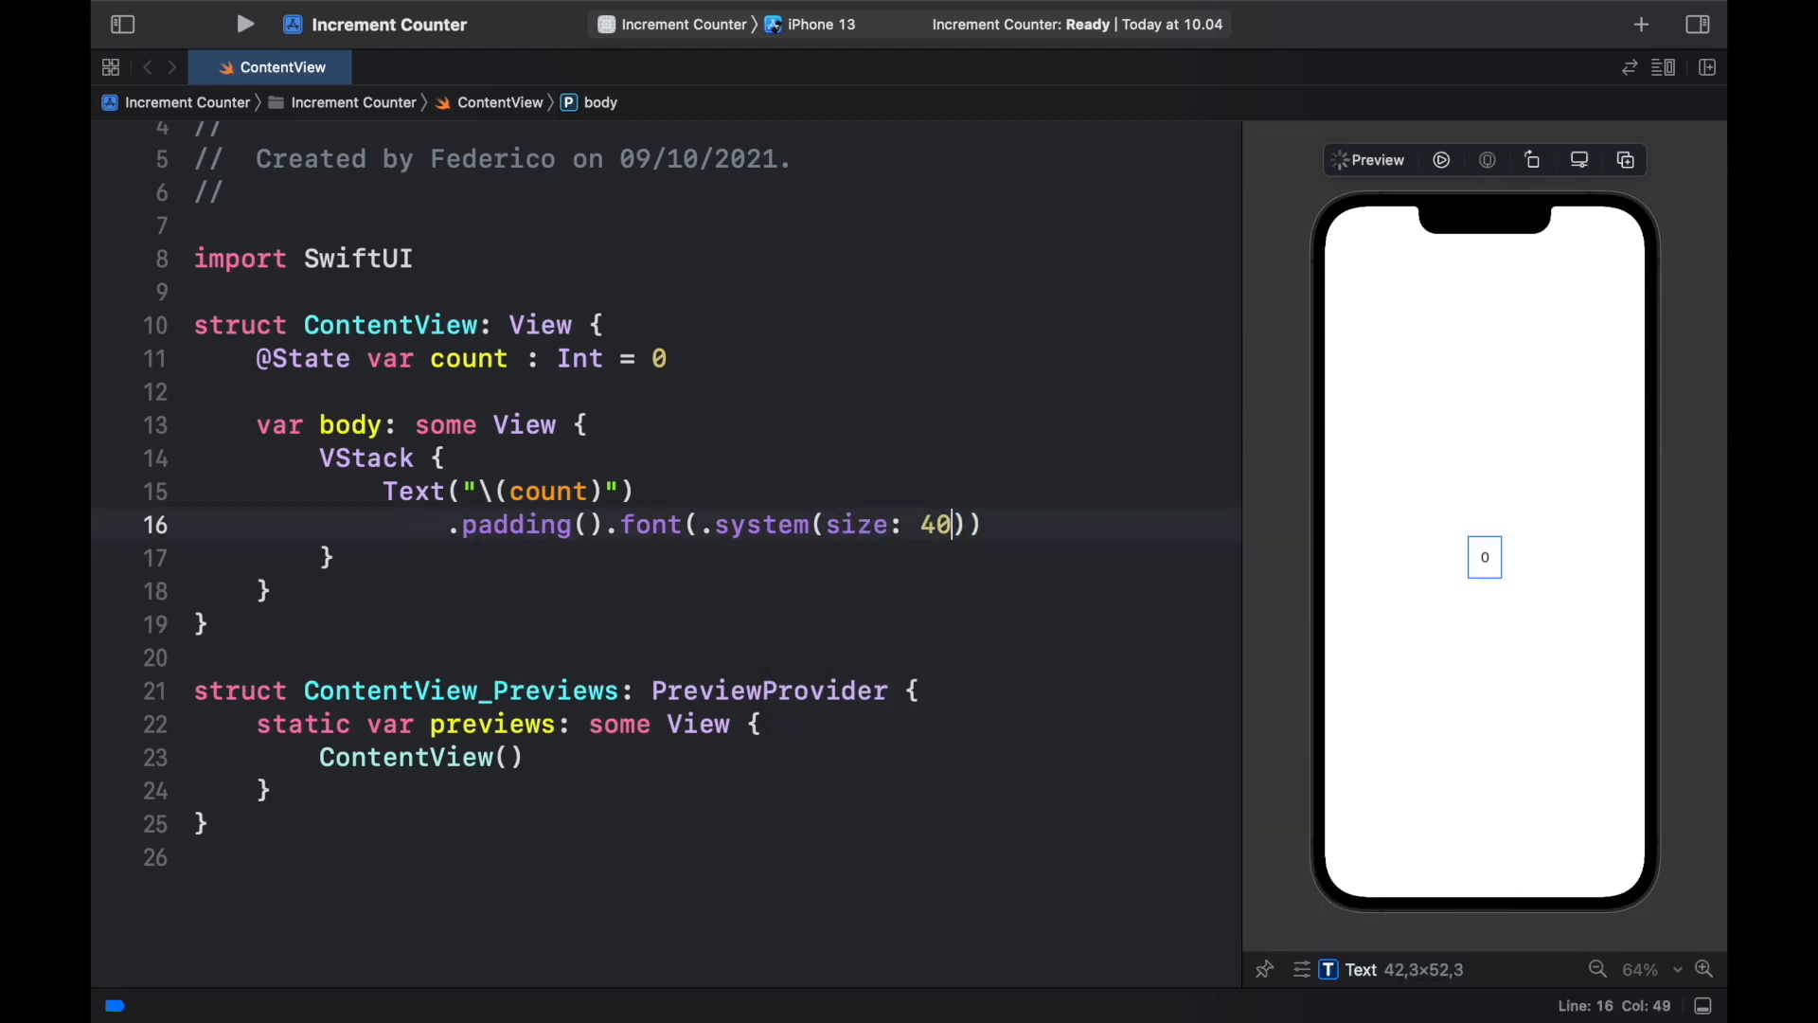
type(", weight: .bold")
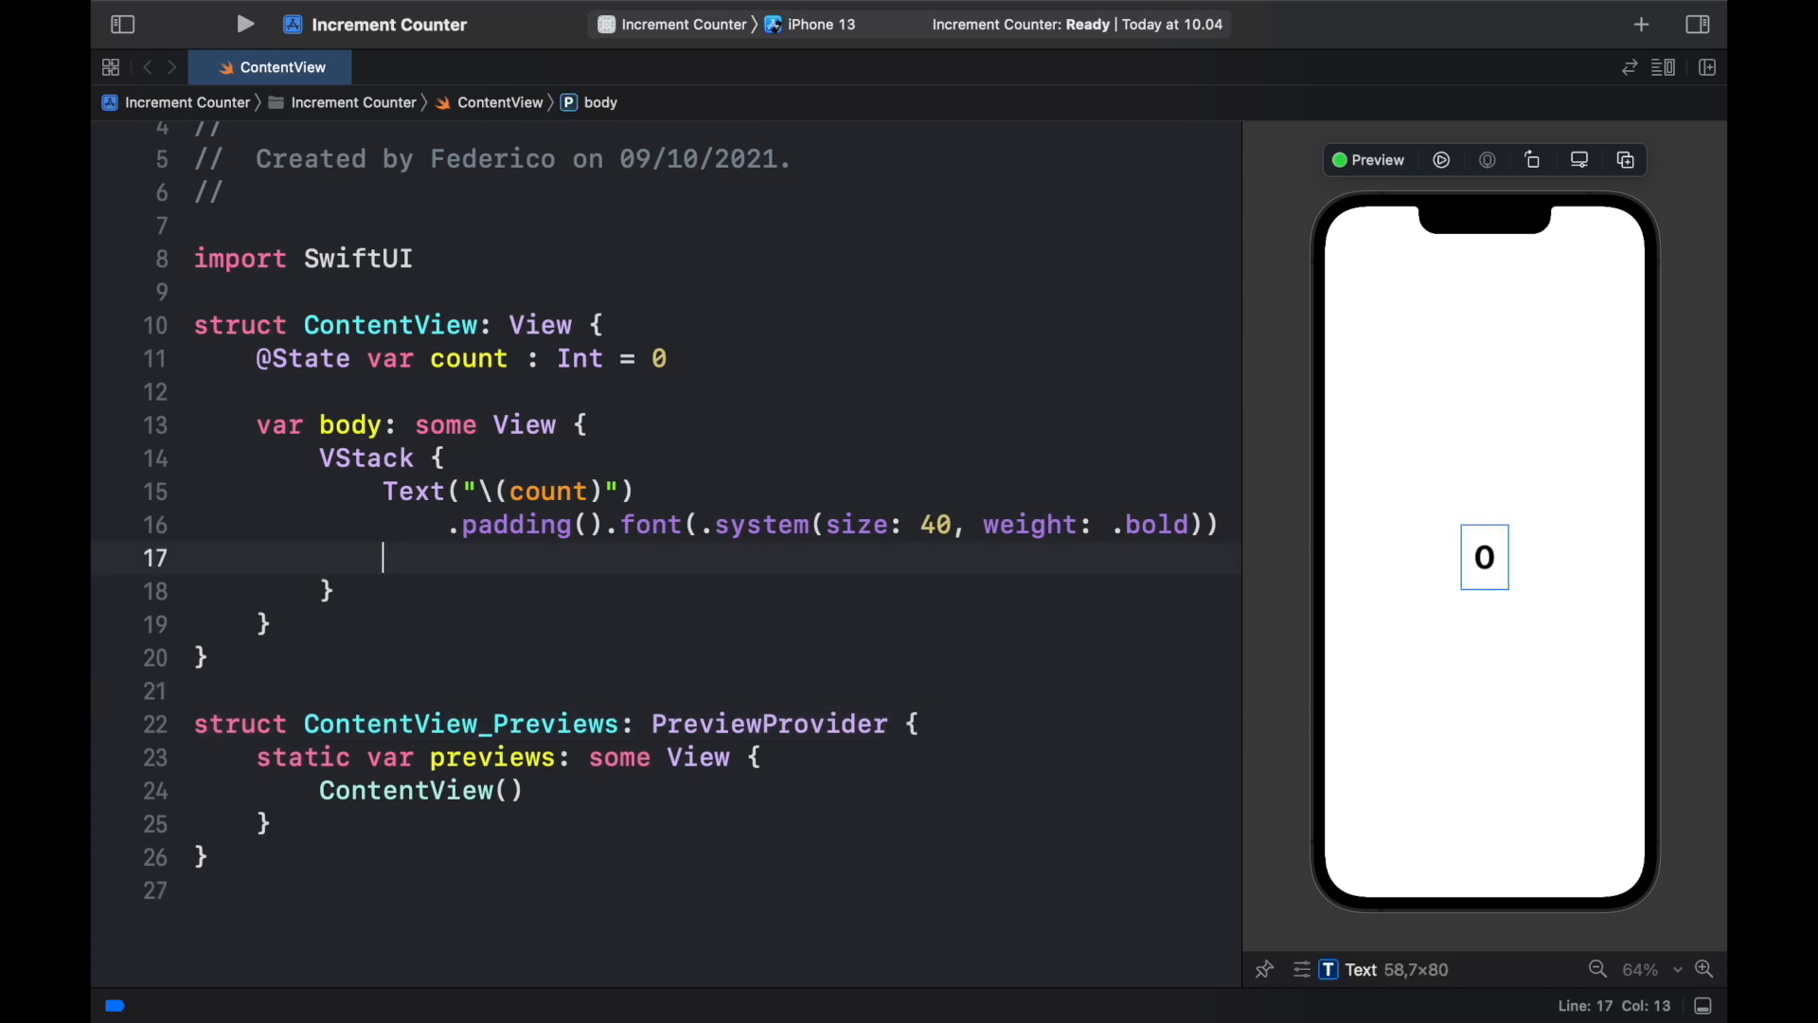
- Add Button("Tap me!", action:) inside the VStack, accepting the action completion
type("Button(\"")
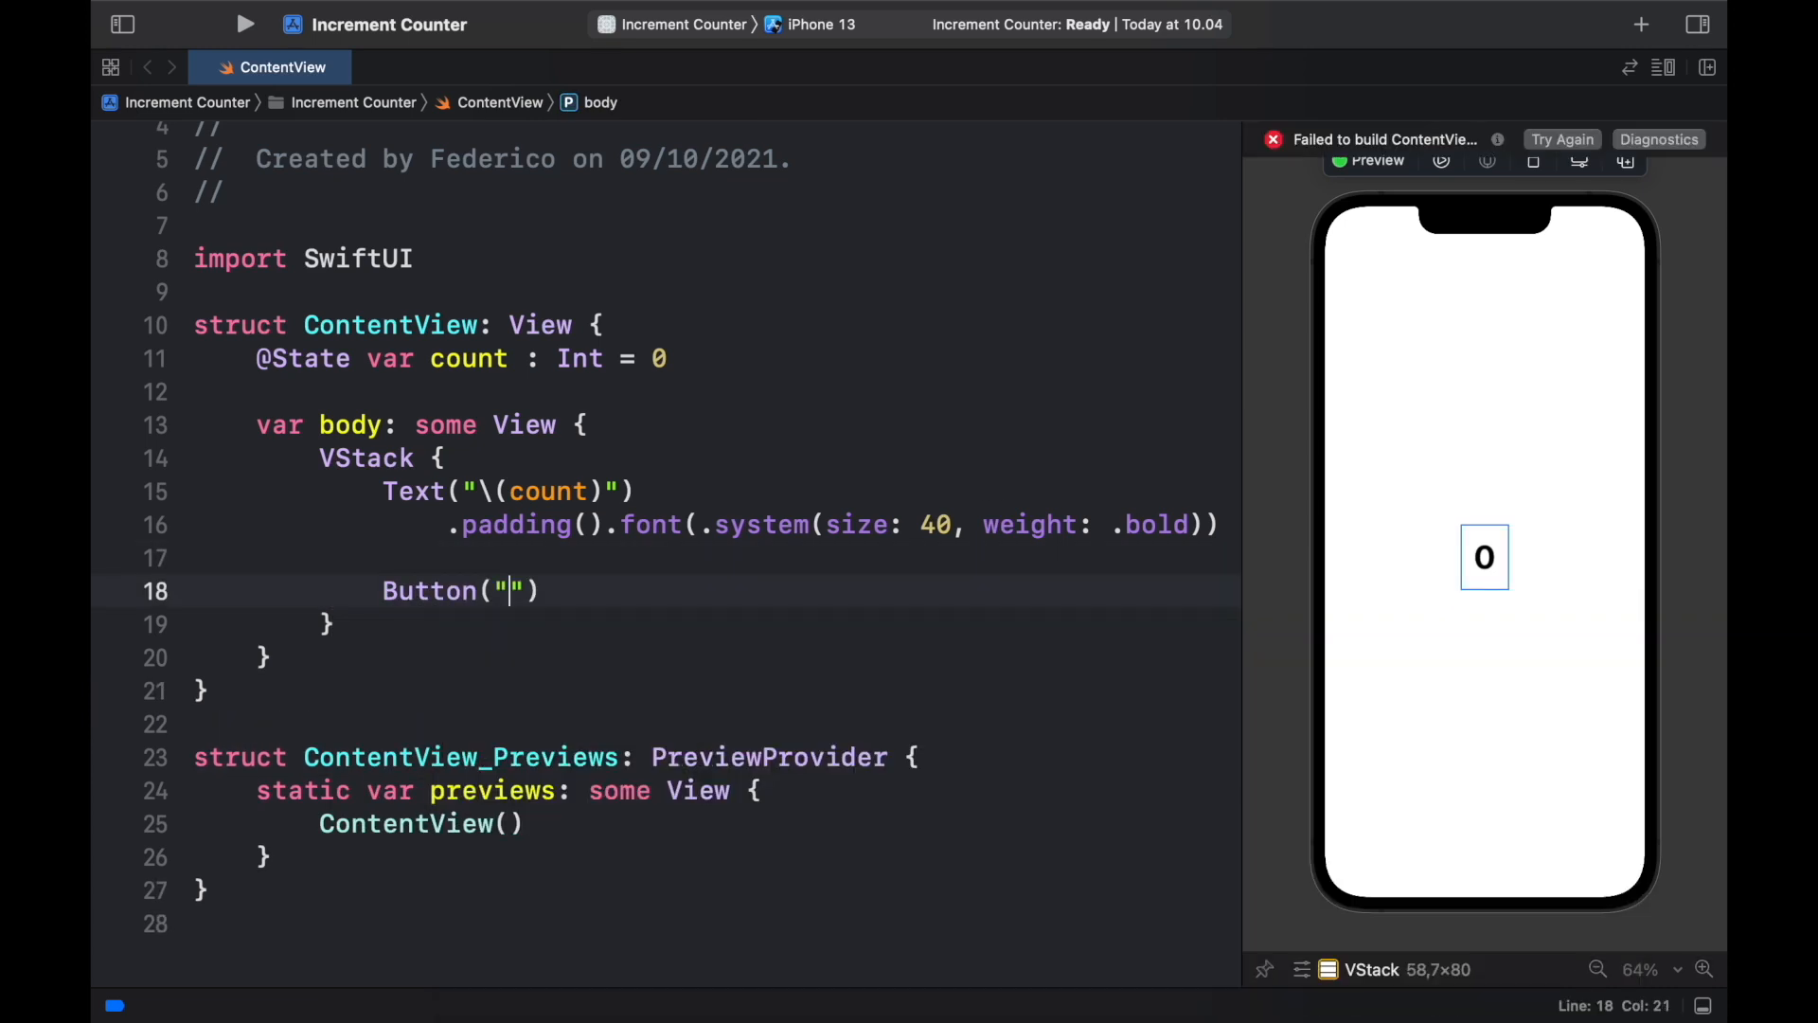
type("Tap")
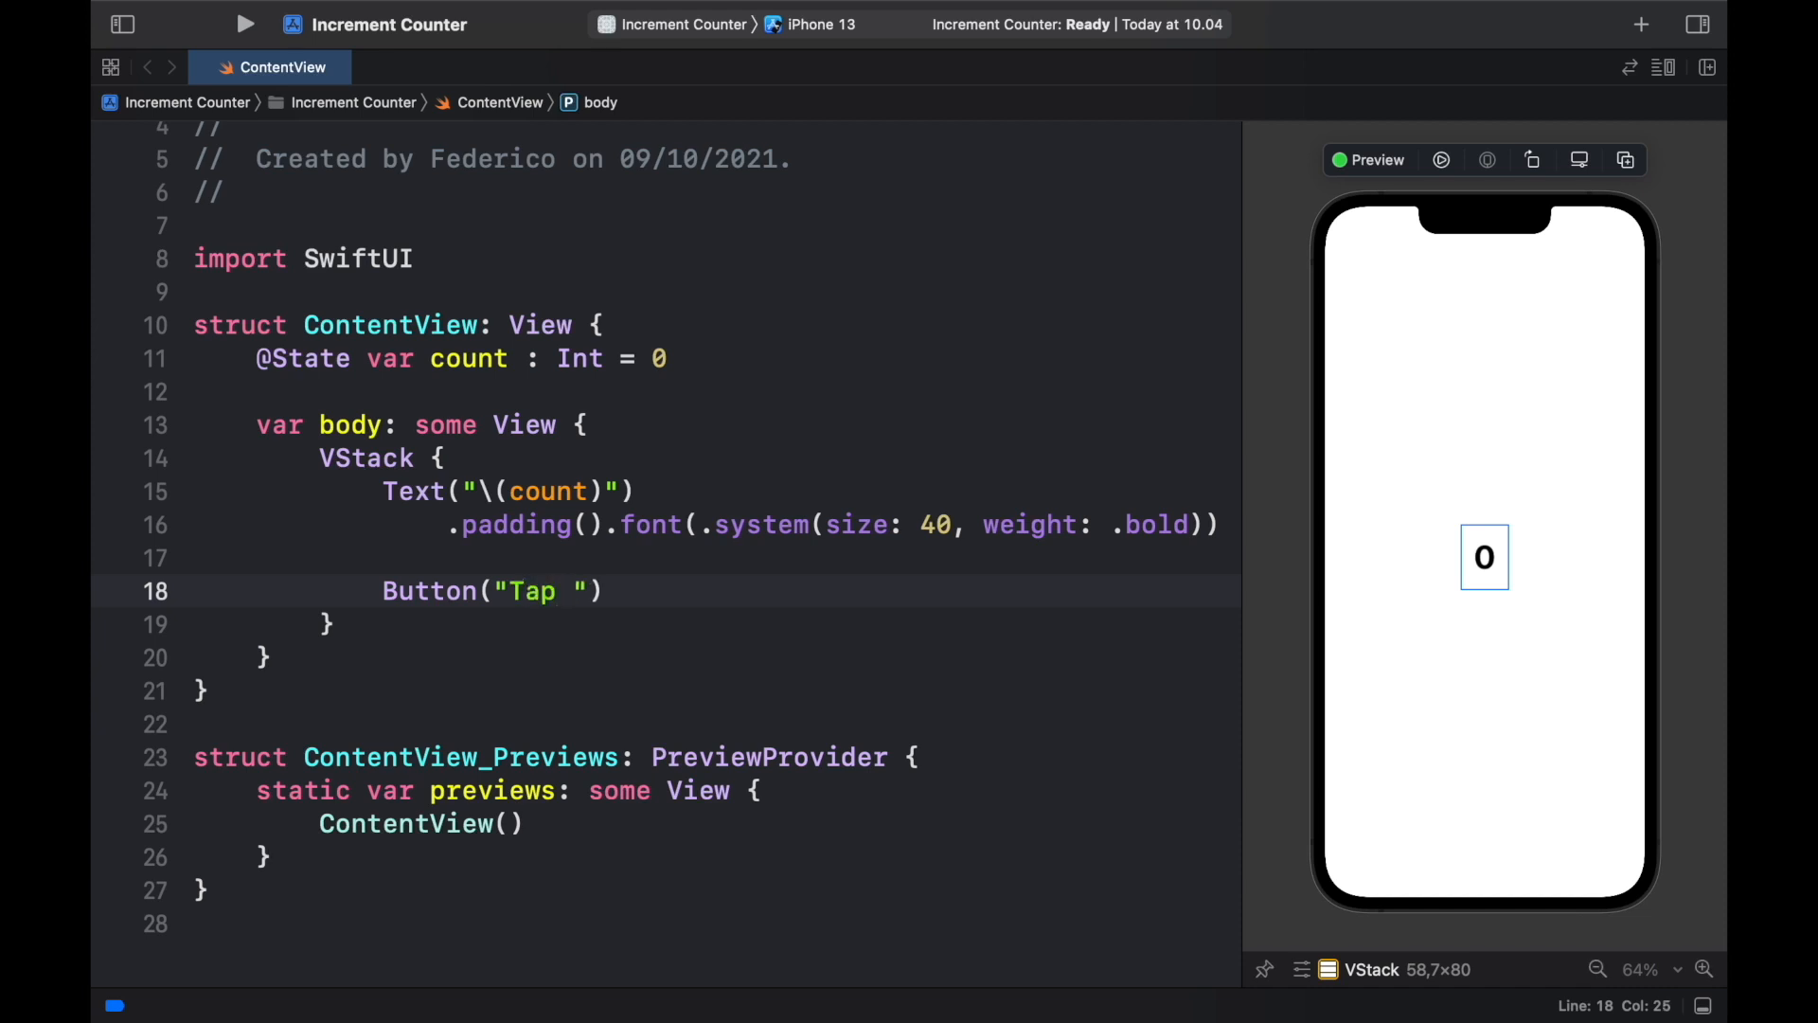
type("me!")
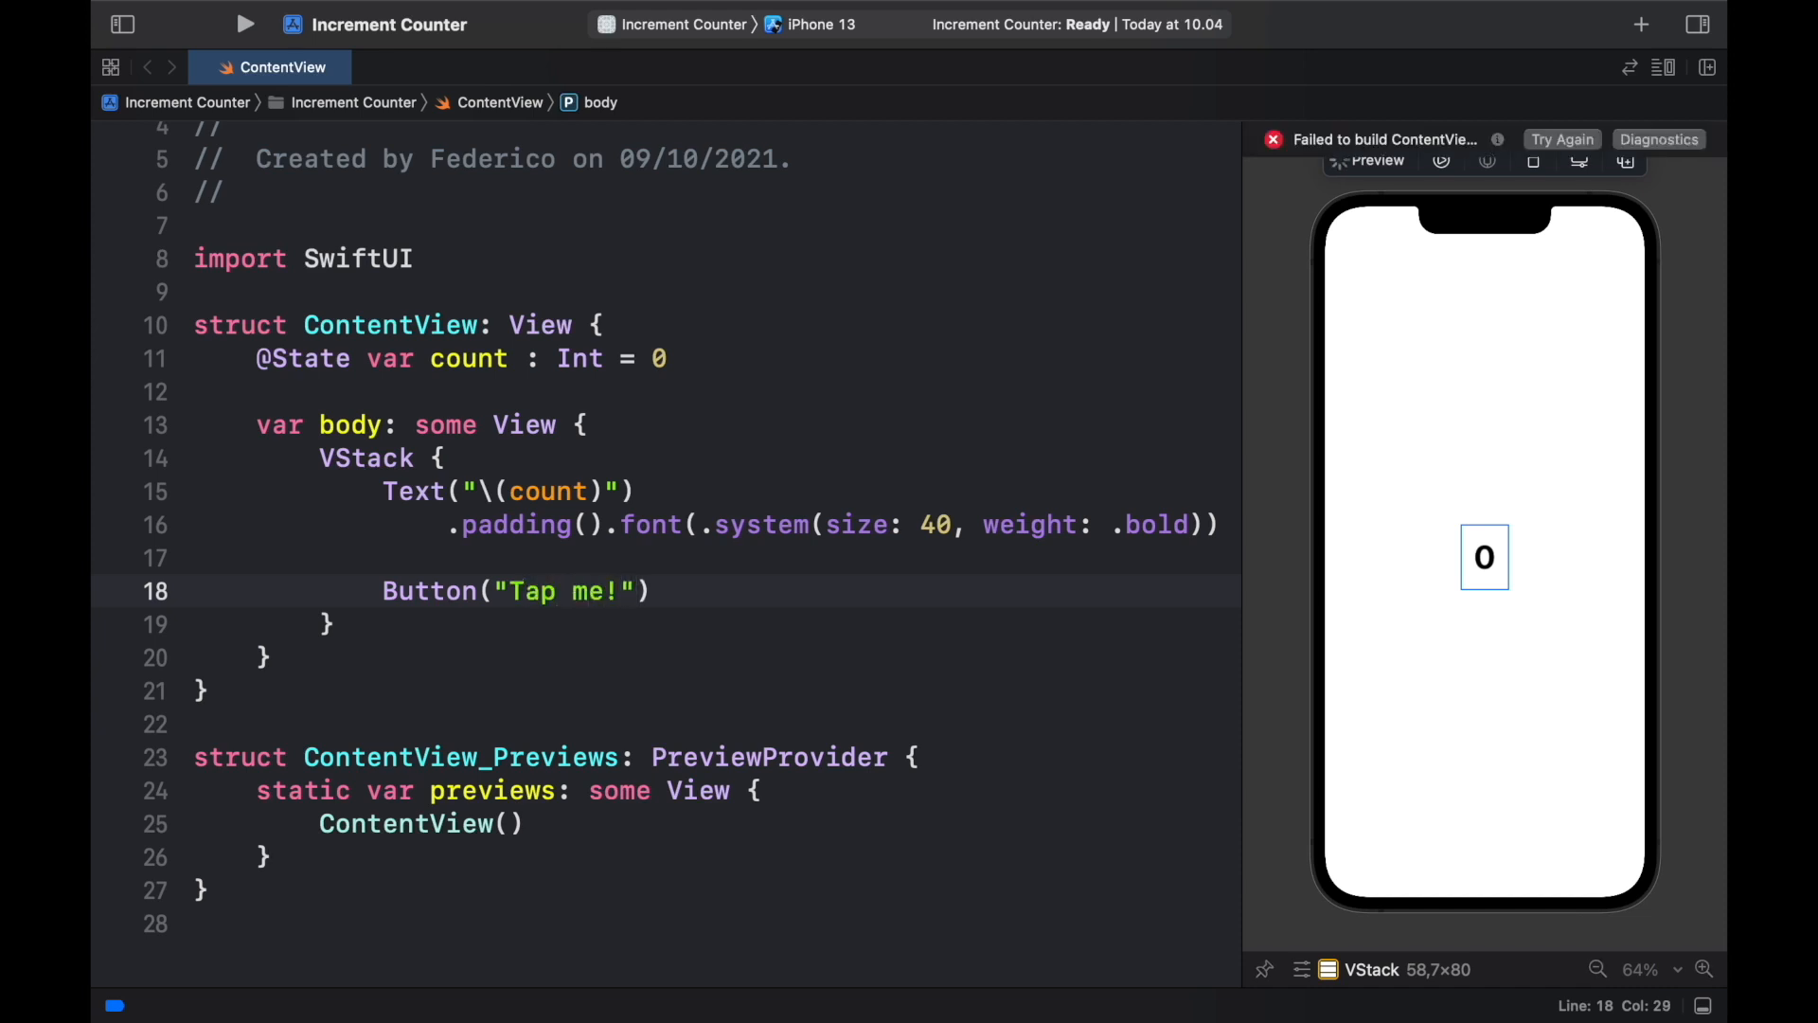
type(", ac")
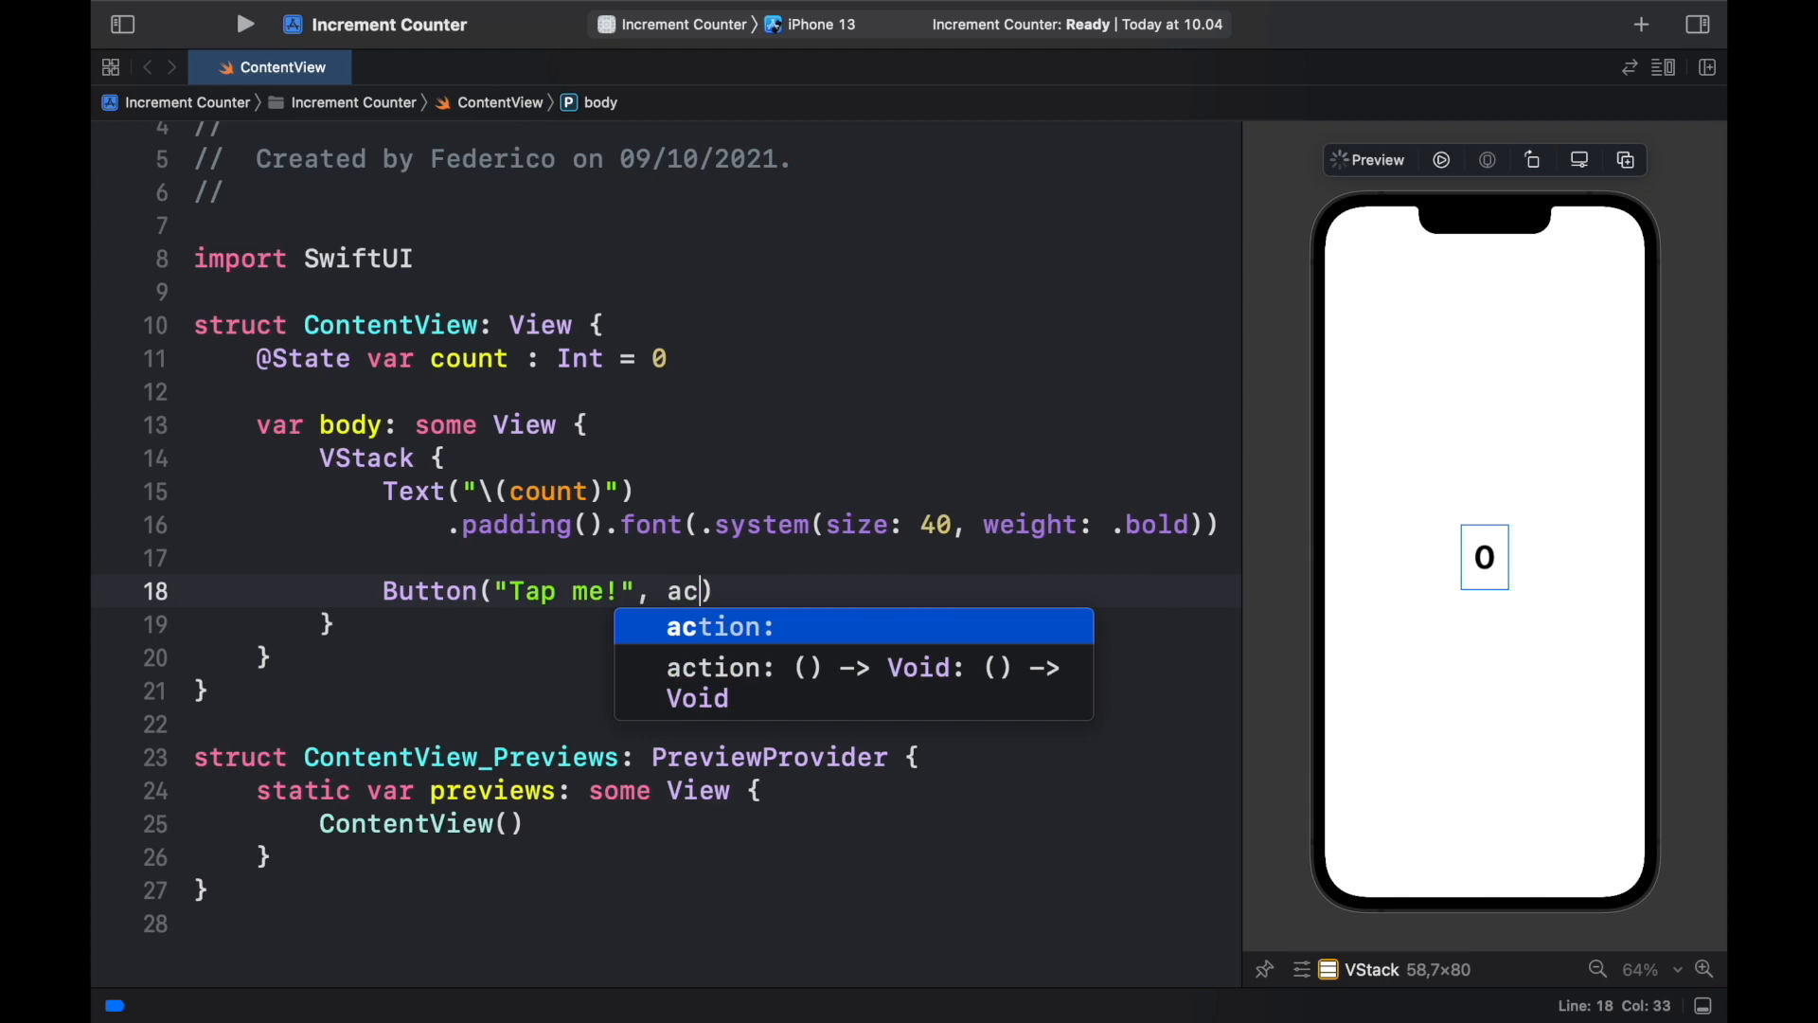
key("Tab")
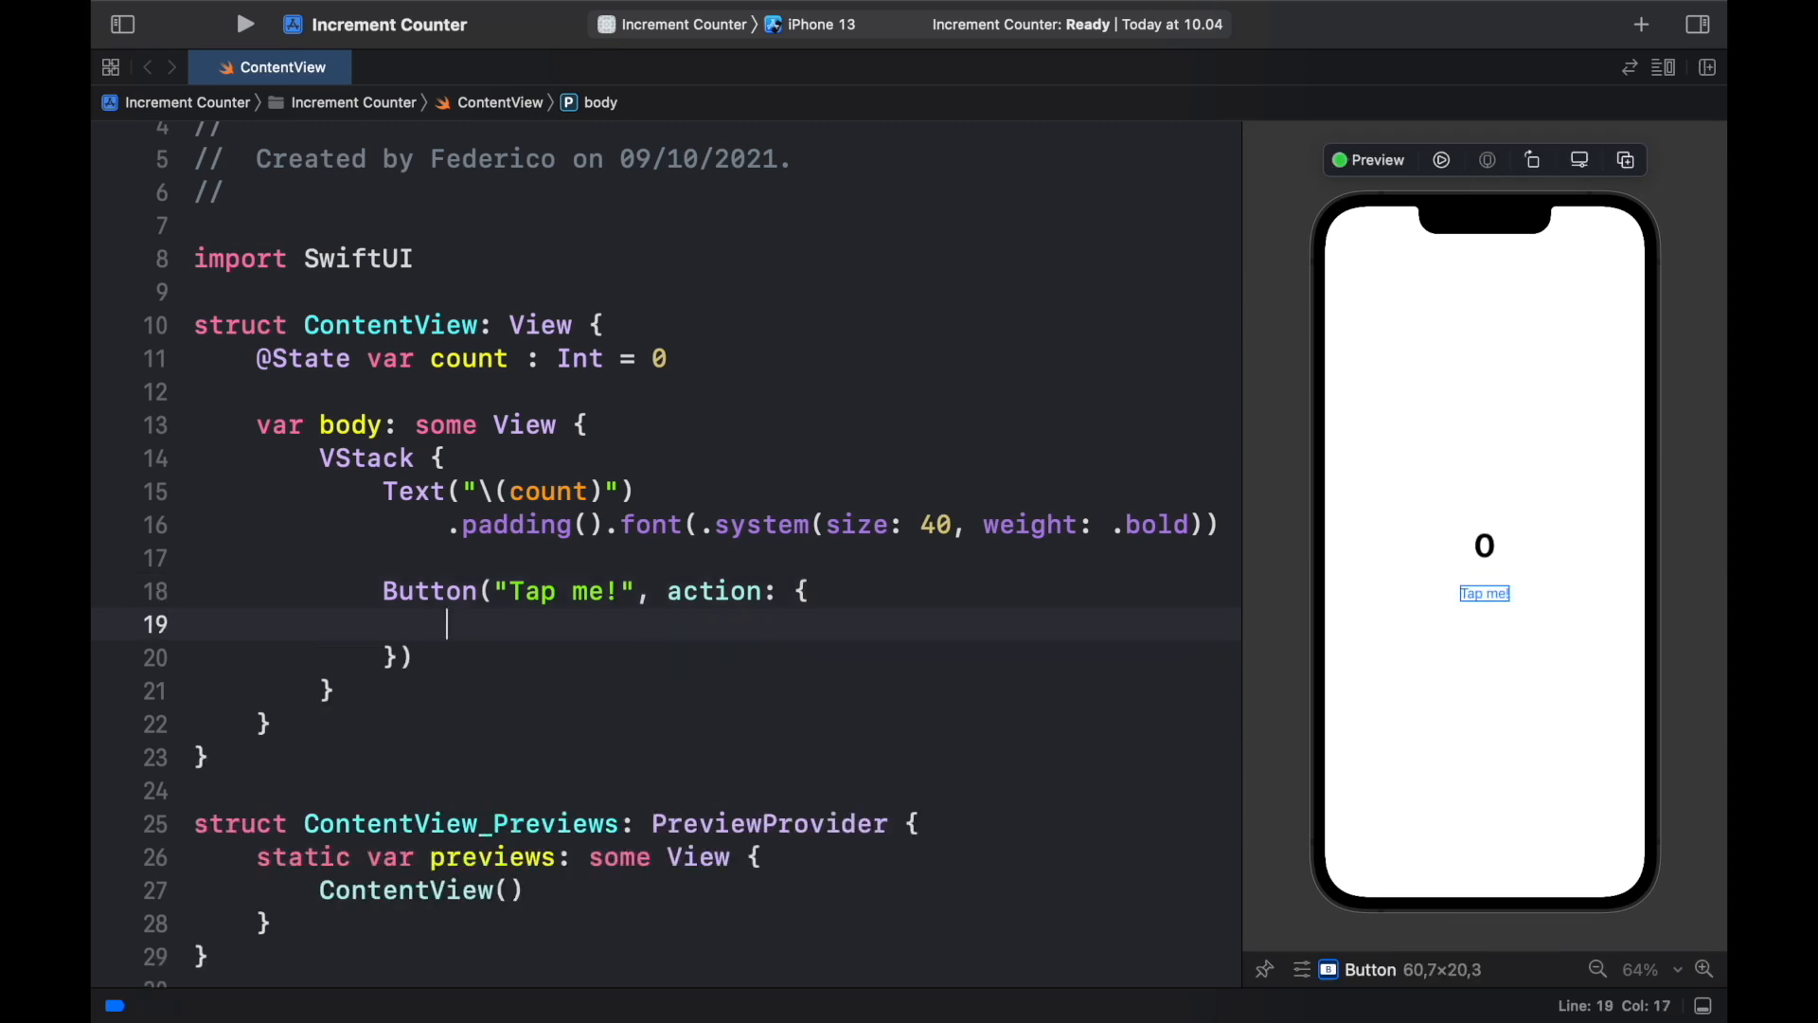
- Fill the action with self.count += 1 and print("Current tap: \(count)")
type("self.count")
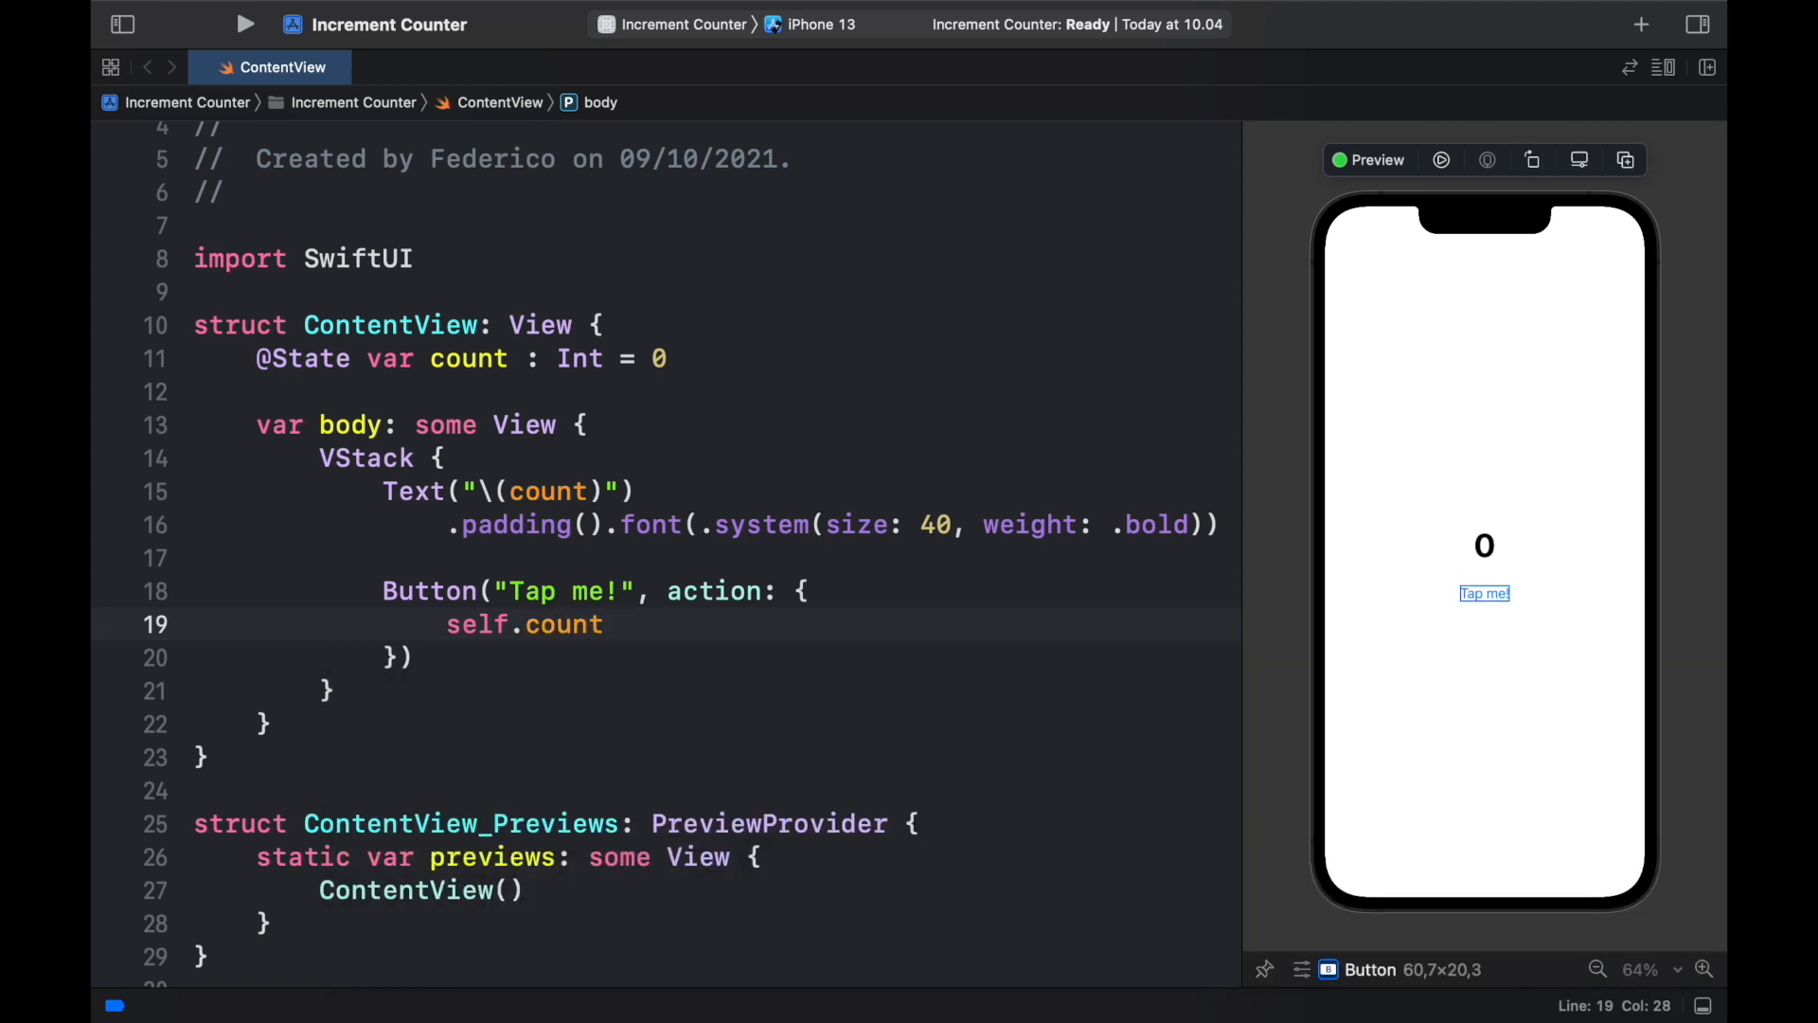
type("+=1")
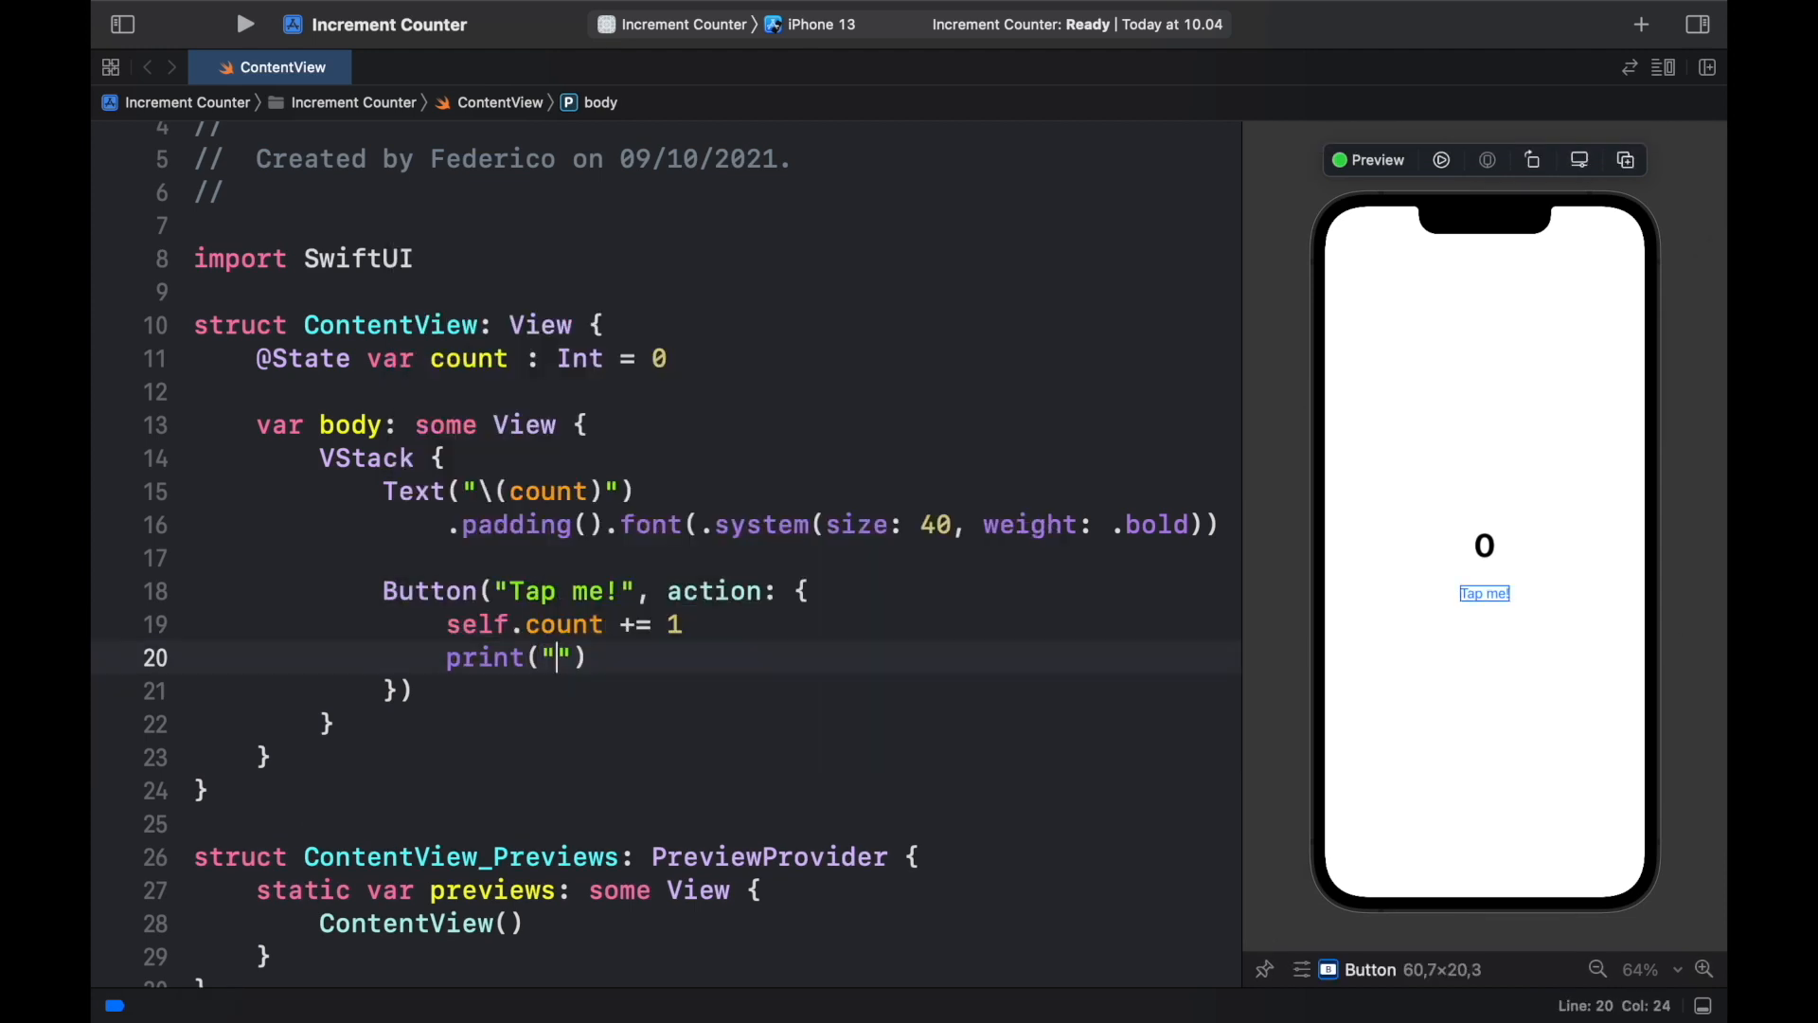
type("Current tap: \\")
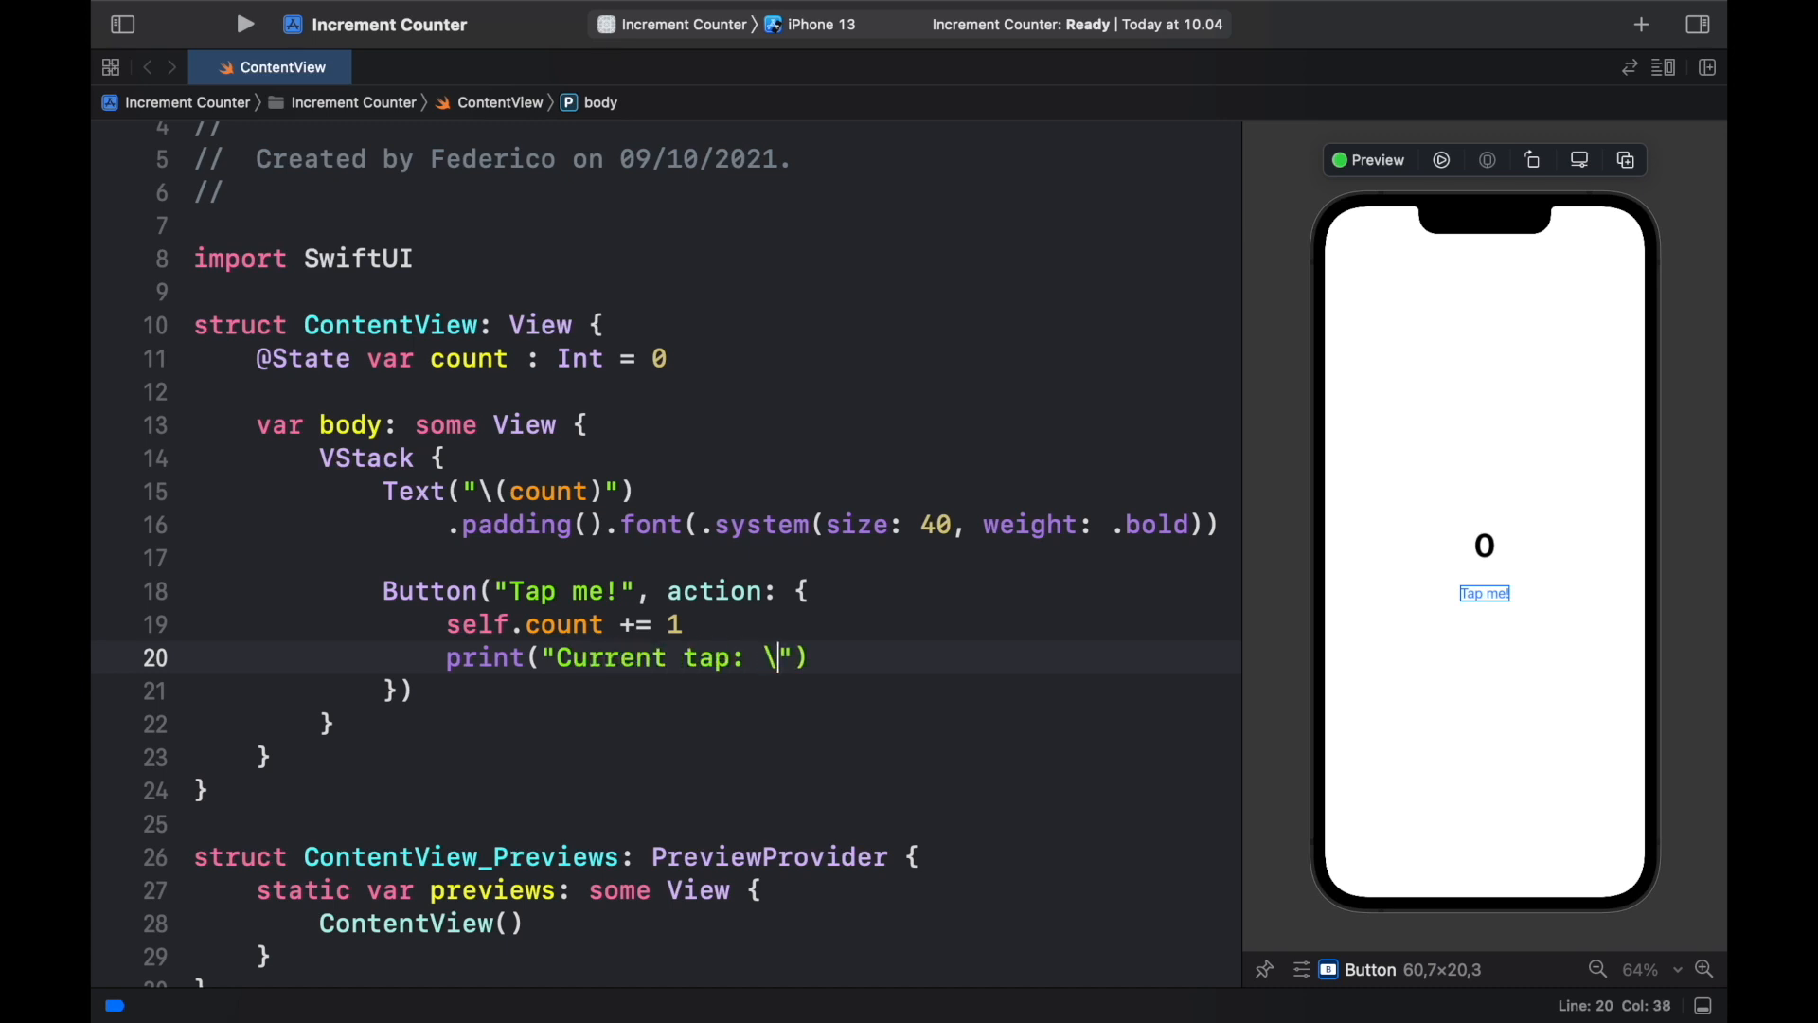
type("(count")
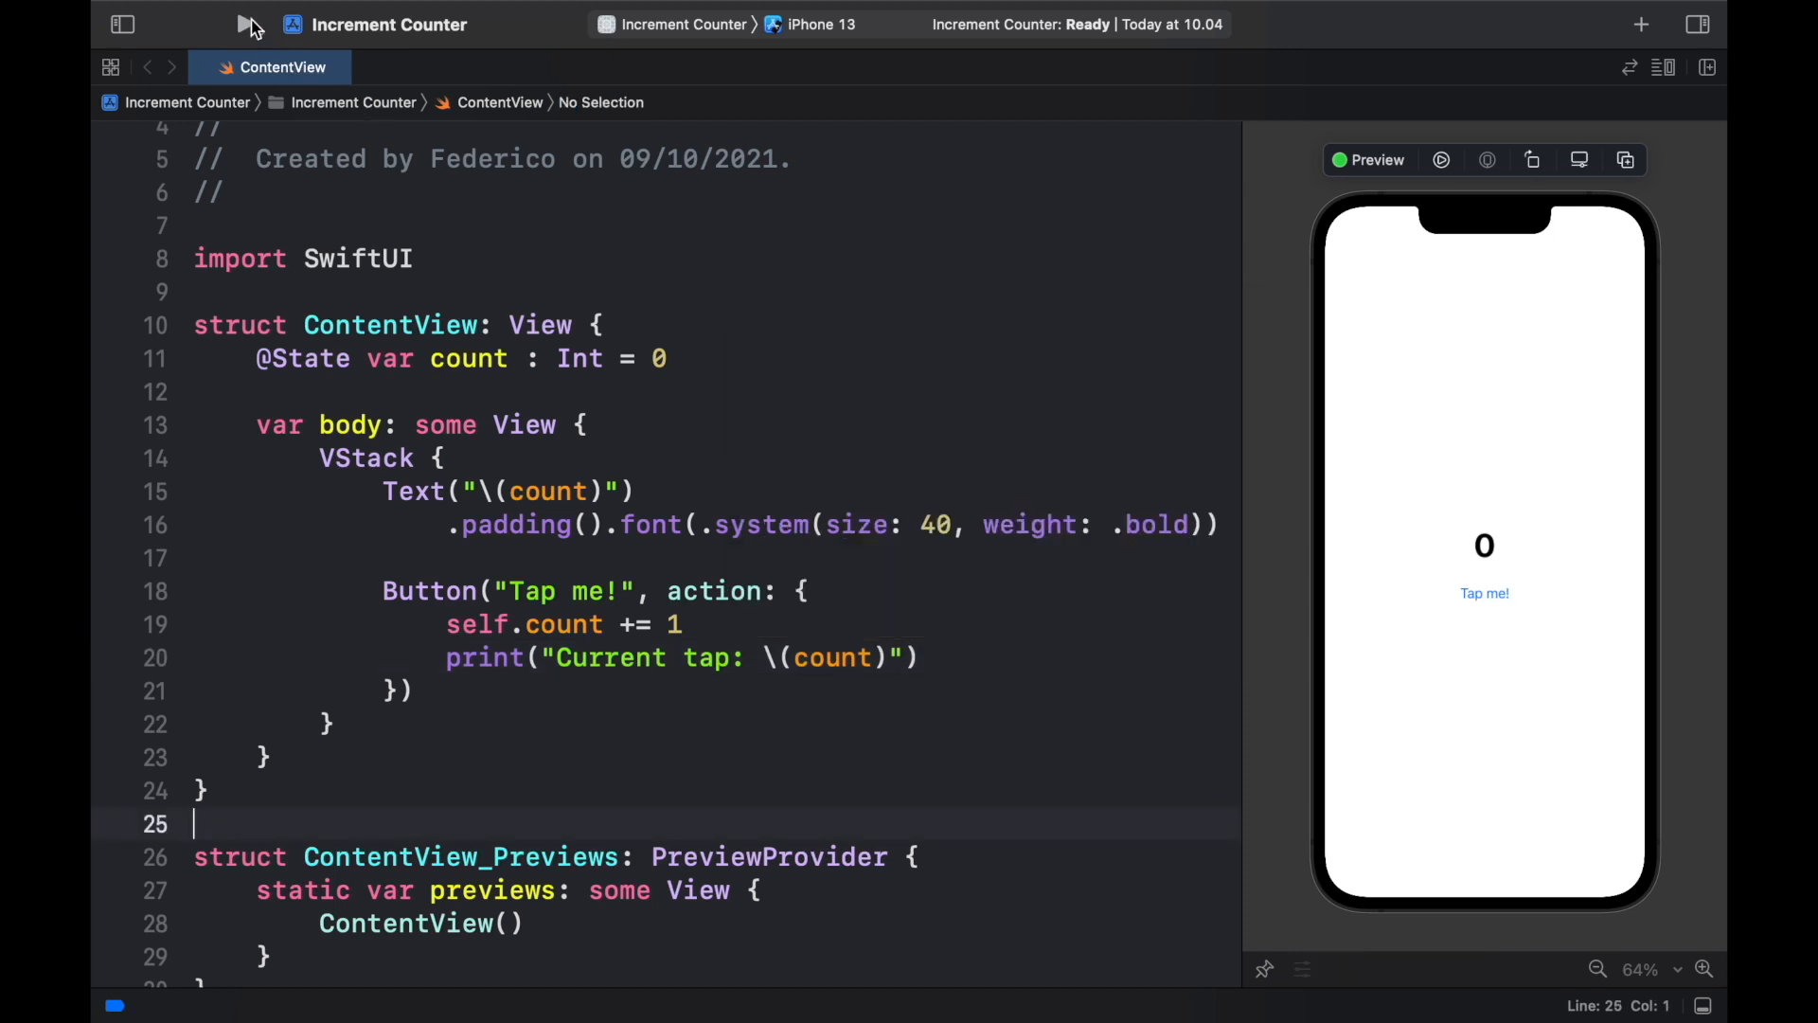
- Run the app on the iPhone 13 Simulator and tap 'Tap me!' until the count reaches 10
left_click(244, 24)
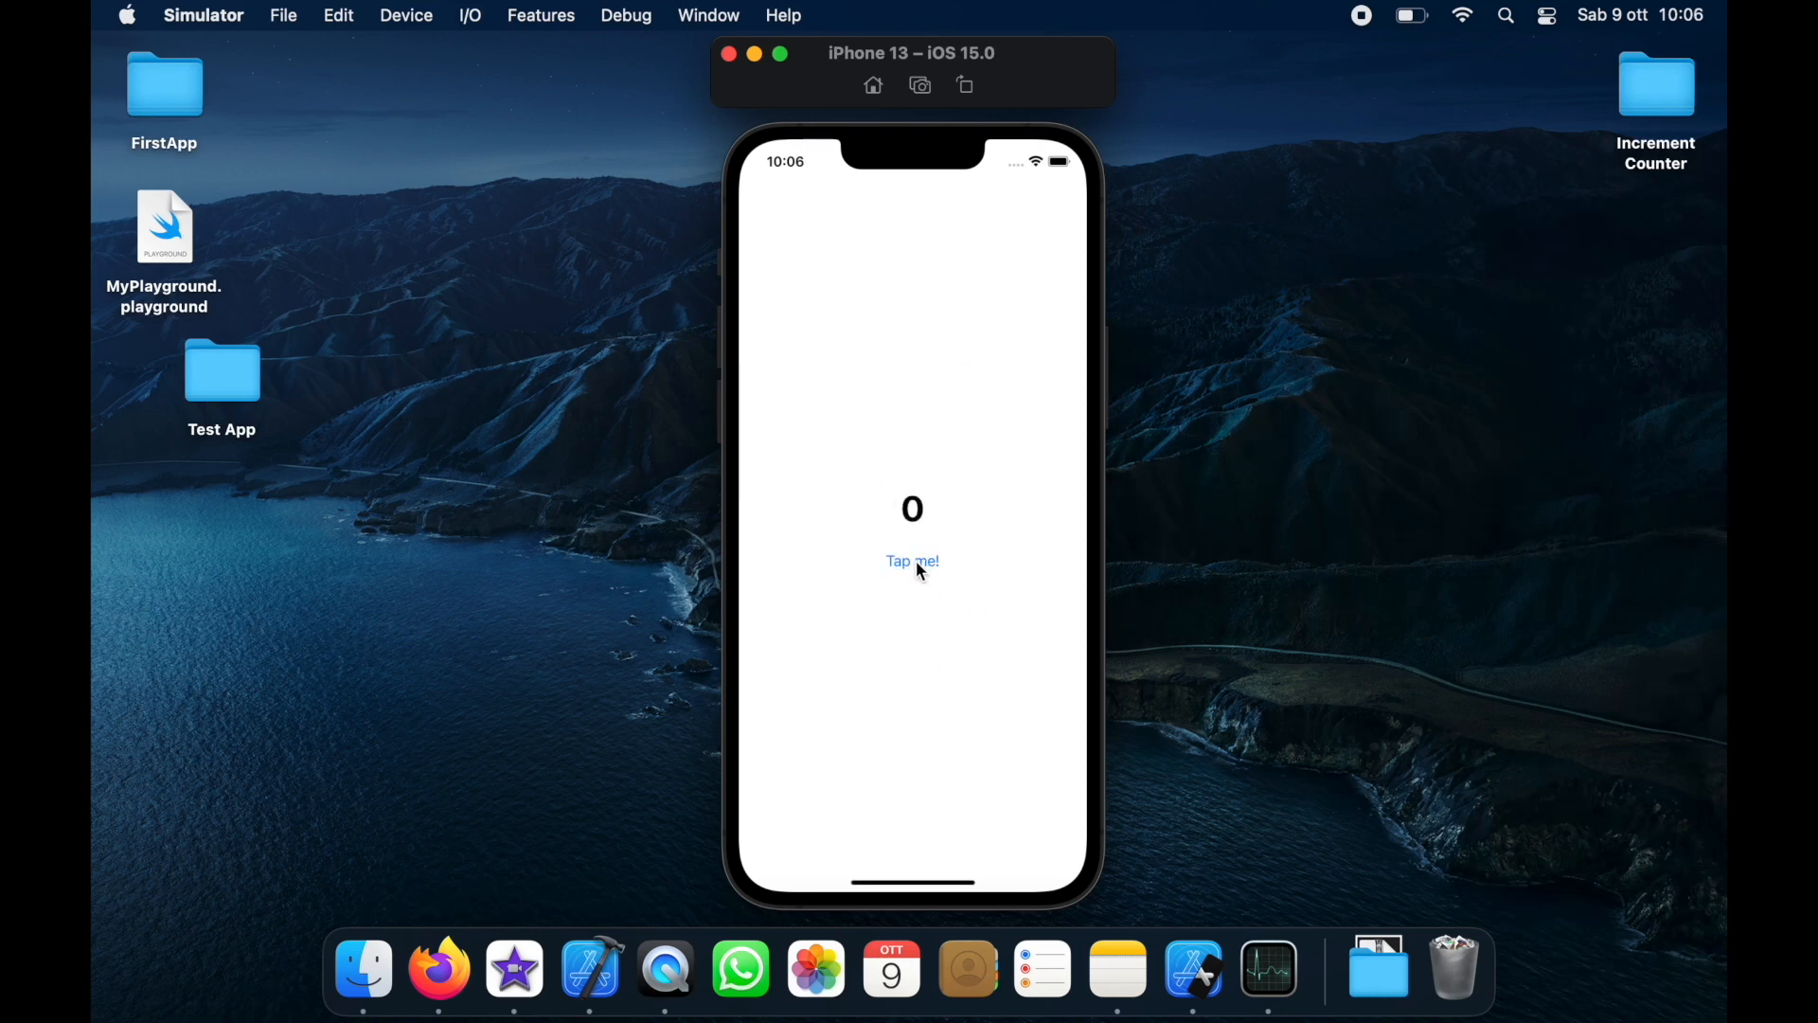
left_click(913, 561)
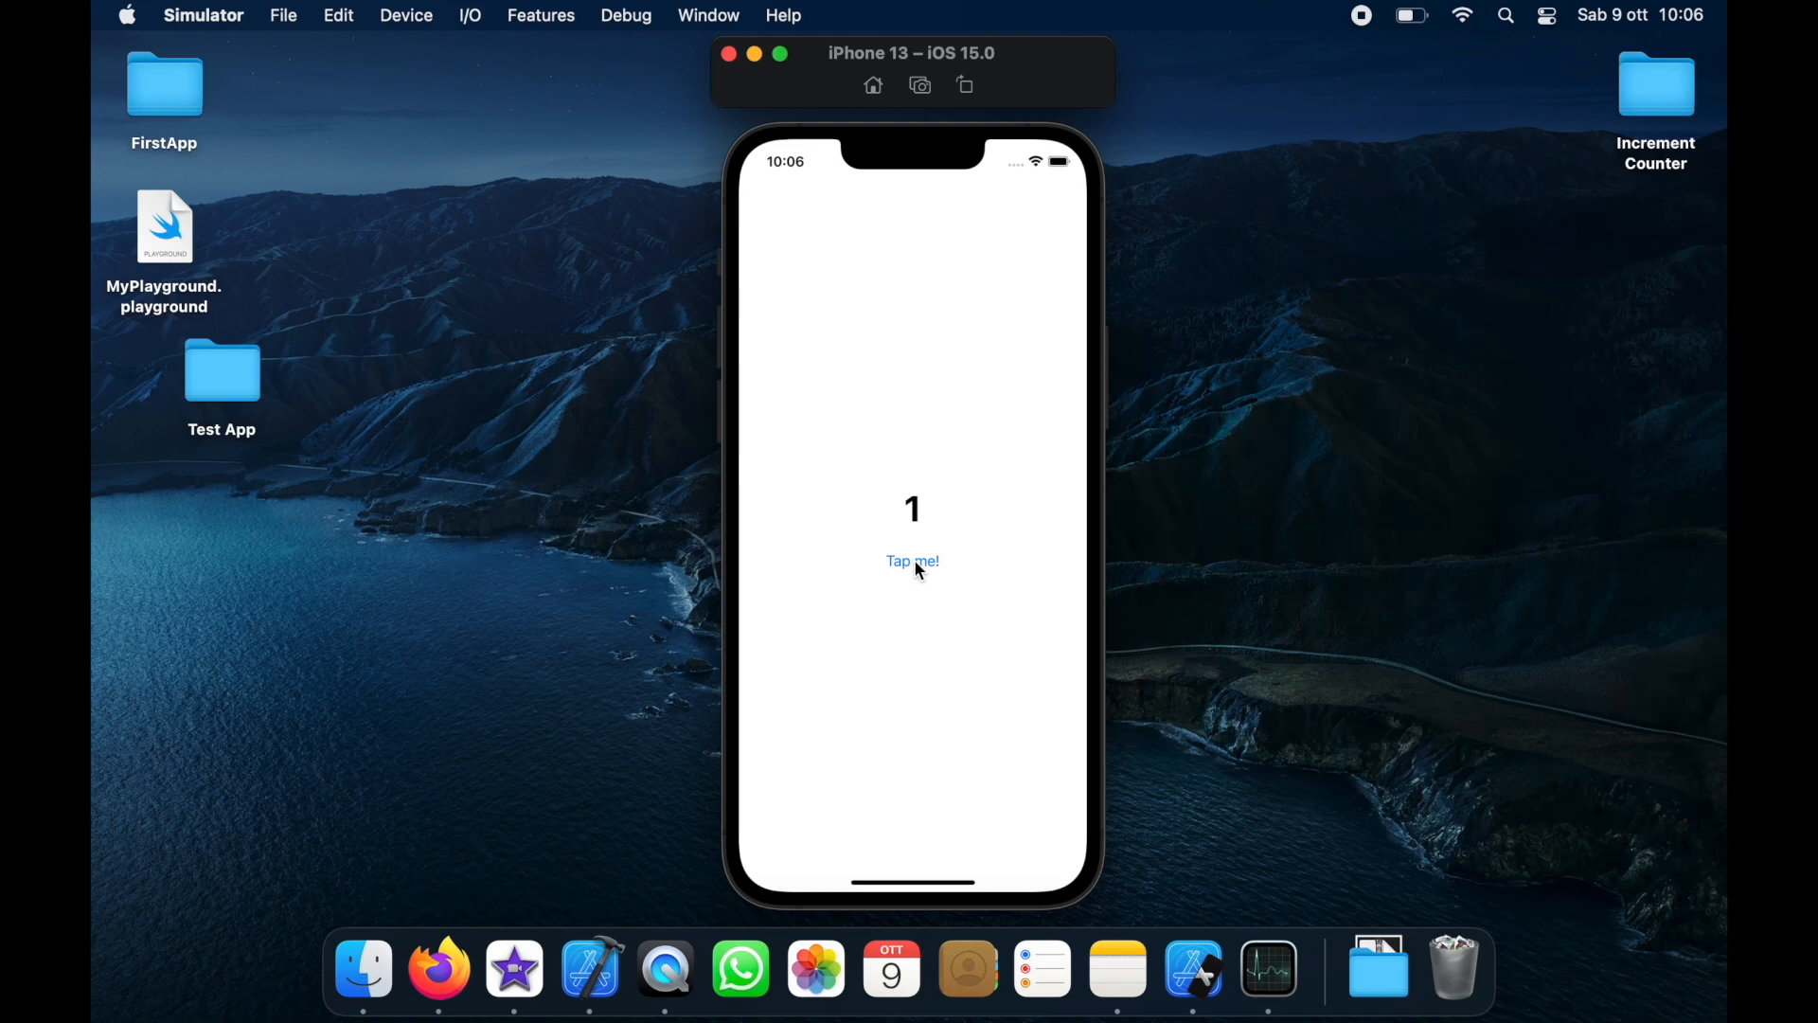
left_click(912, 560)
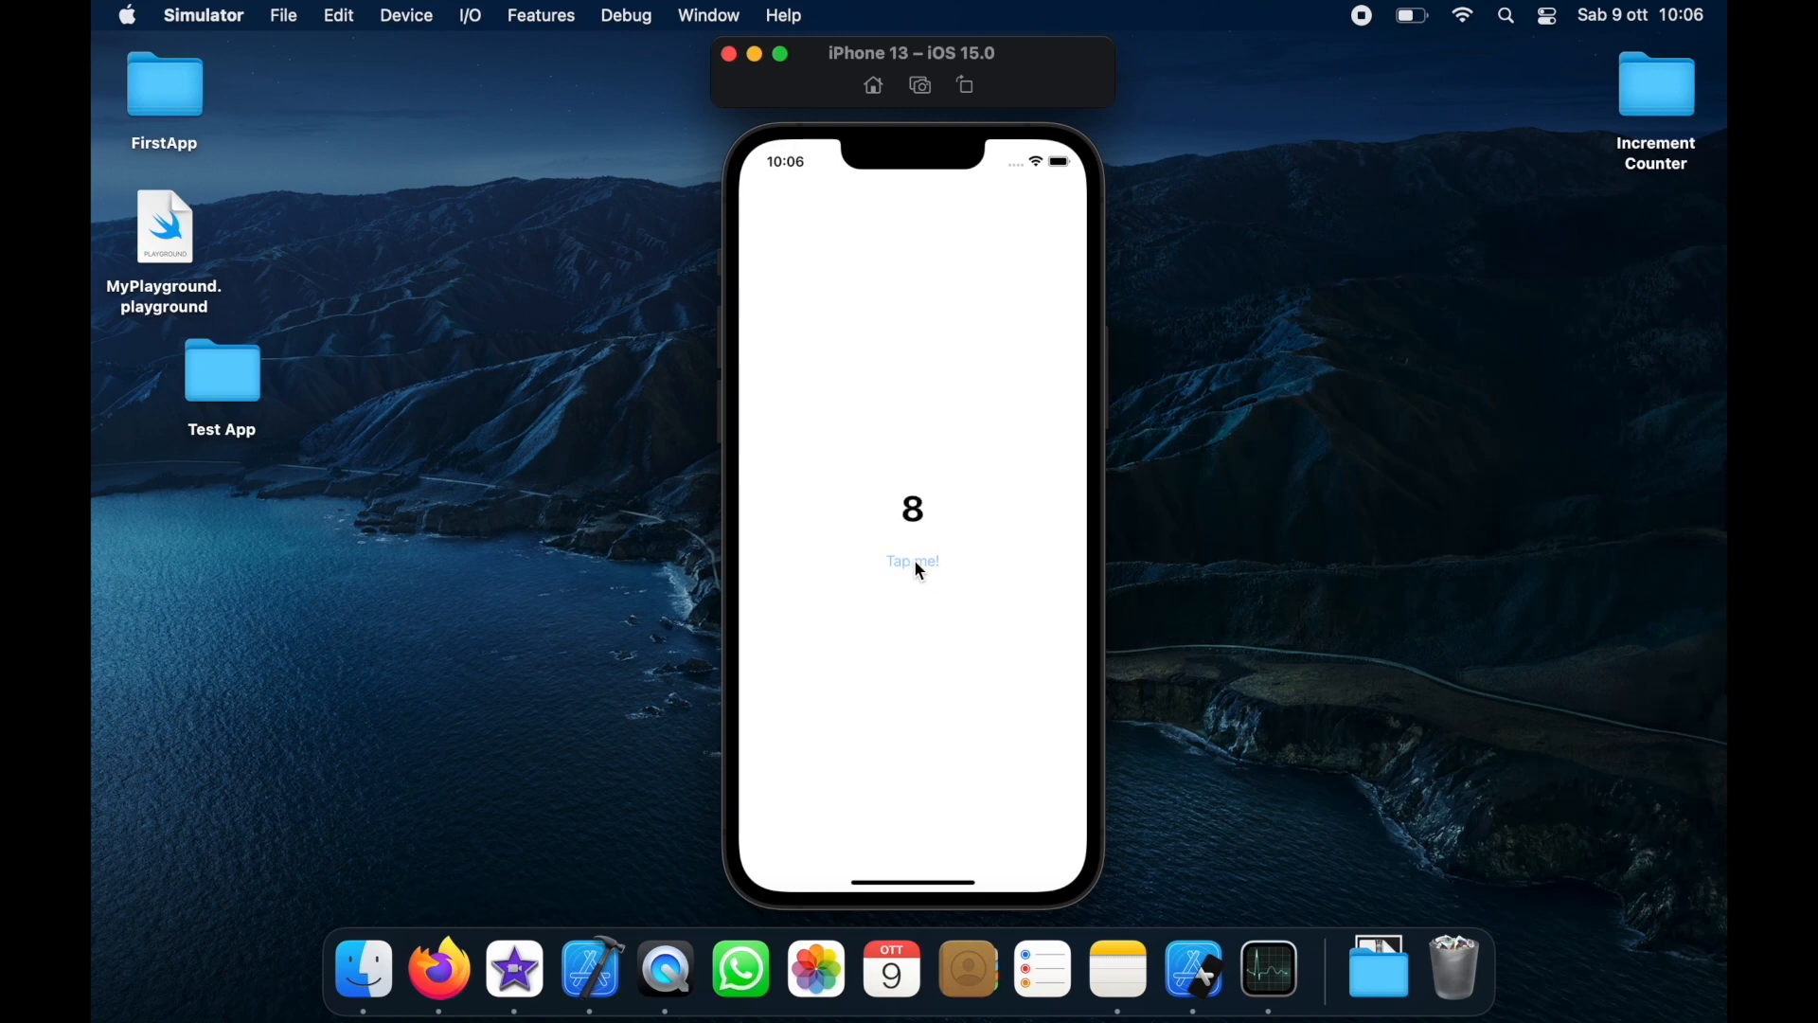
left_click(911, 561)
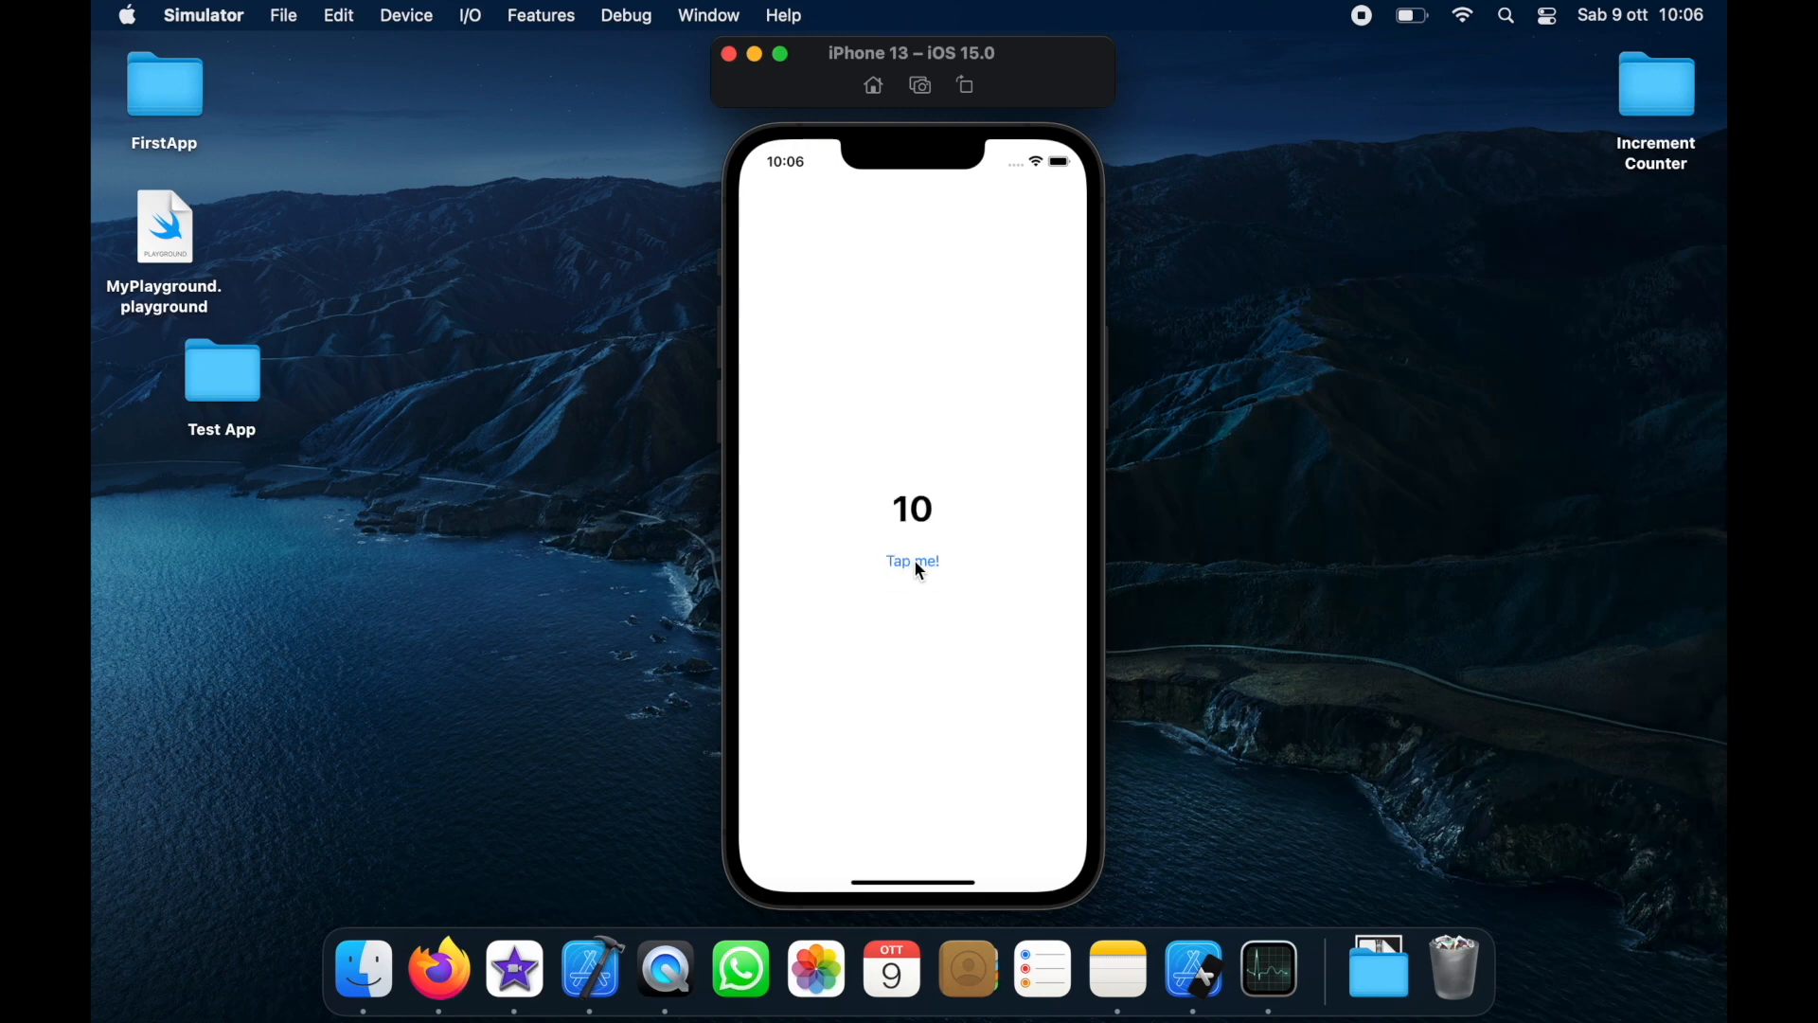
left_click(912, 560)
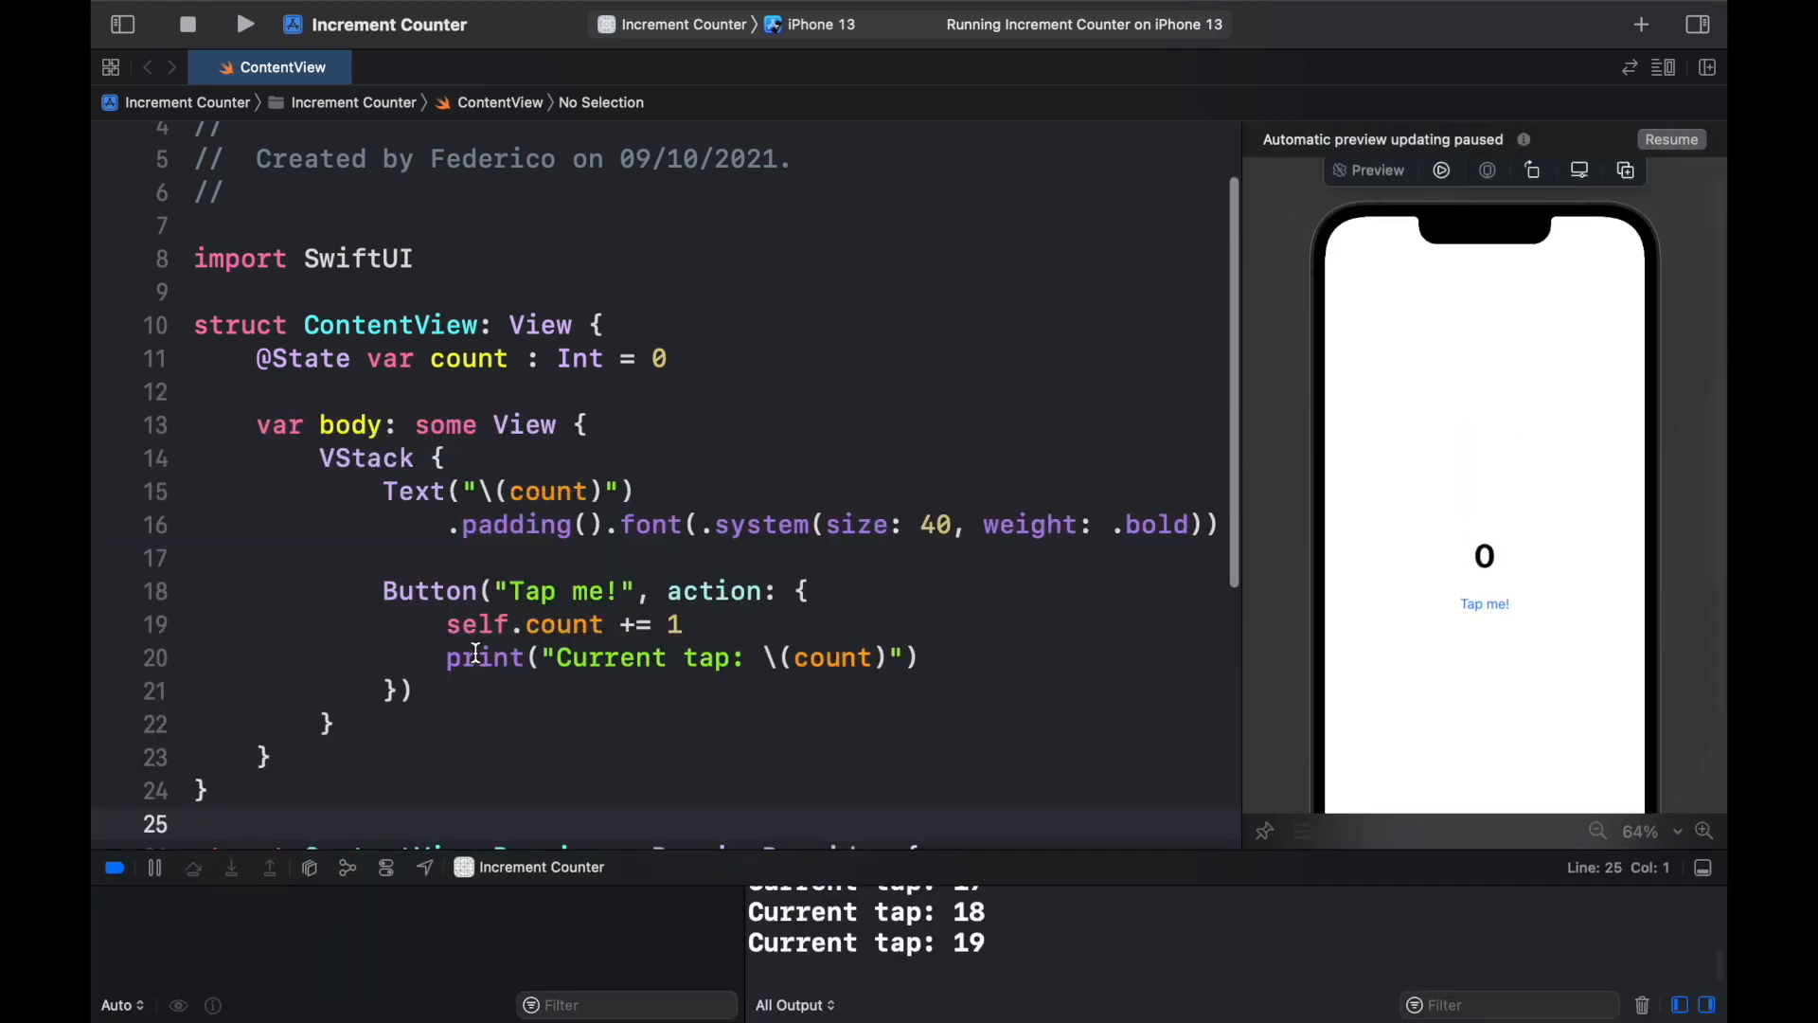
- Select the print statement line in ContentView to review the 'Current tap' logging
triple_click(682, 657)
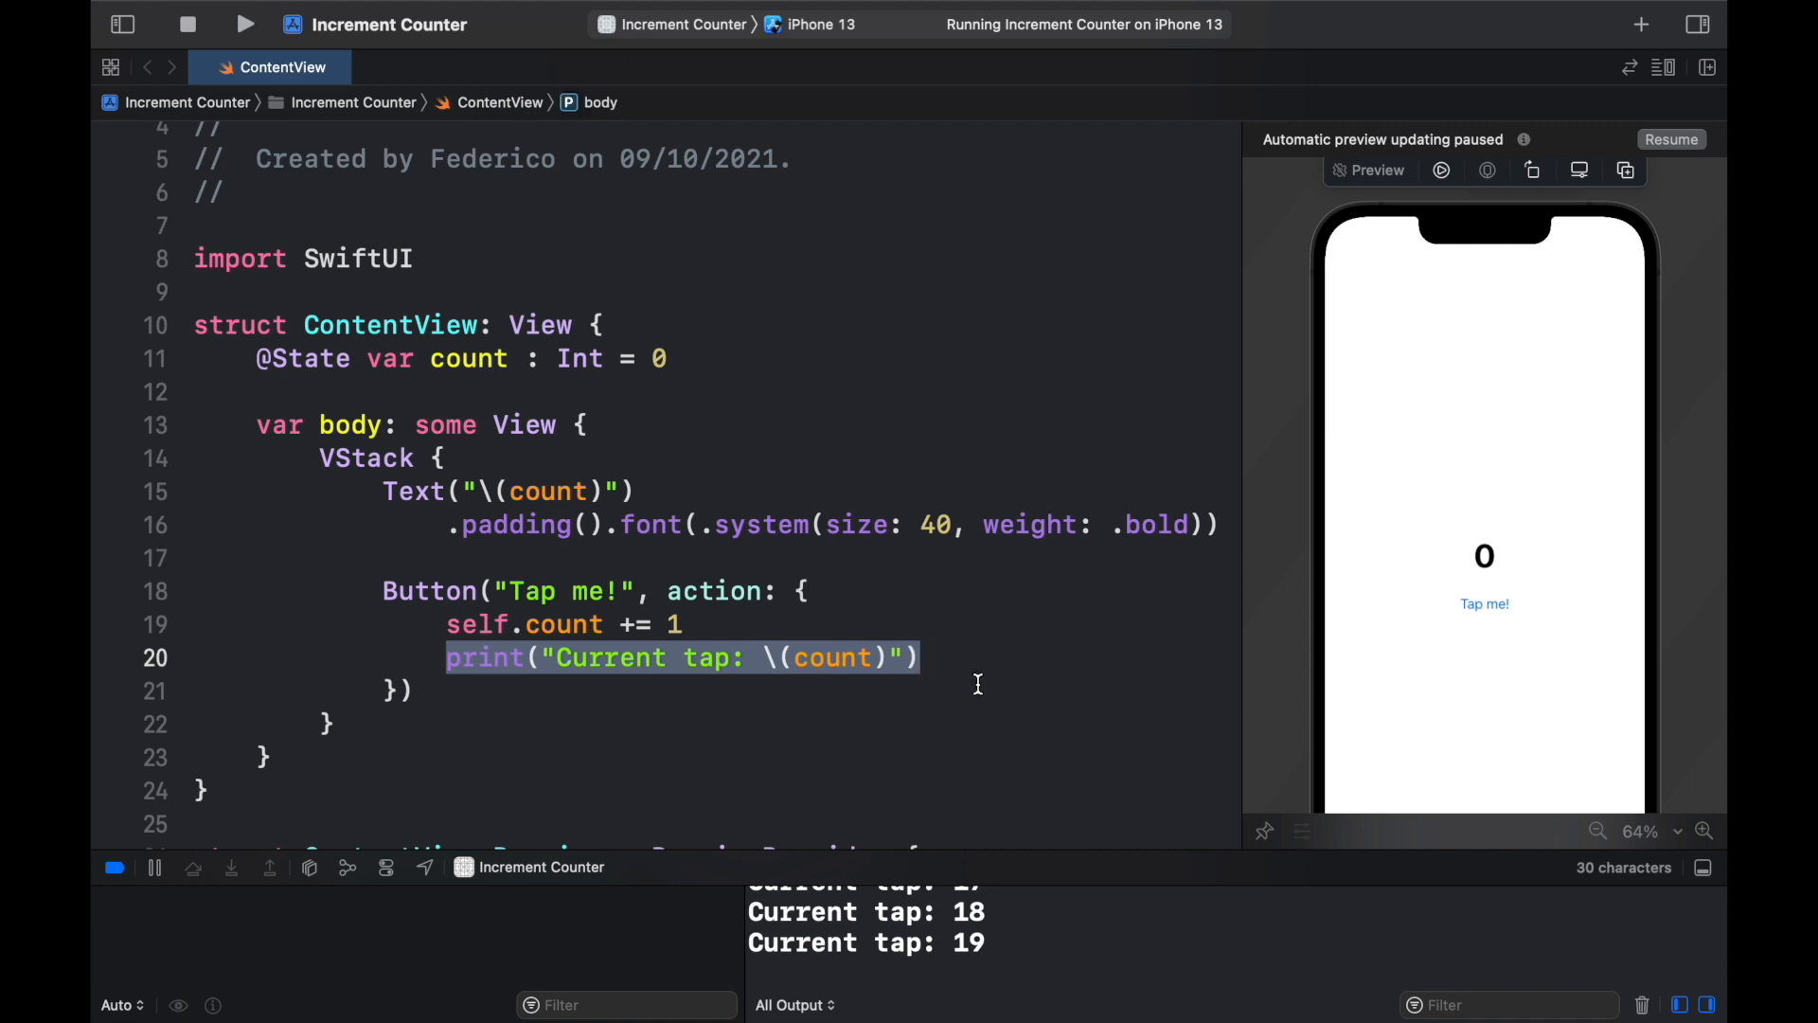